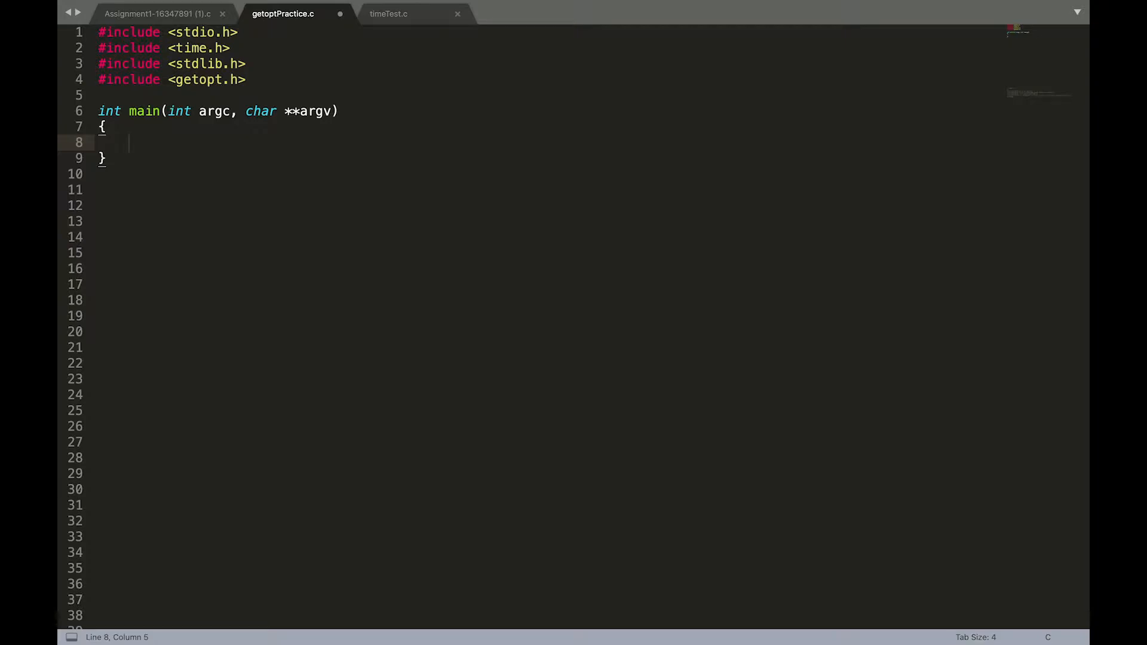
# - Declare int option_val = 0; in main
pyautogui.write('int')
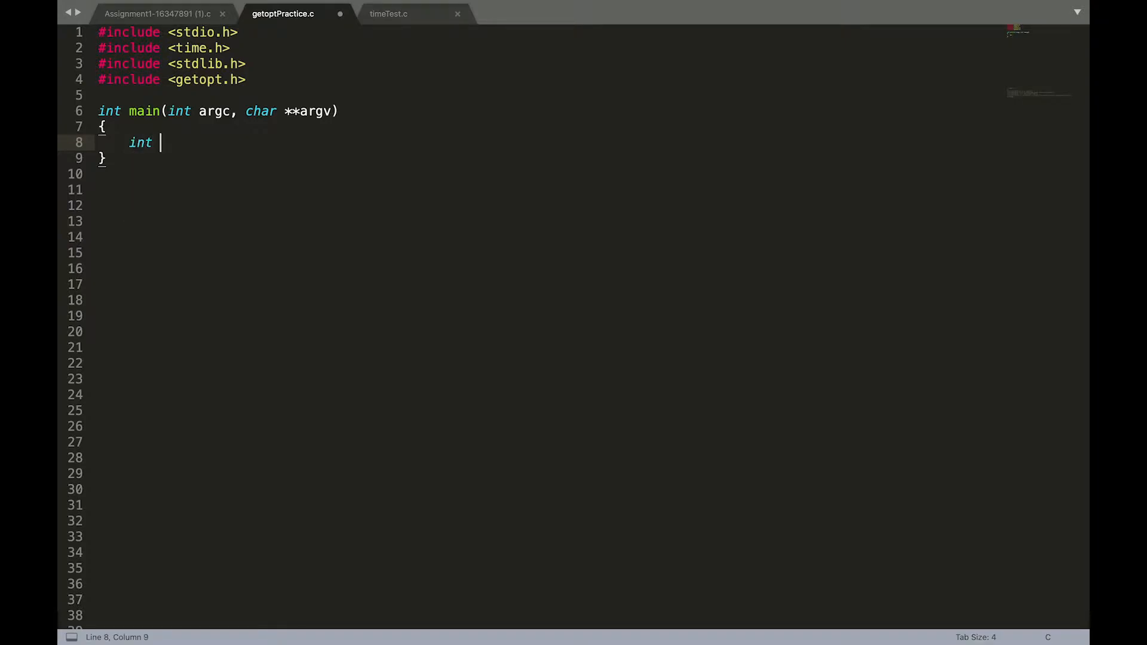
pyautogui.write('option_va')
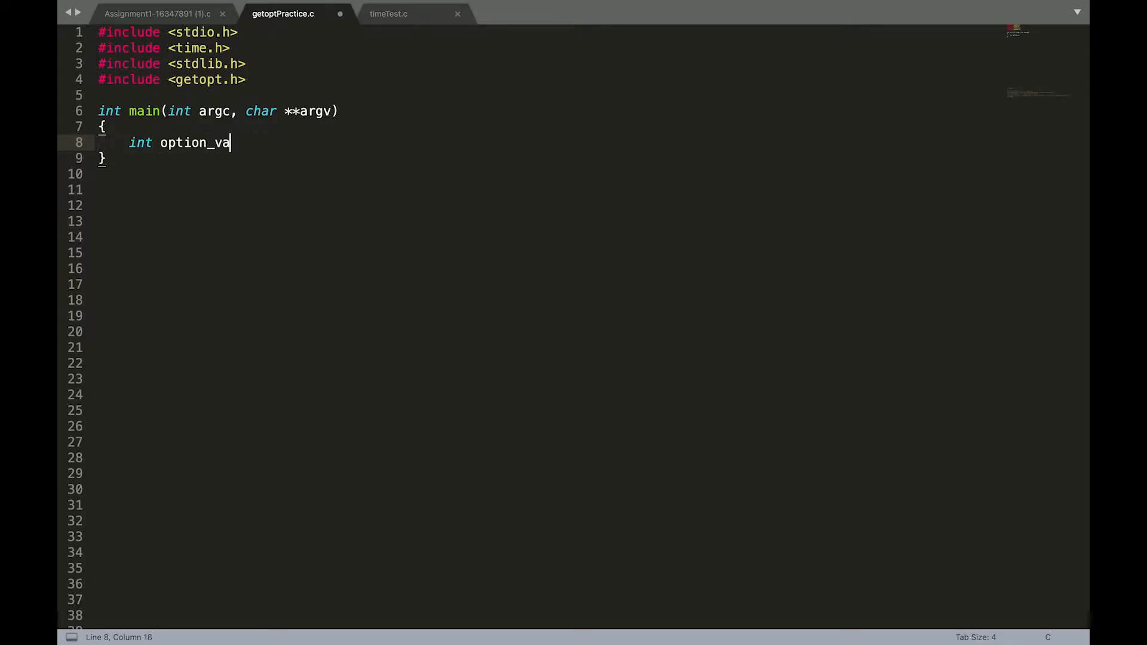
pyautogui.write('l =')
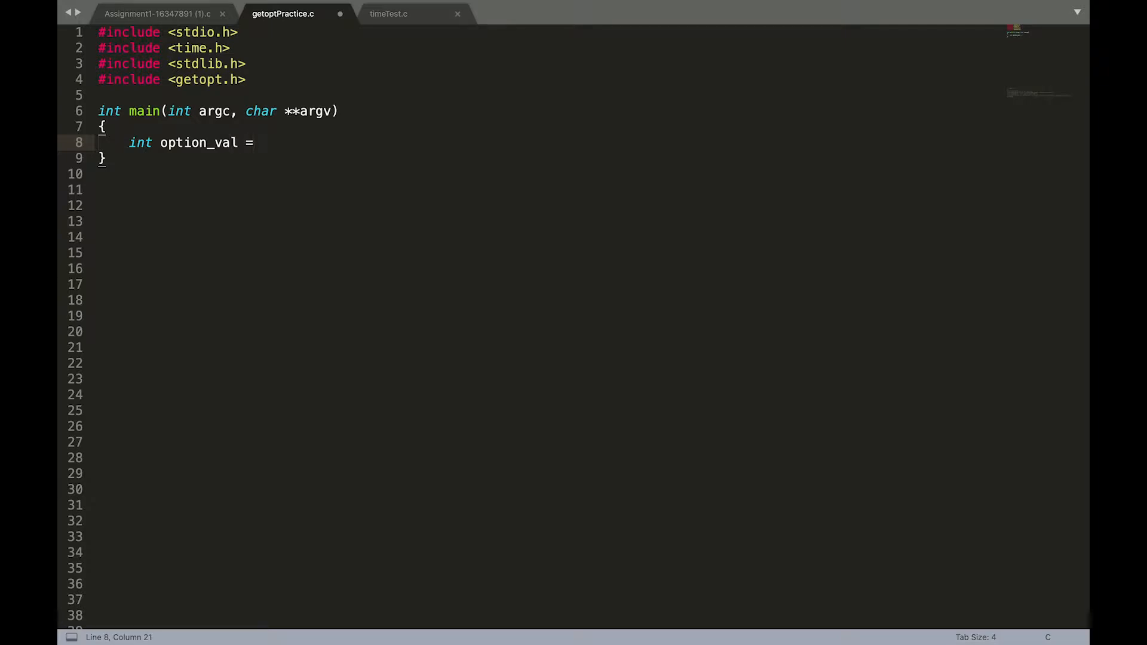
pyautogui.write('0;')
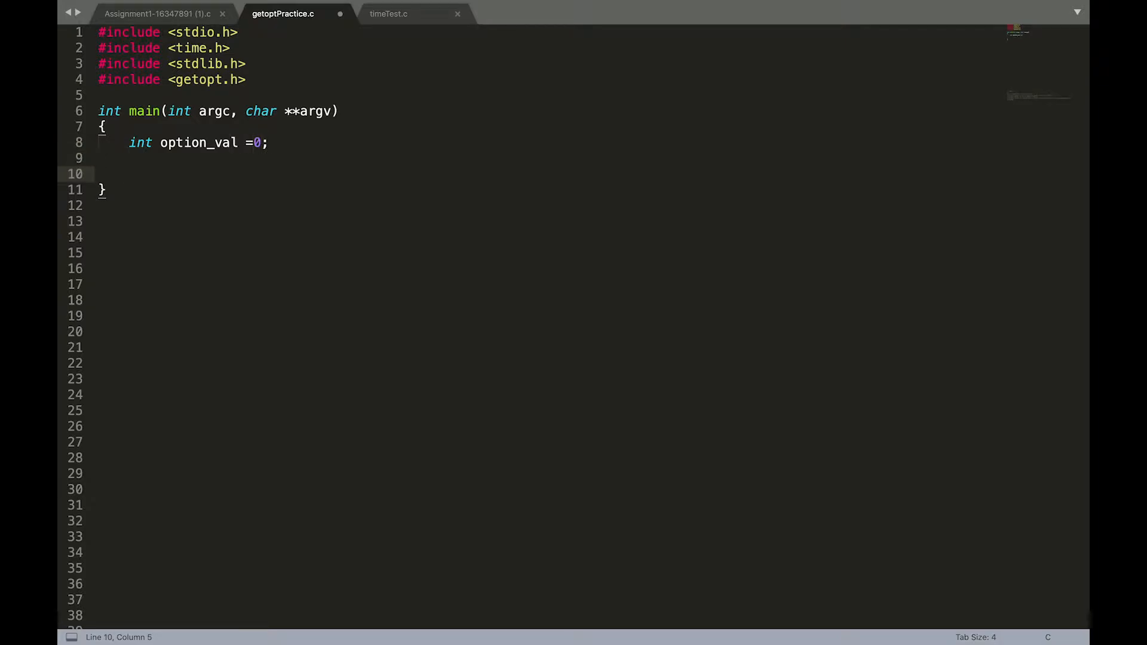
# - Begin while((option_val = getopt(argc, argv, "n:hf:e"))) with an opening brace
pyautogui.write('while()')
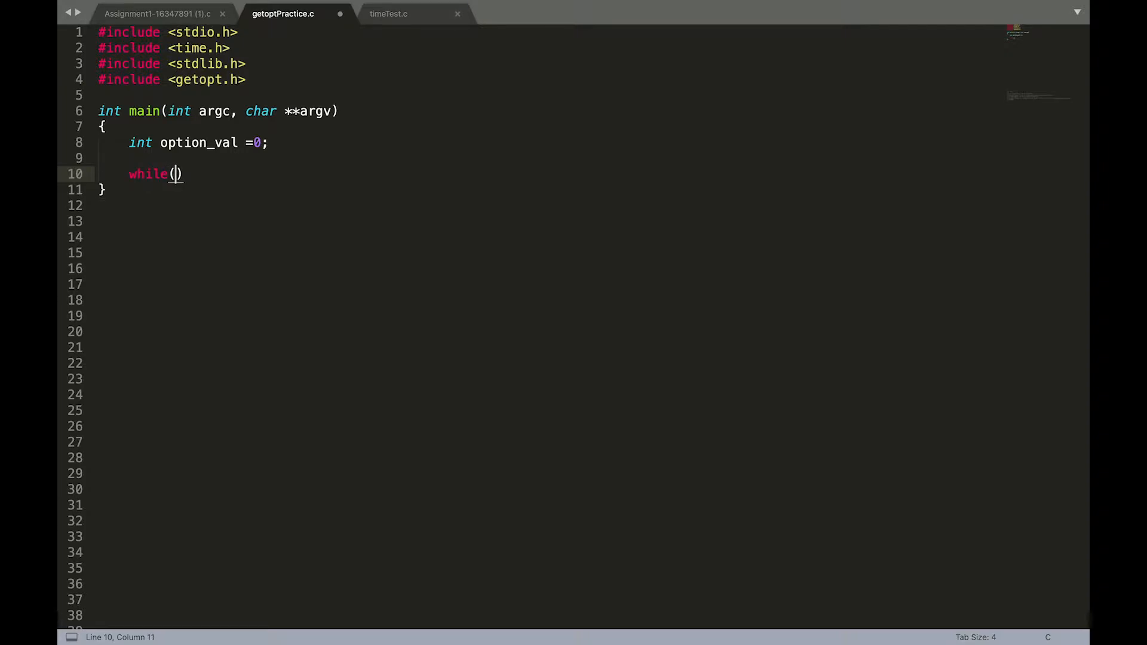
pyautogui.write('g')
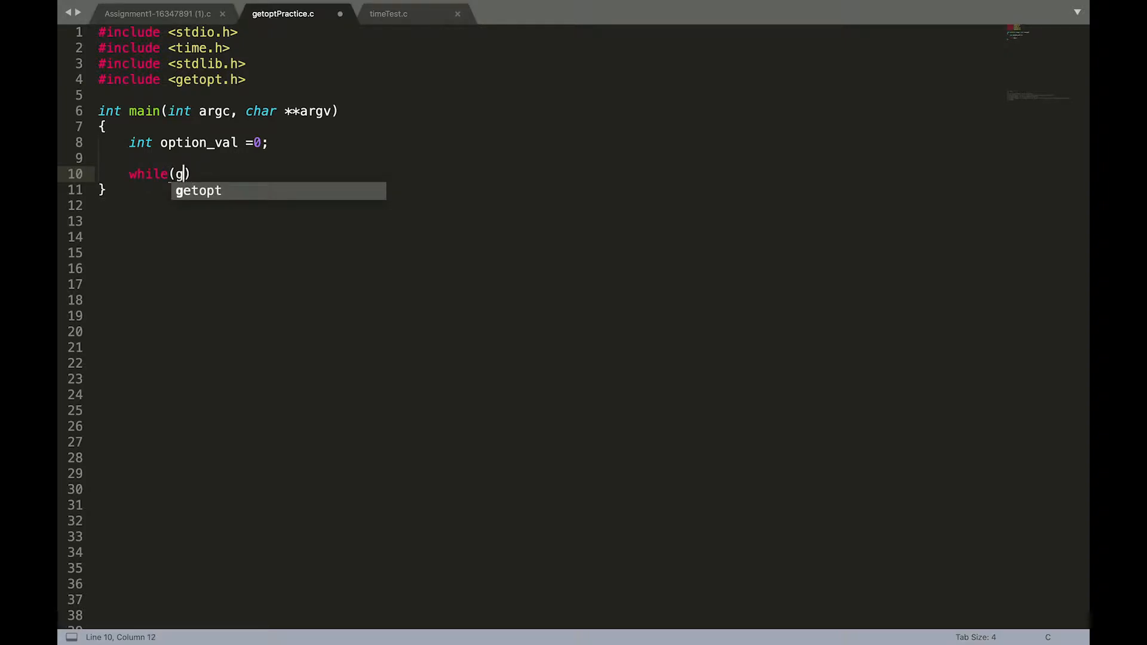
pyautogui.write('(op)')
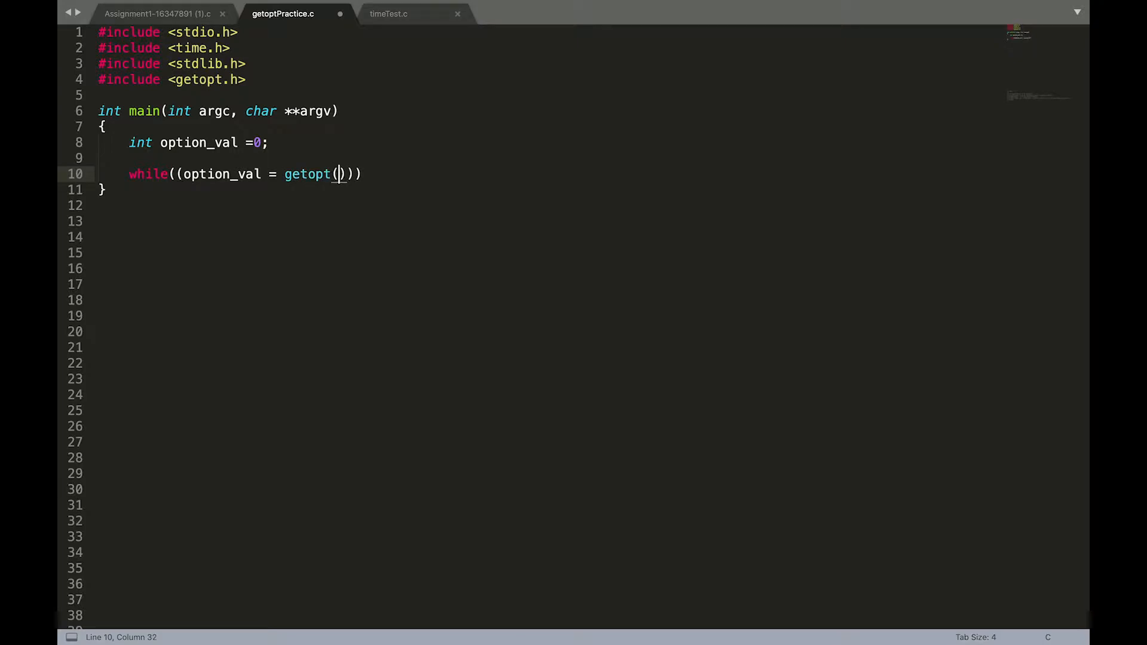
pyautogui.write('argc,')
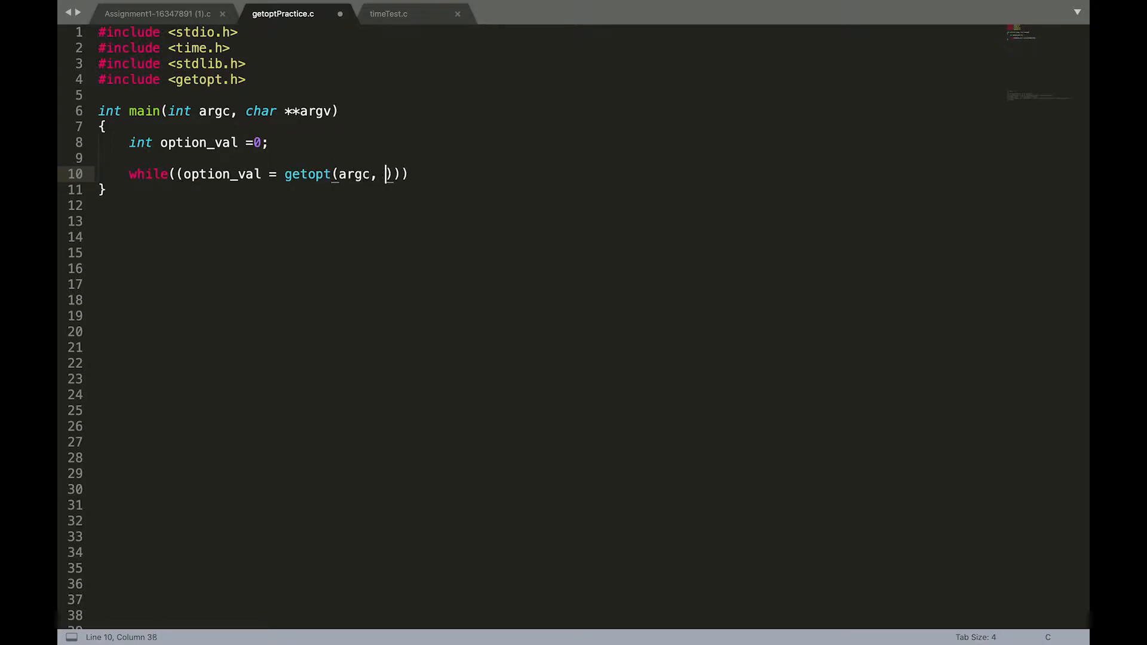
pyautogui.write('argv')
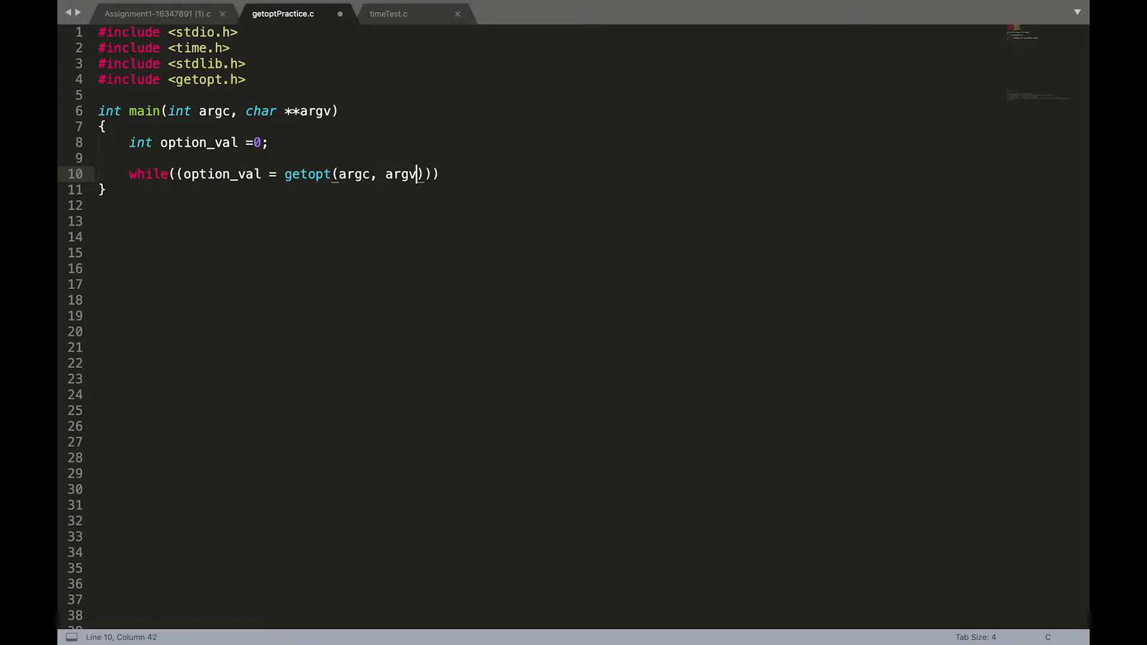
pyautogui.write(', "n')
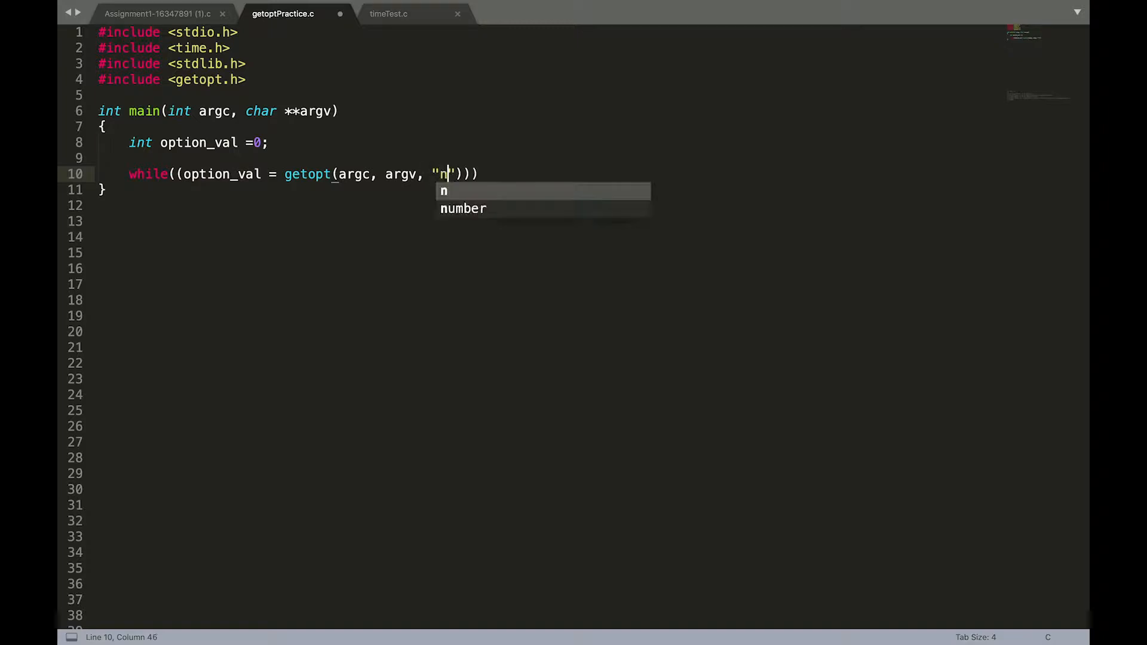
pyautogui.write(':h')
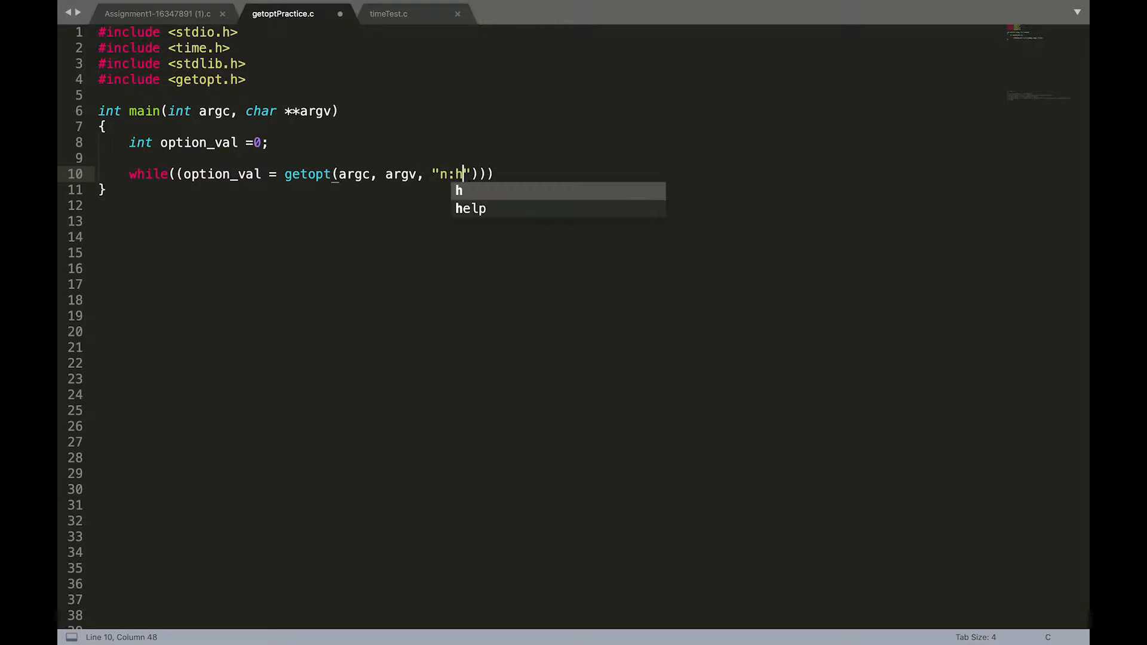
pyautogui.write('f:')
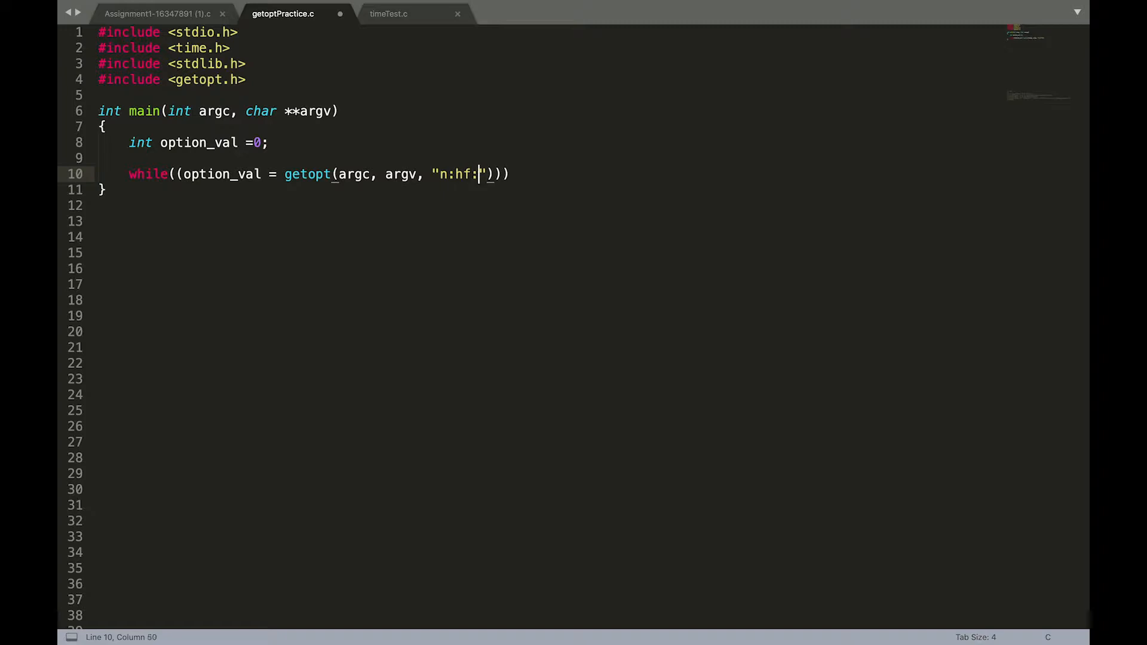
pyautogui.write('e')
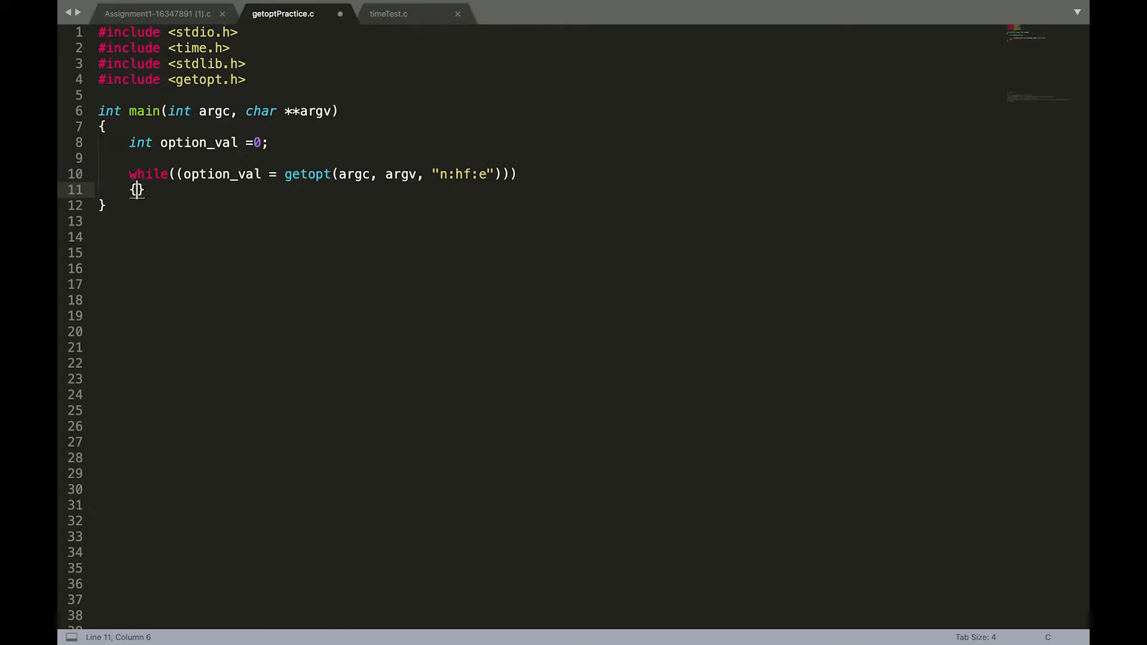
# - Inside the loop body, write switch(option_val) with a first case 'n': label
pyautogui.press('Return')
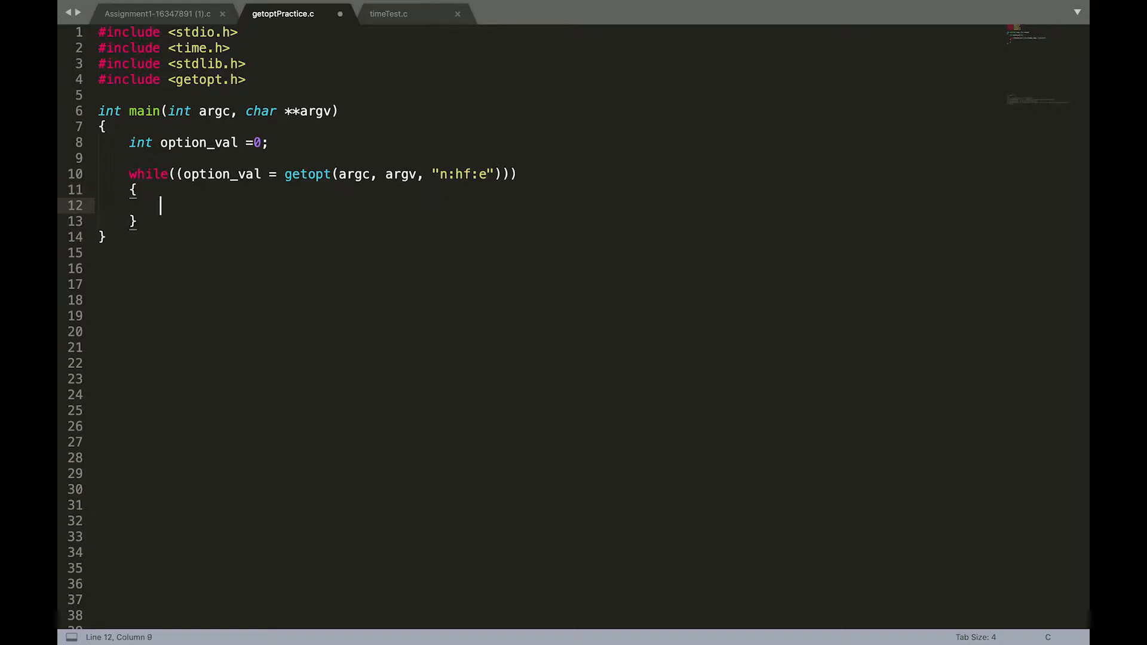
pyautogui.write('-n')
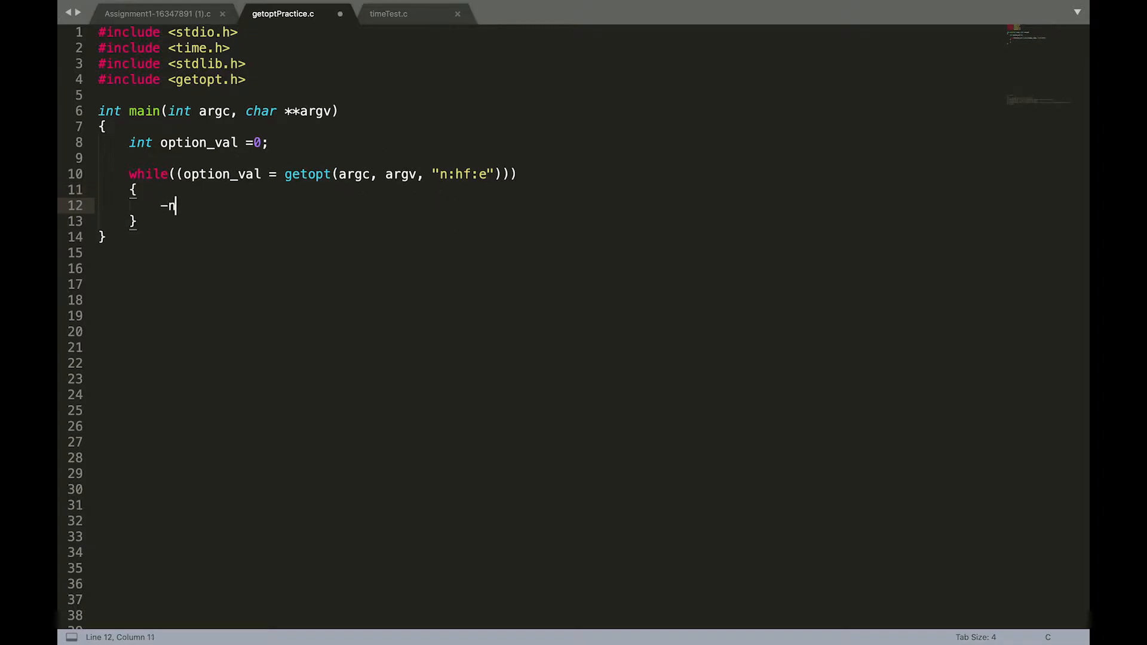
pyautogui.press('Backspace')
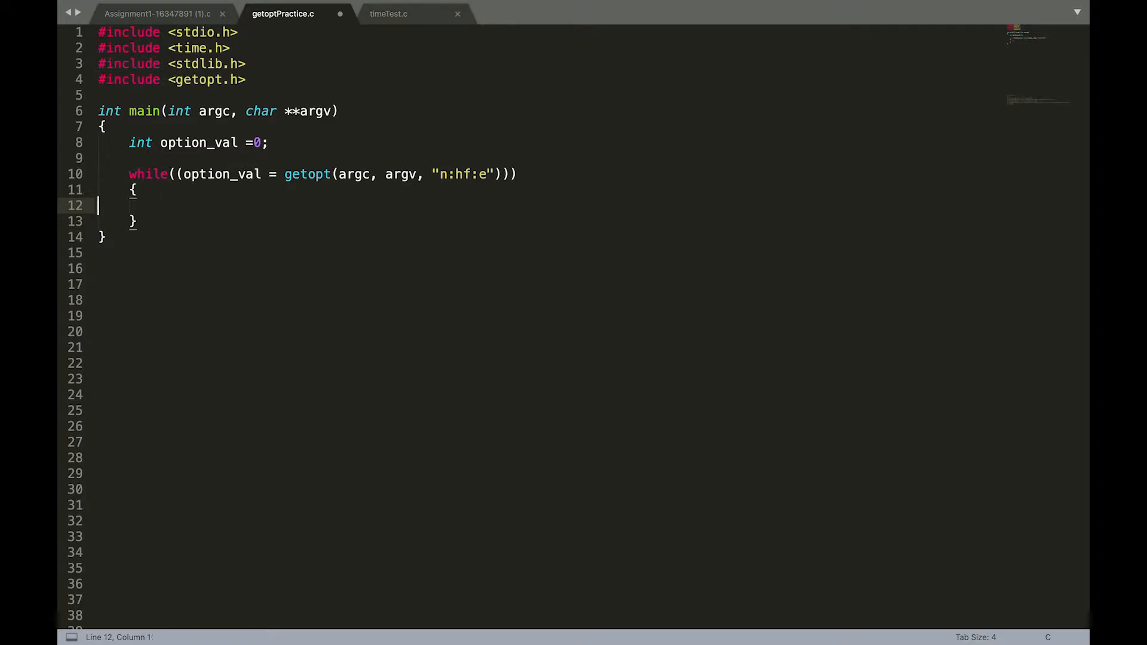
pyautogui.write('swi')
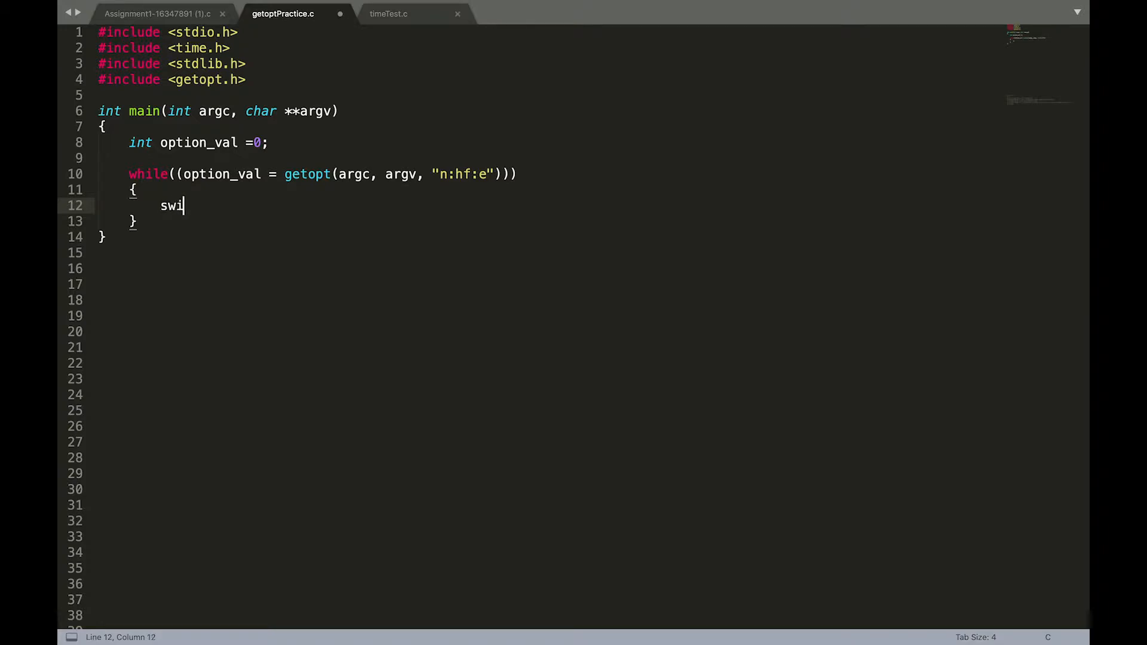
pyautogui.write('tch(option_val')
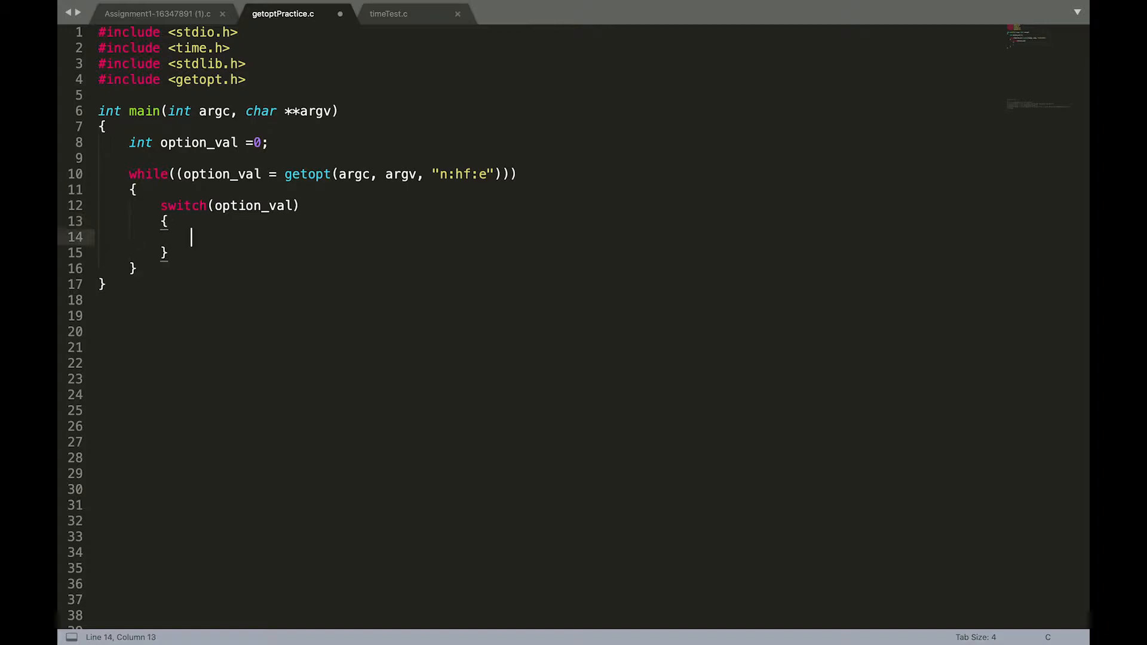
pyautogui.write('case')
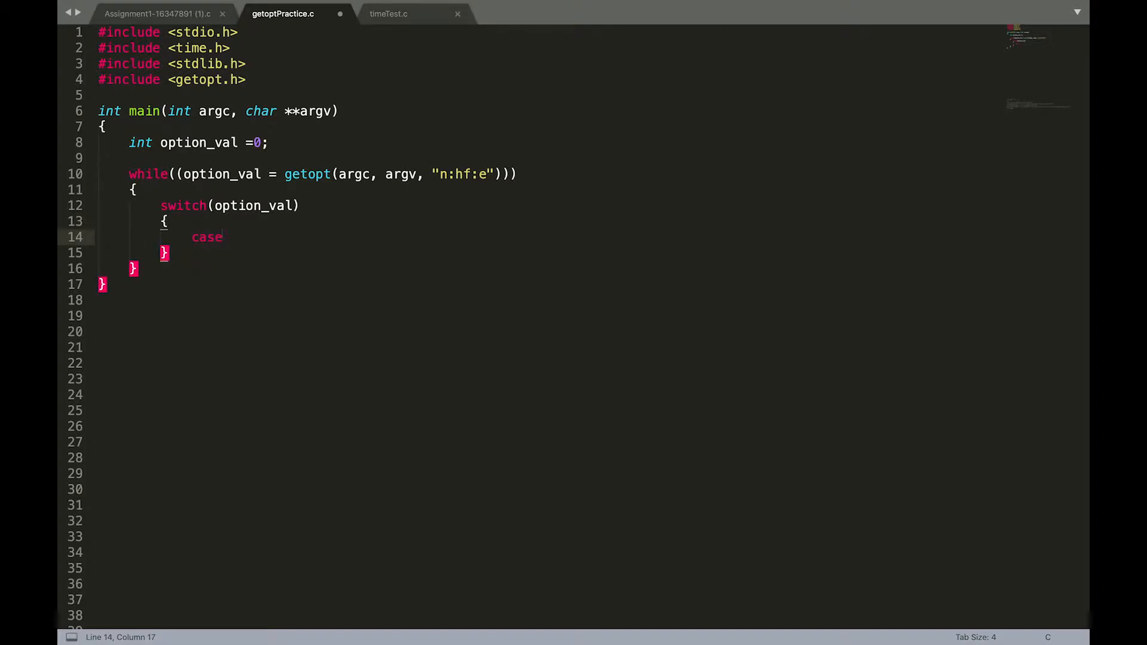
pyautogui.write("'n':")
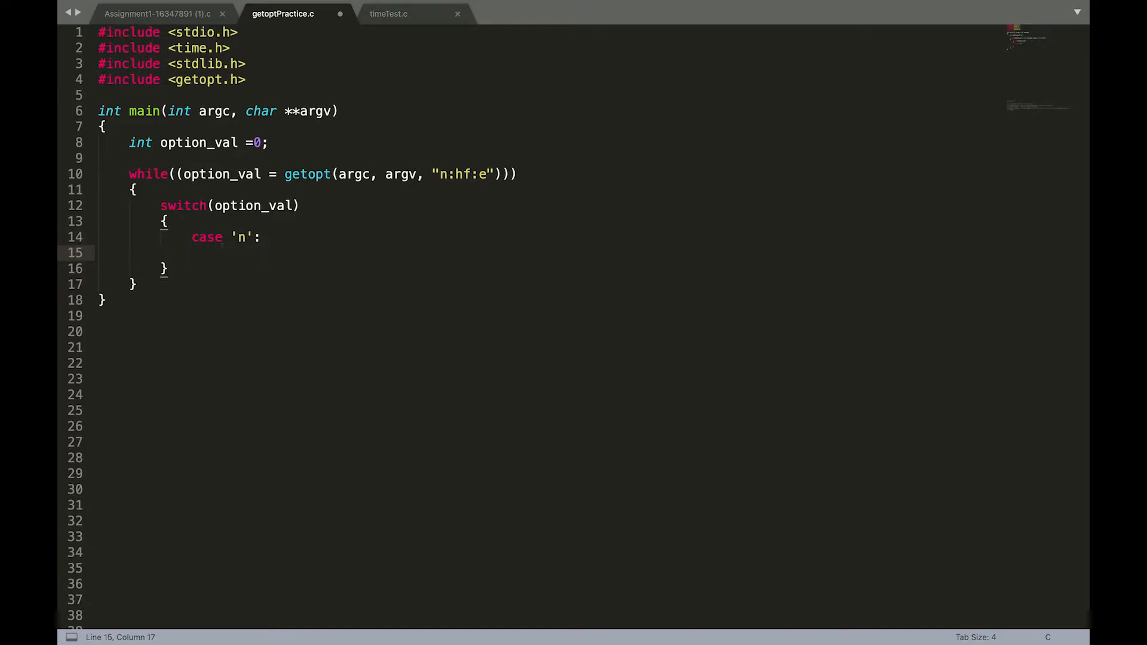
# - Loop printf("Hello world!\n") up to counter, declare counter = 10, and indent the printf
pyautogui.write('printf("%s\\n", );')
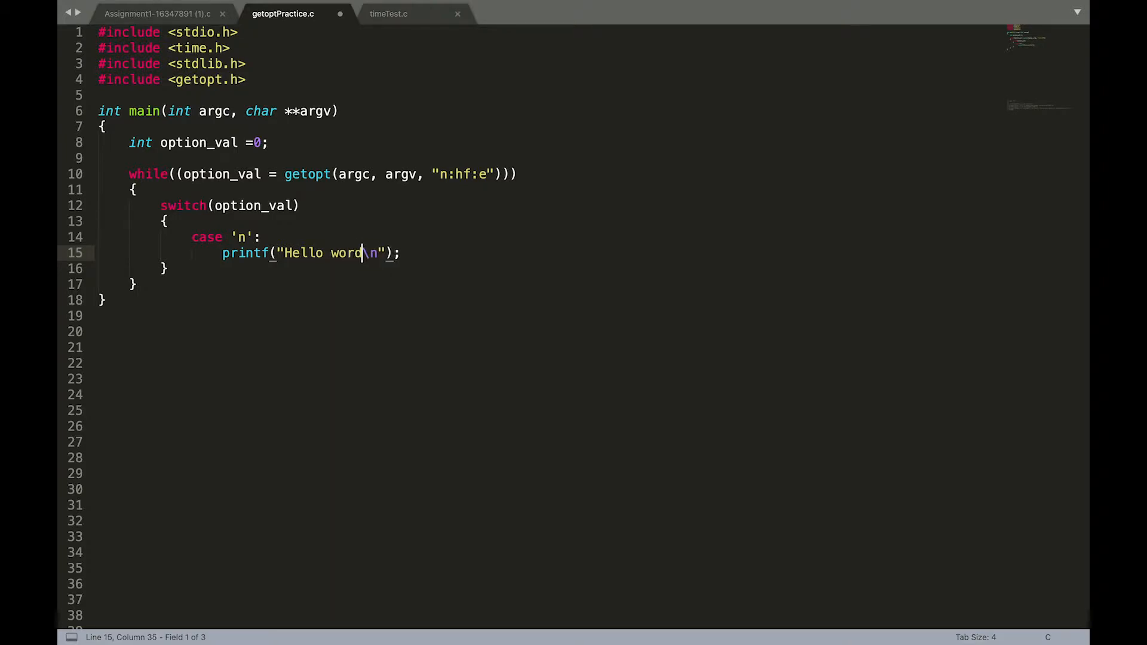
pyautogui.write('ld!')
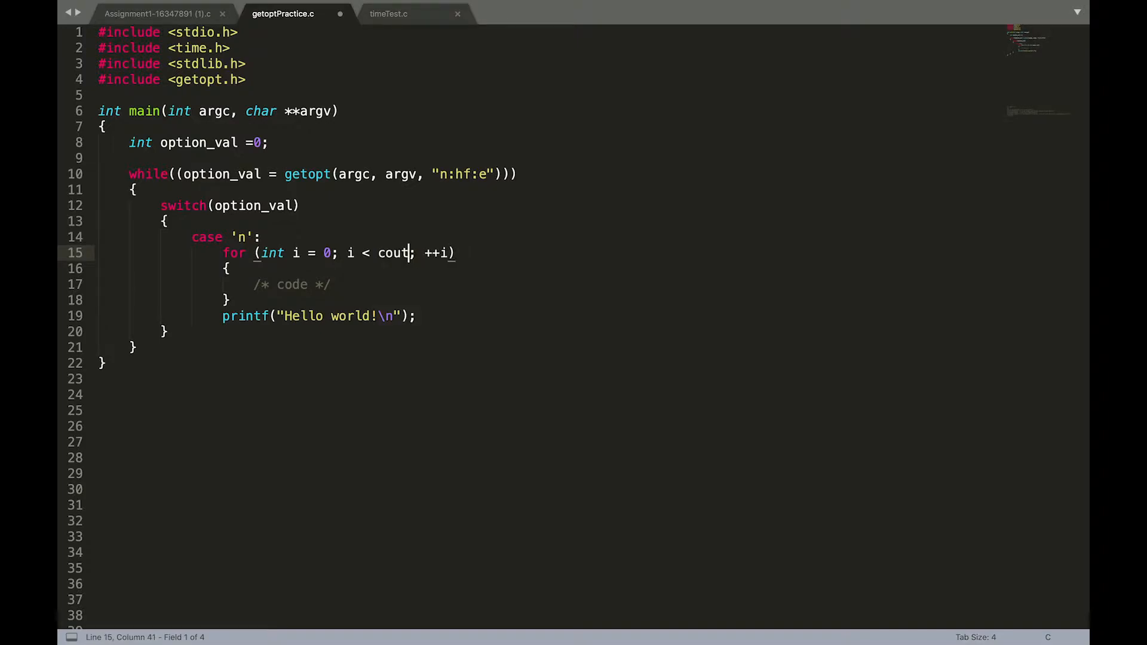
pyautogui.write('nter')
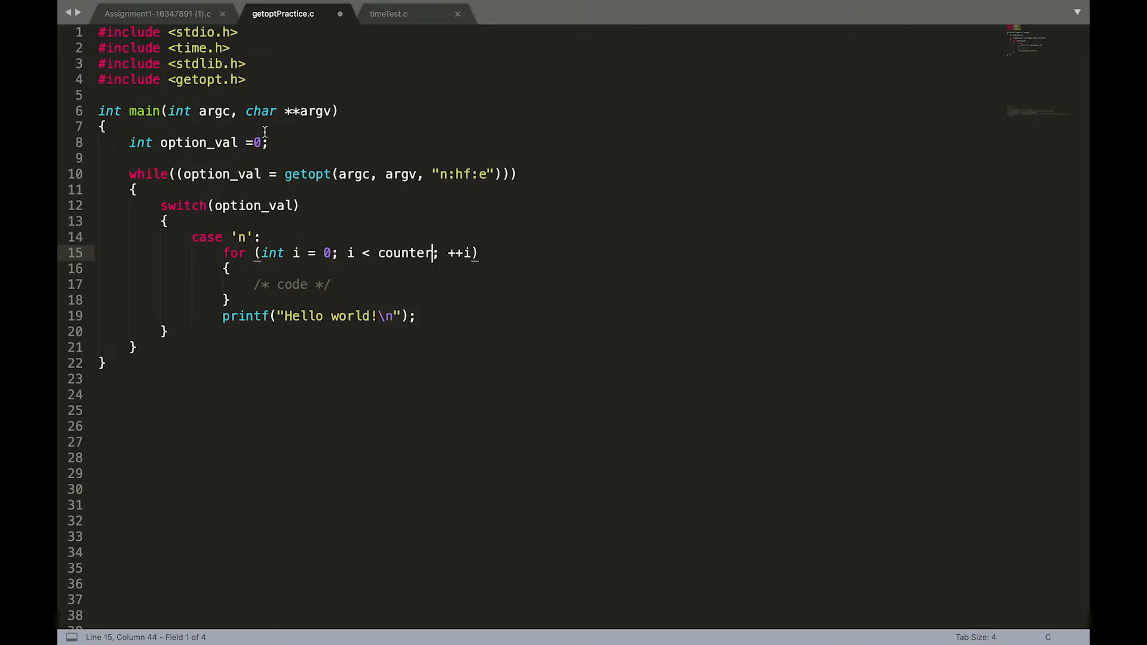
pyautogui.write(', count')
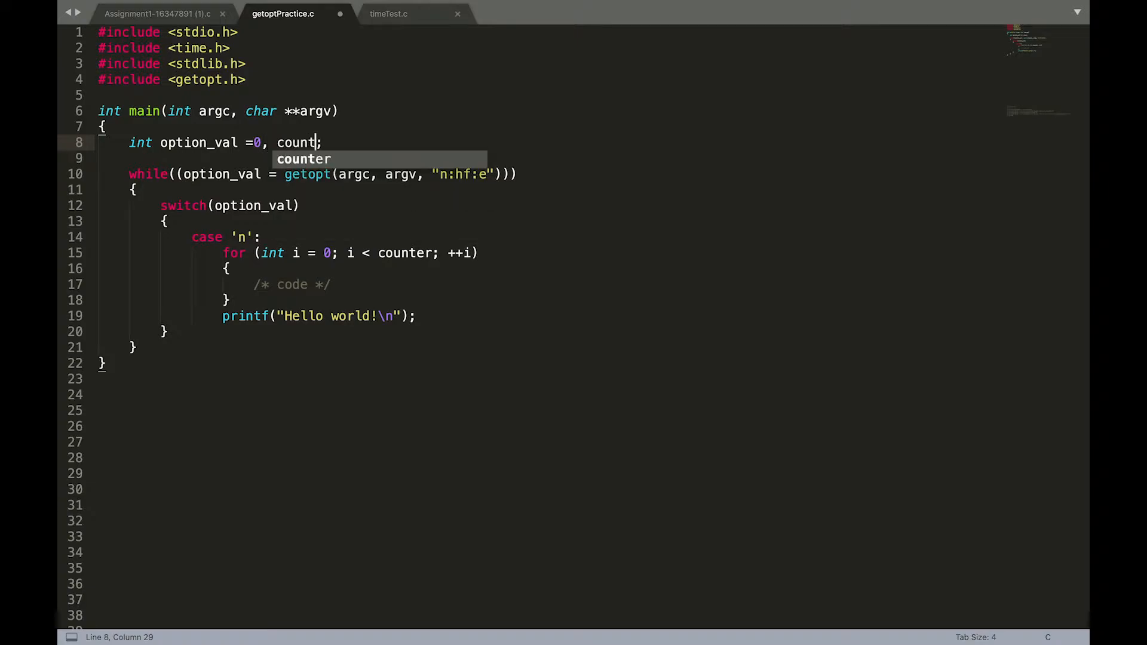
pyautogui.write('10')
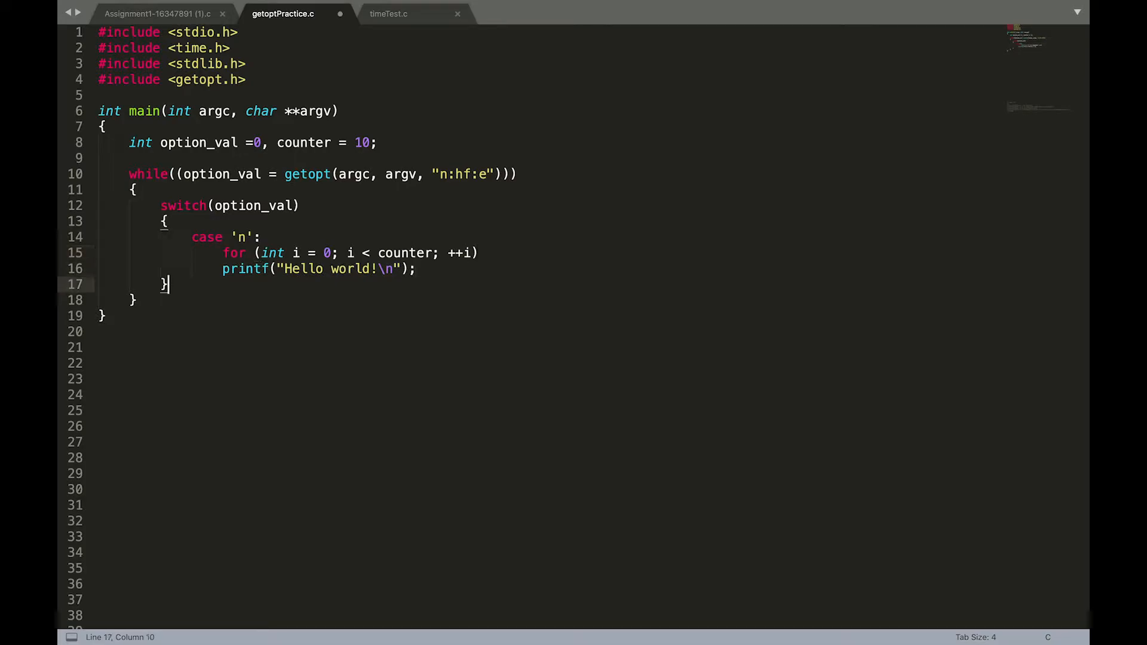
pyautogui.press('Home')
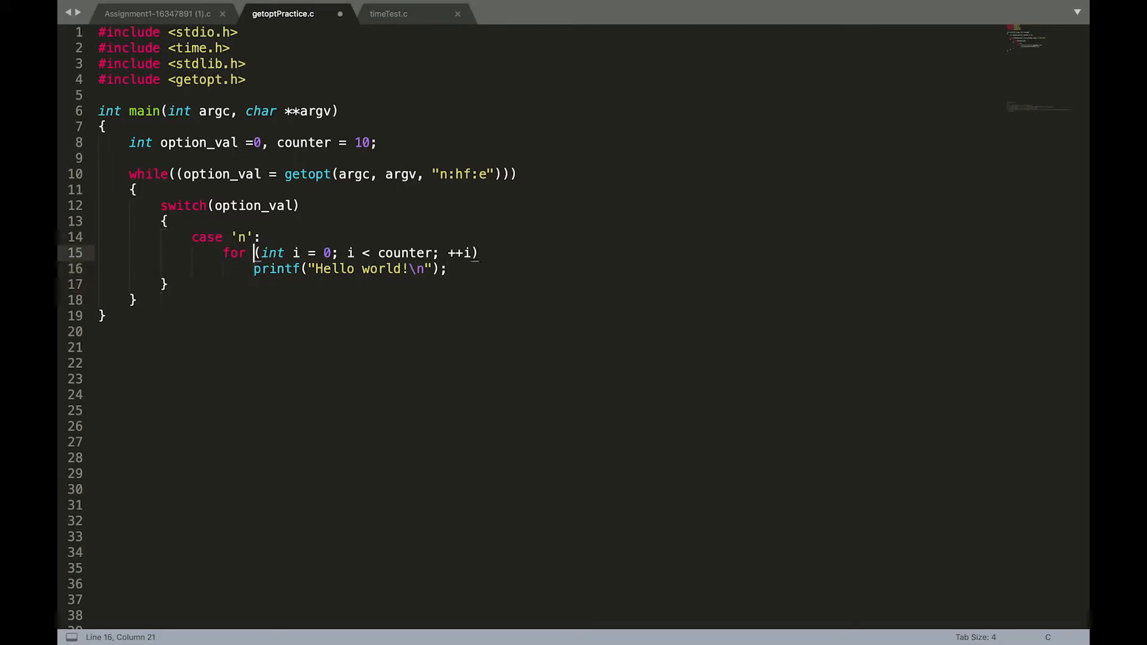
# - Under case 'n', add if (optarg != NULL) counter = atoi(optarg); and a blank line after the loop
pyautogui.press('Return')
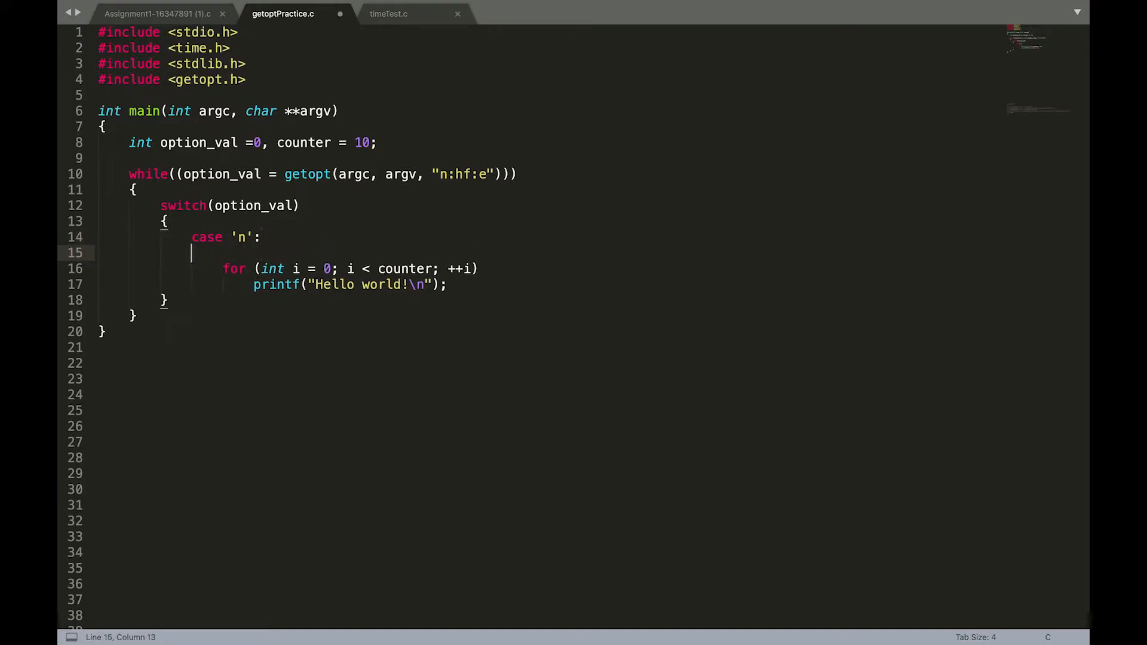
pyautogui.write('if (/* condition */')
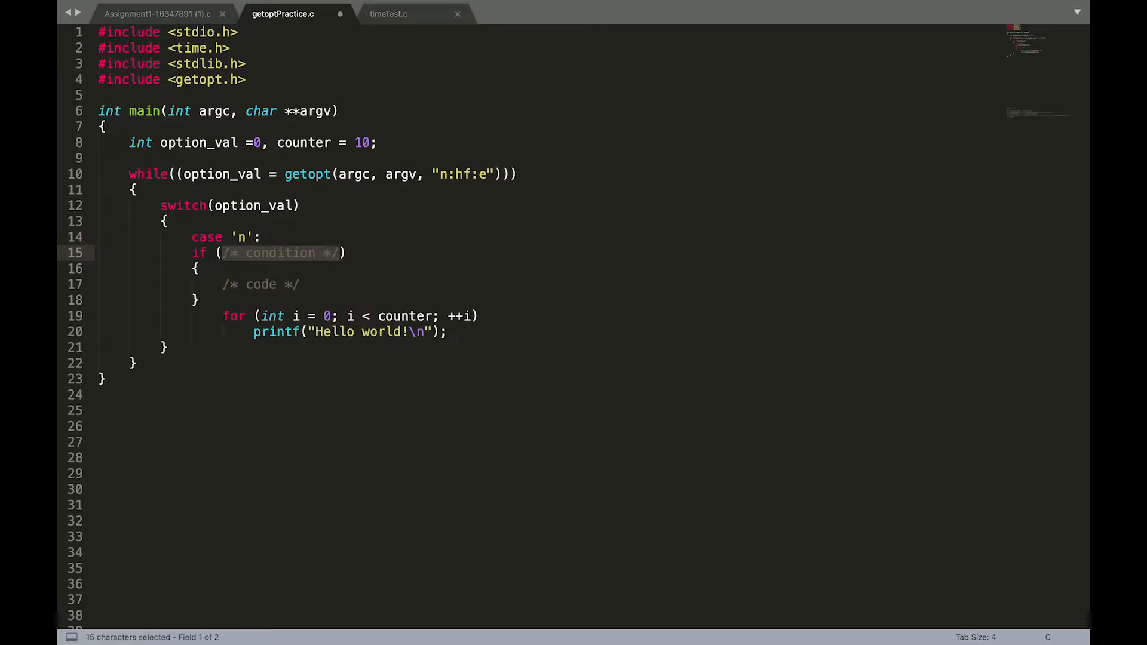
pyautogui.write('optagr')
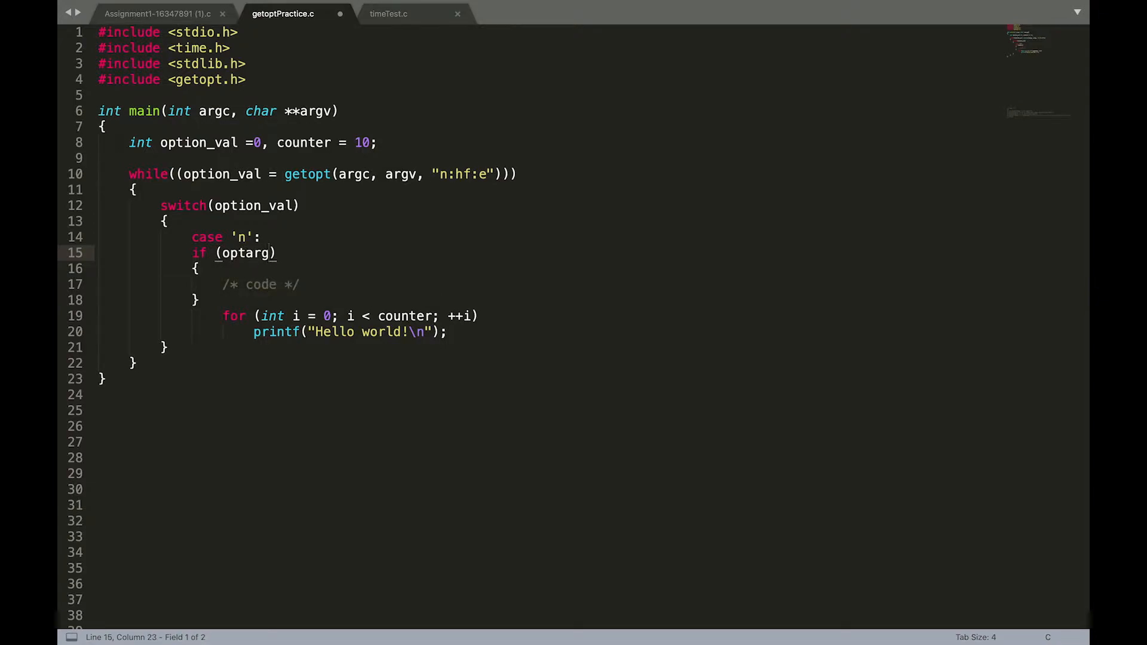
pyautogui.write('!= NULL')
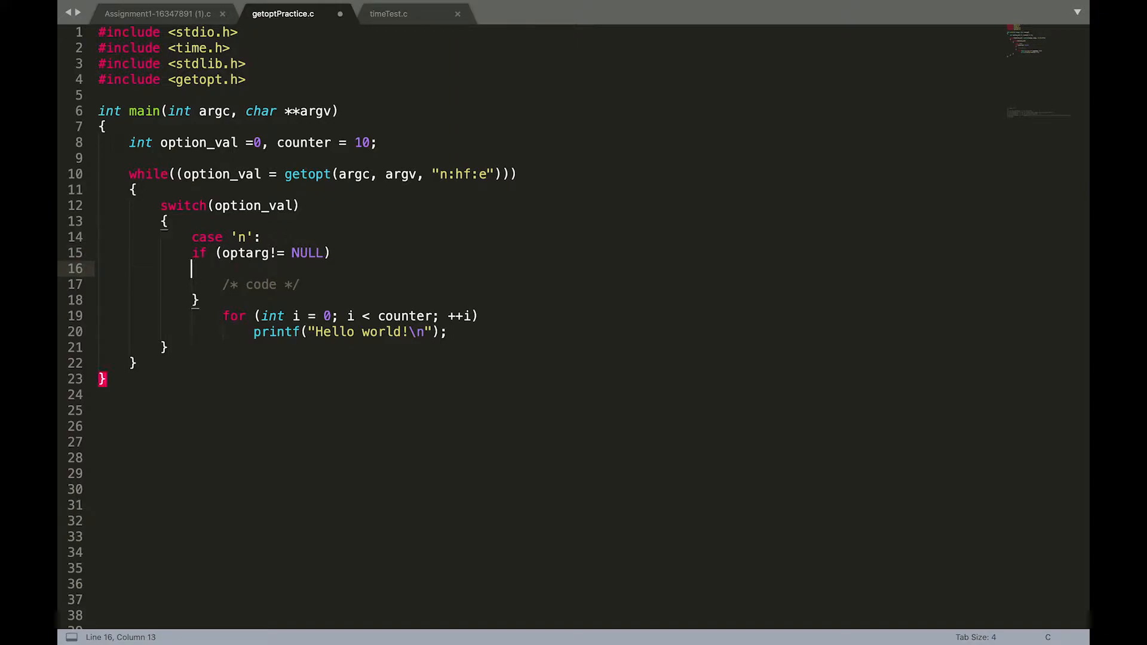
pyautogui.write('counter = atoi')
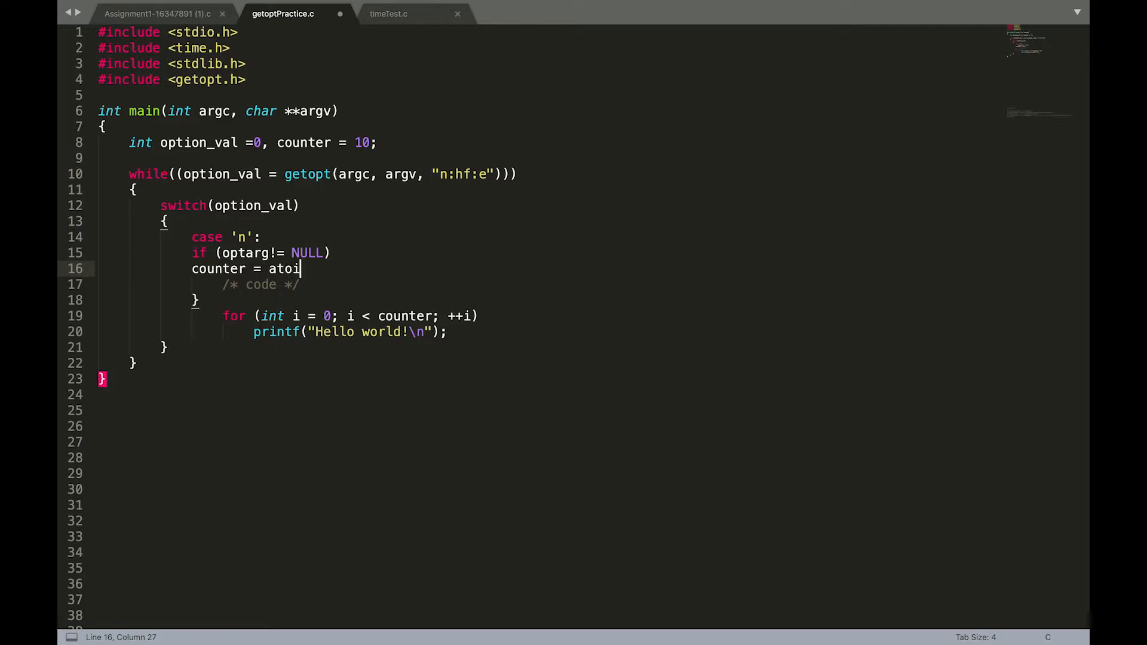
pyautogui.write('()')
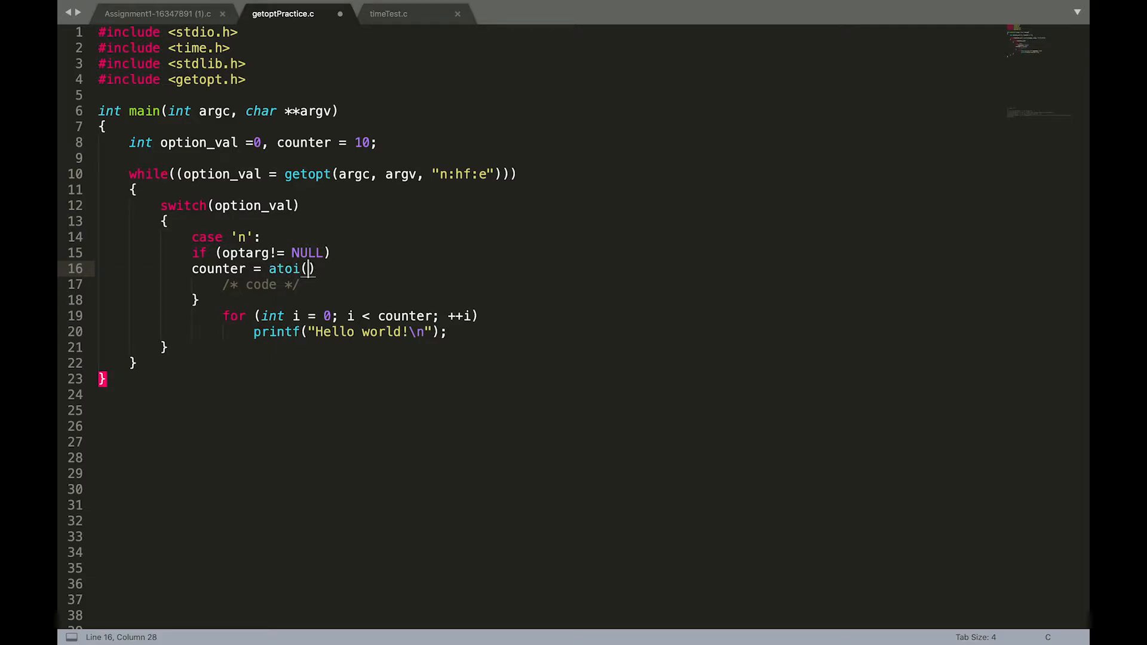
pyautogui.write('optarg')
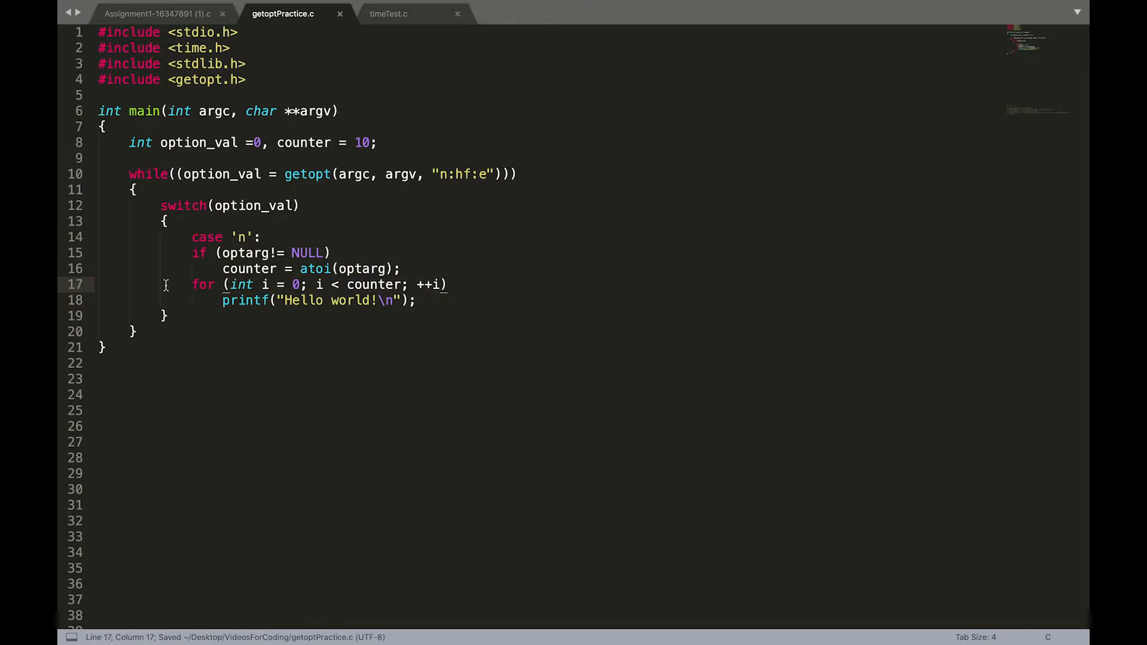
pyautogui.press('enter')
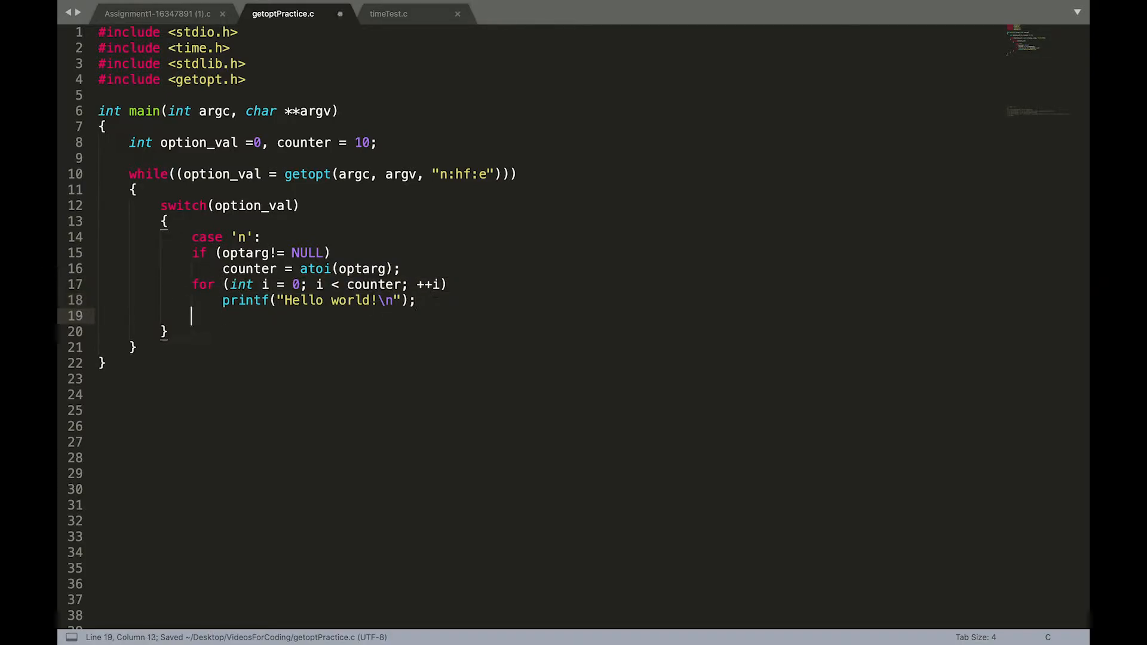
pyautogui.click(290, 237)
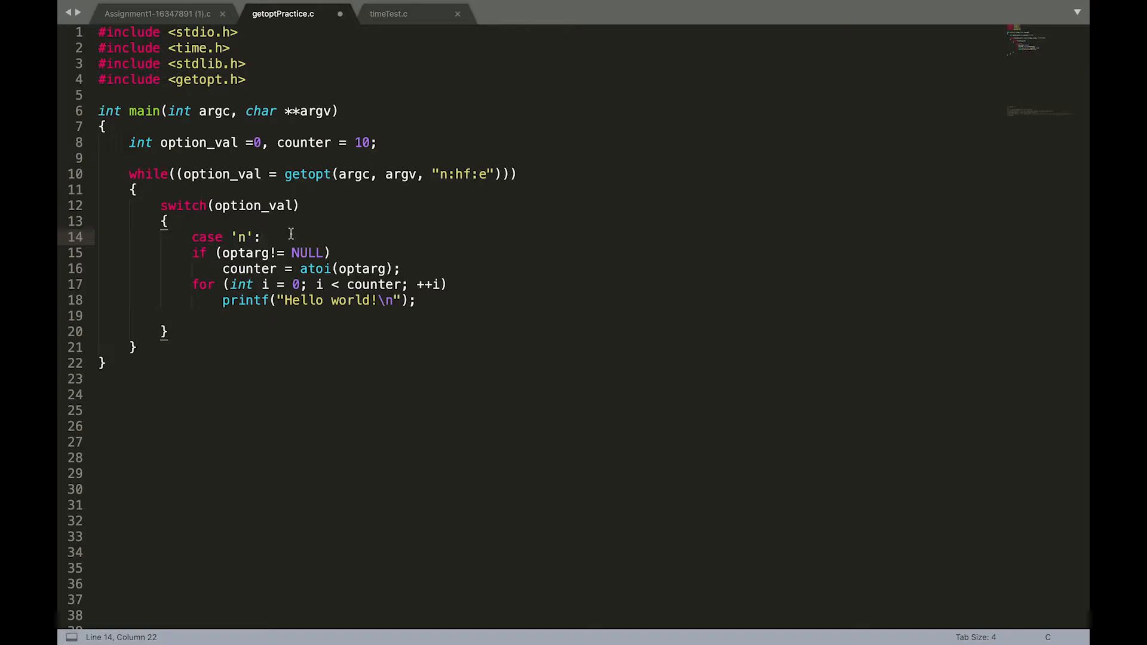
pyautogui.click(452, 174)
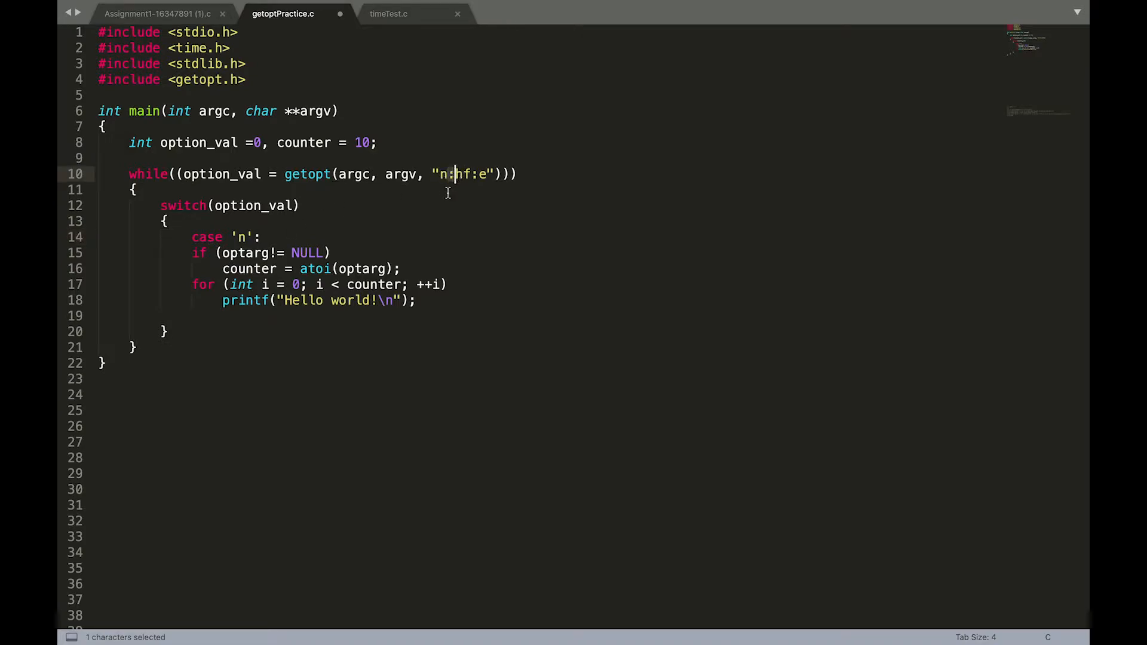
pyautogui.moveTo(349, 226)
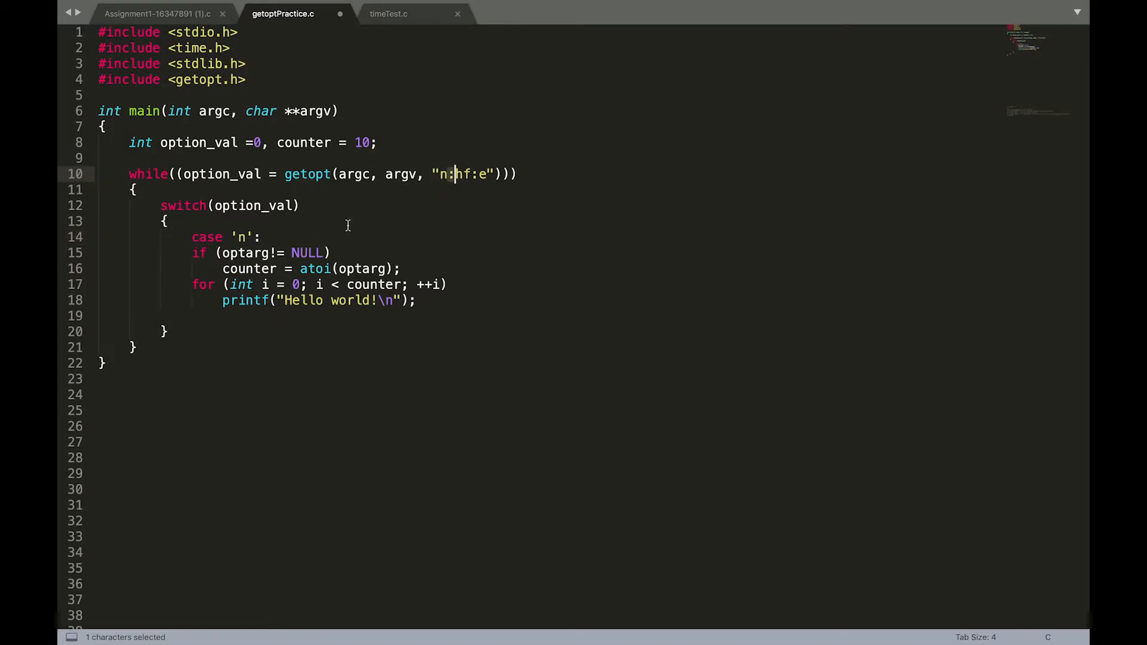
pyautogui.click(299, 206)
pyautogui.write(' //')
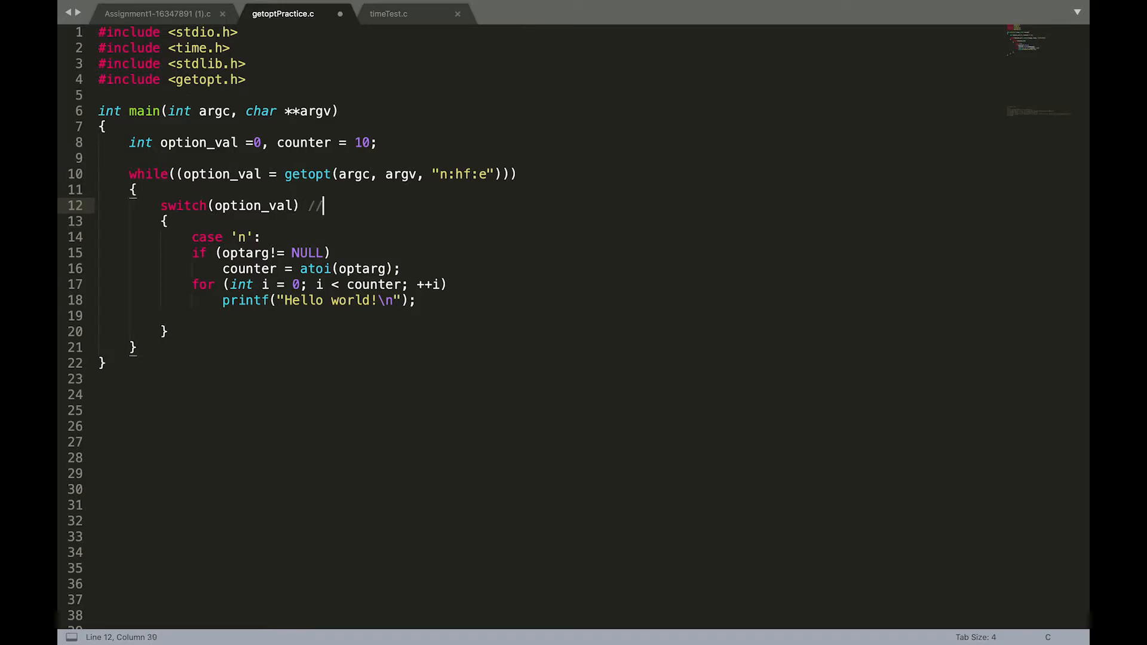
pyautogui.write('exec')
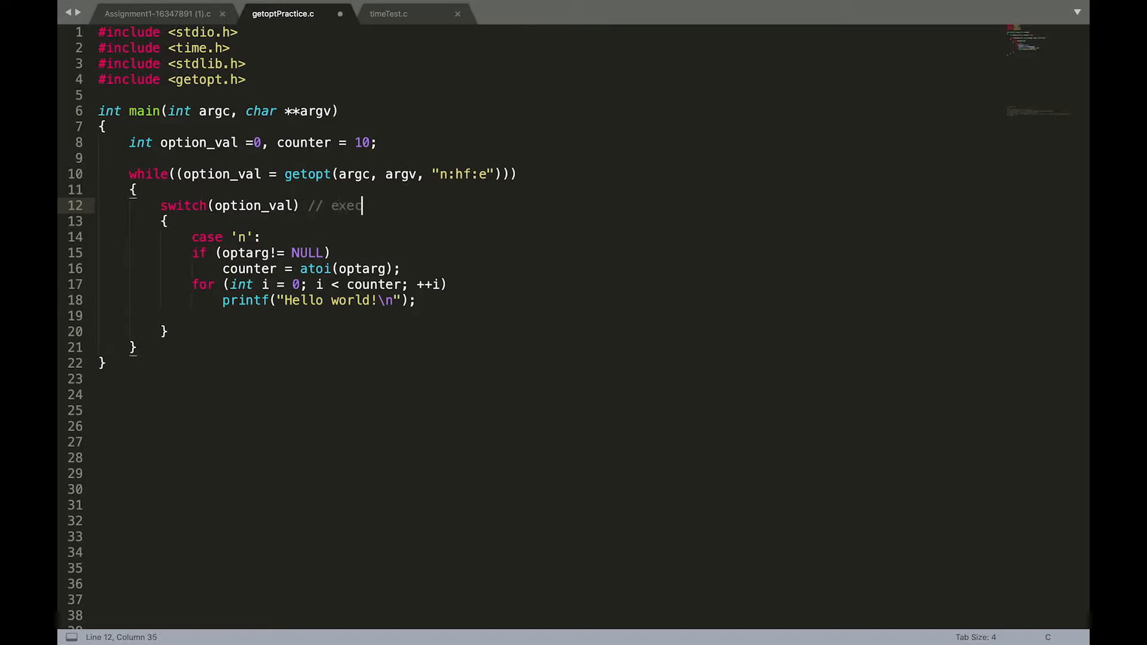
pyautogui.write('utble')
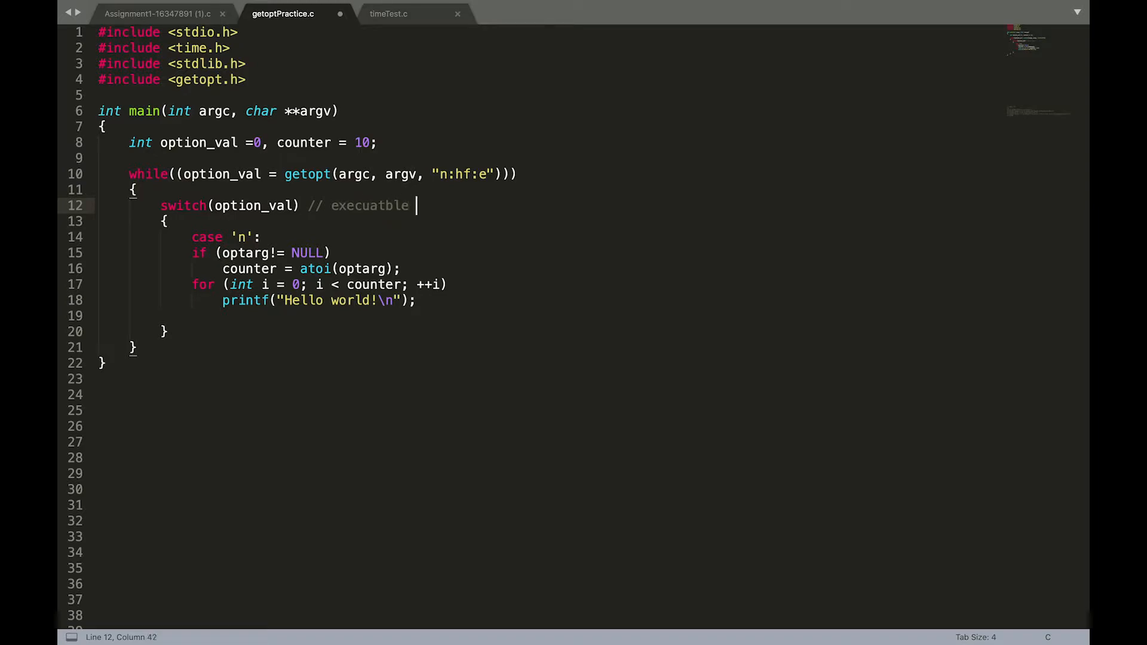
pyautogui.write('name')
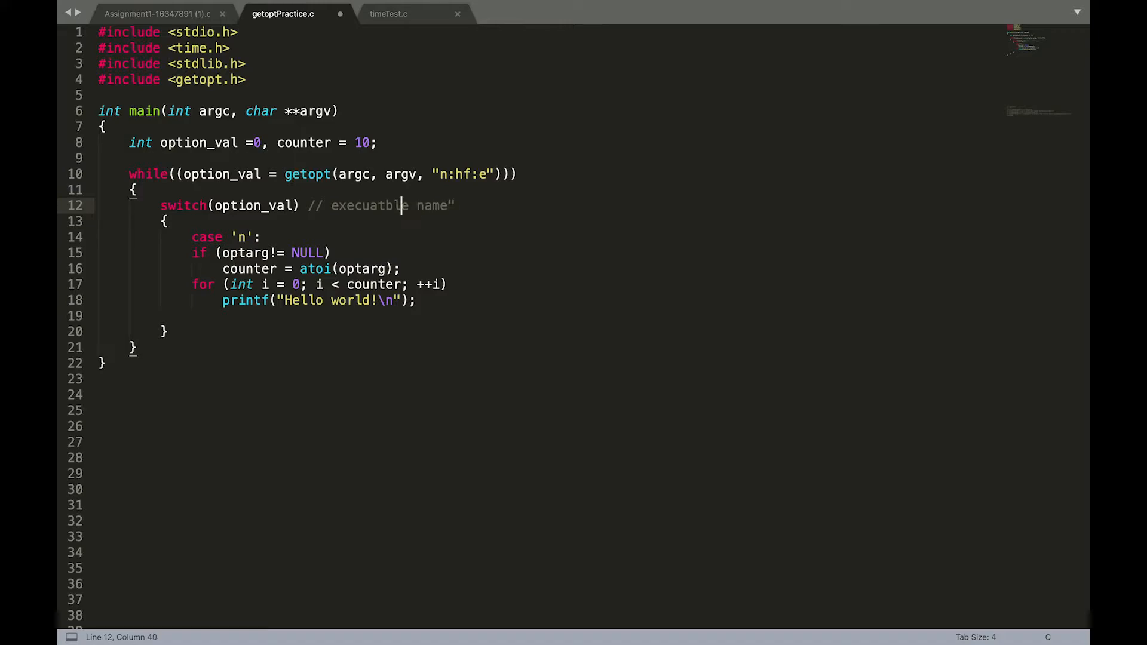
pyautogui.write('"')
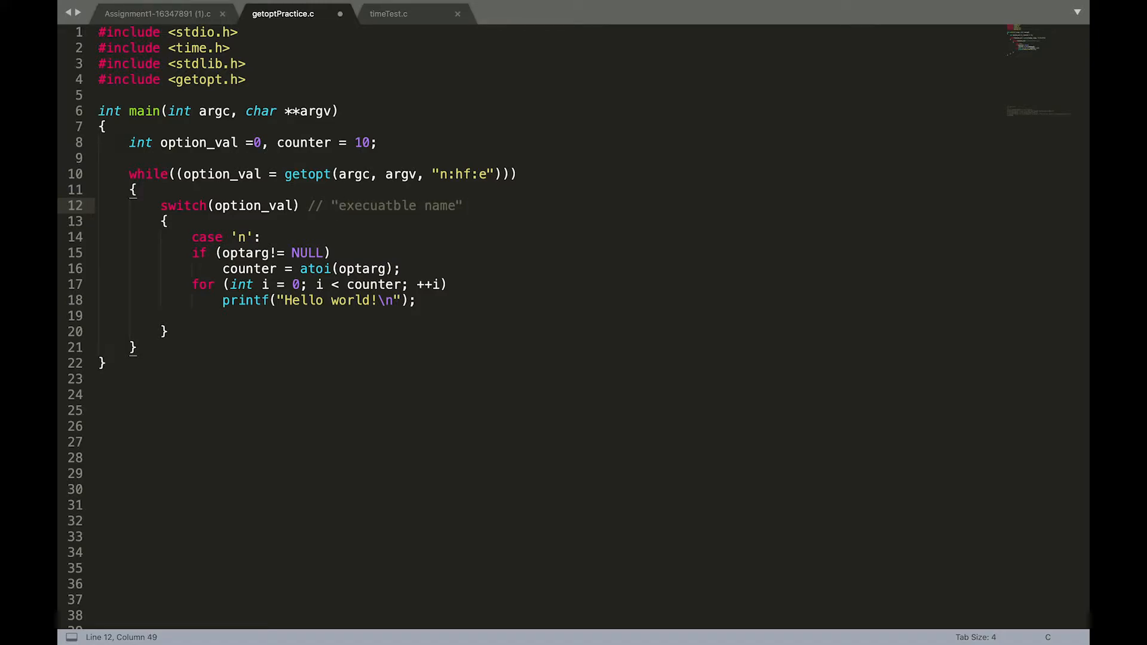
pyautogui.write('-n')
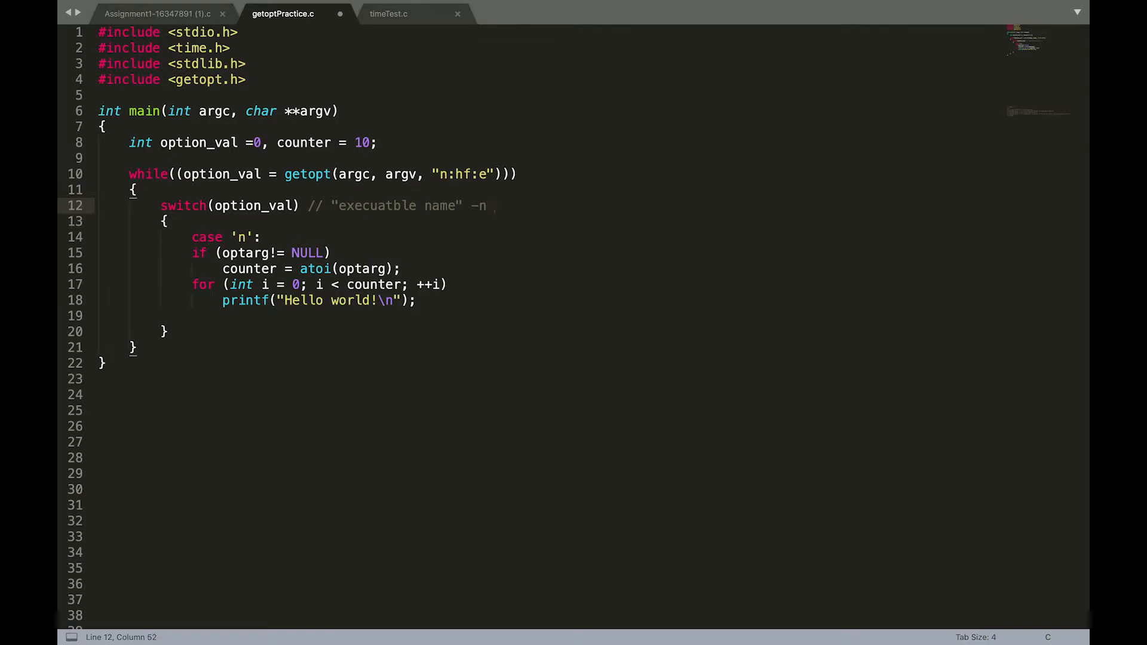
pyautogui.write('8')
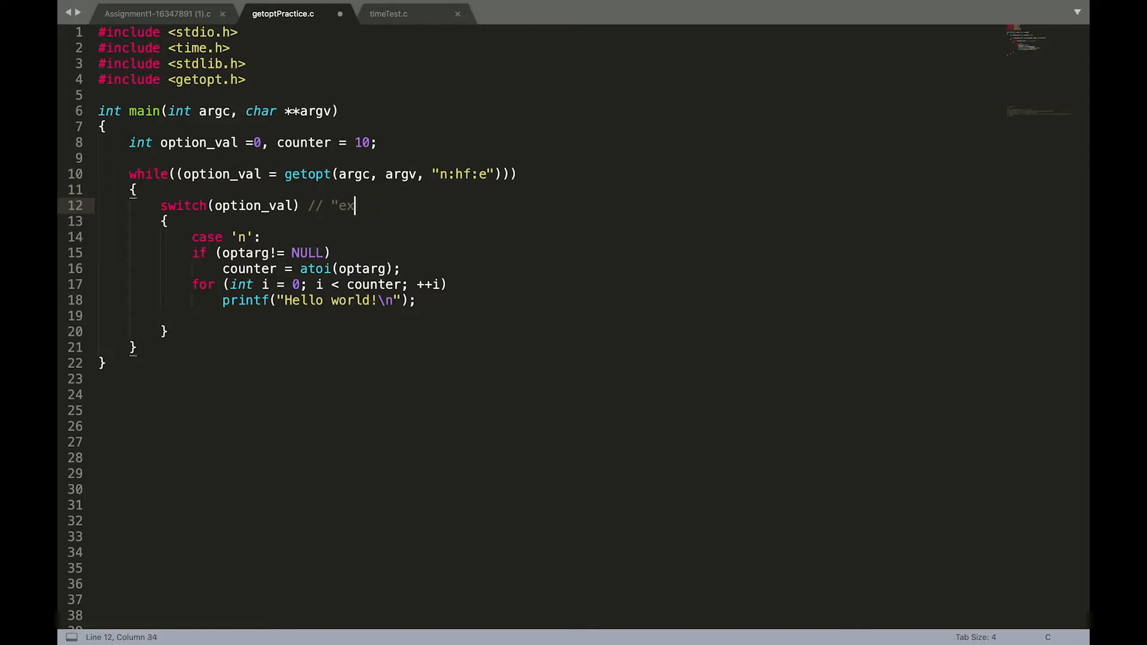
pyautogui.press('BackSpace')
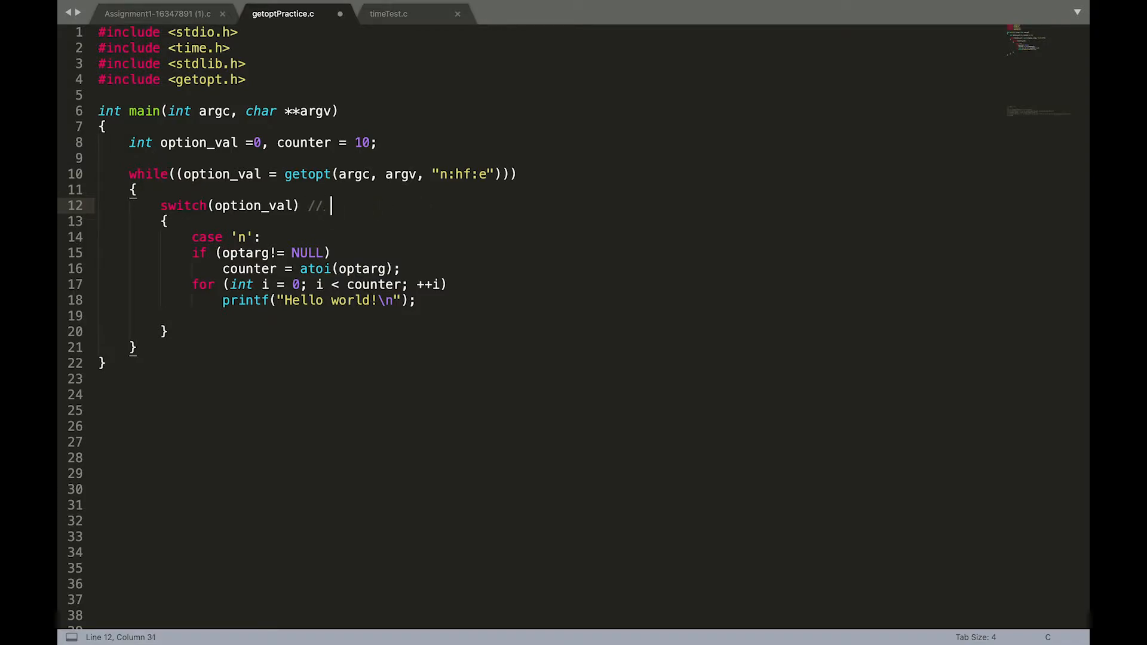
pyautogui.write('-h')
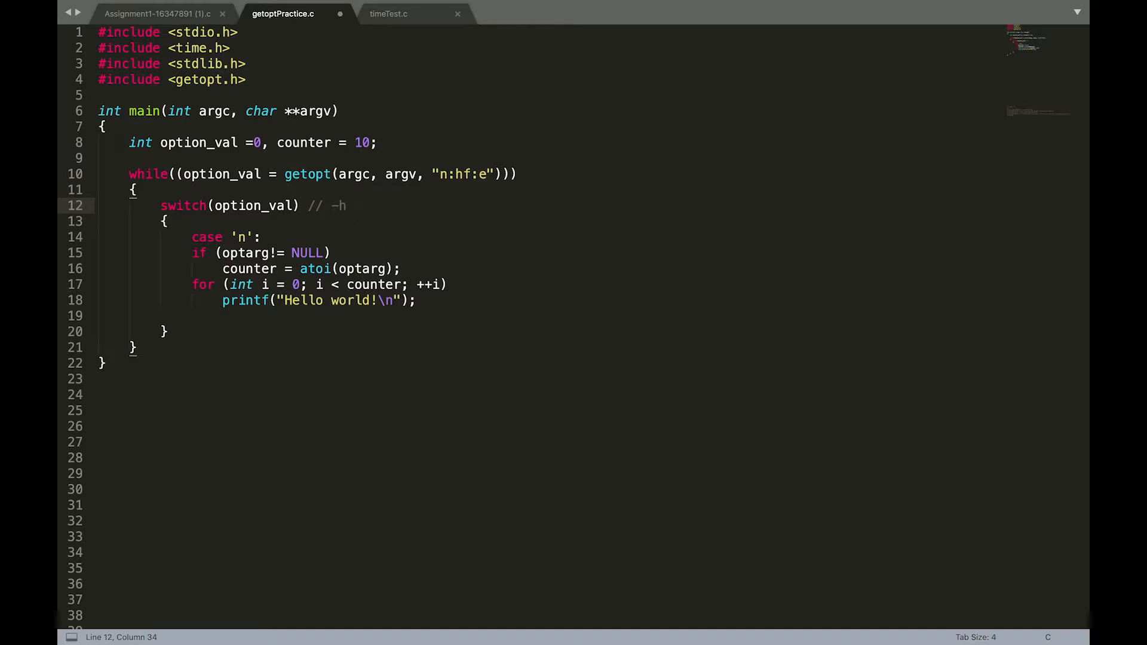
pyautogui.press('Backspace')
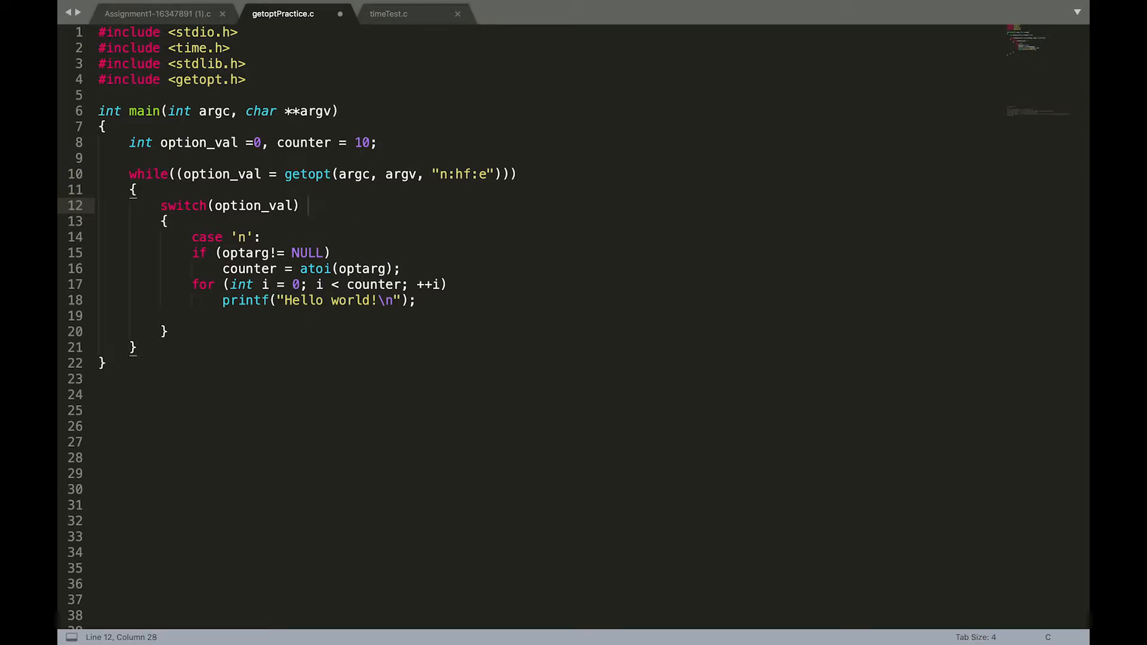
pyautogui.press('enter')
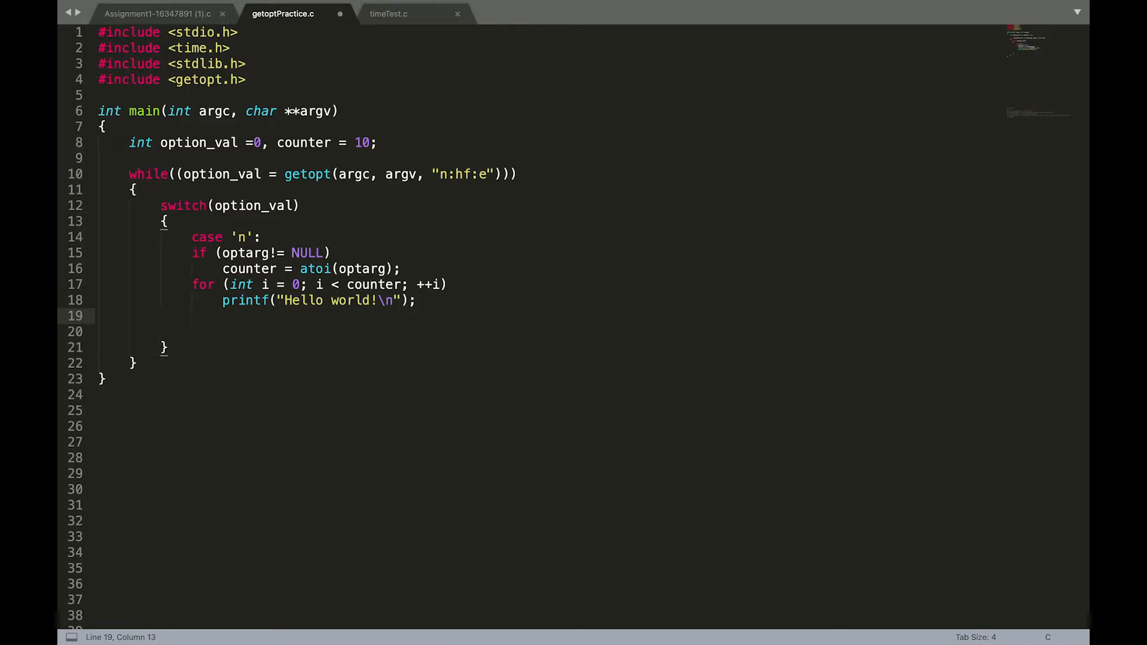
# - End case 'n' with break; and start the case 'h': label
pyautogui.write('break;')
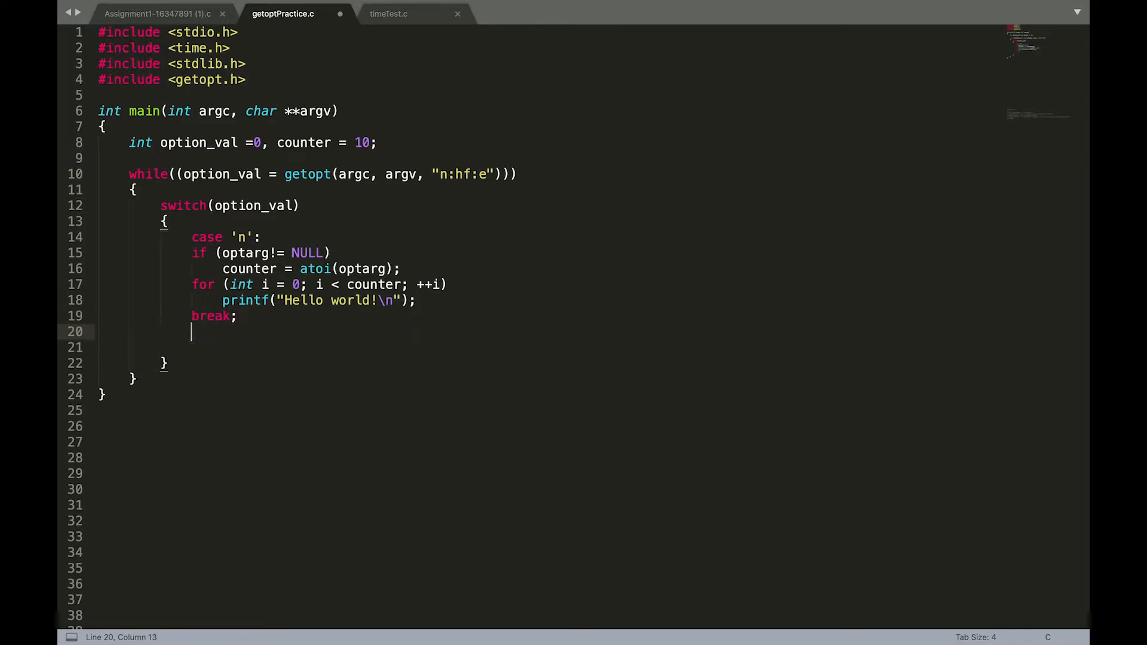
pyautogui.write("case '")
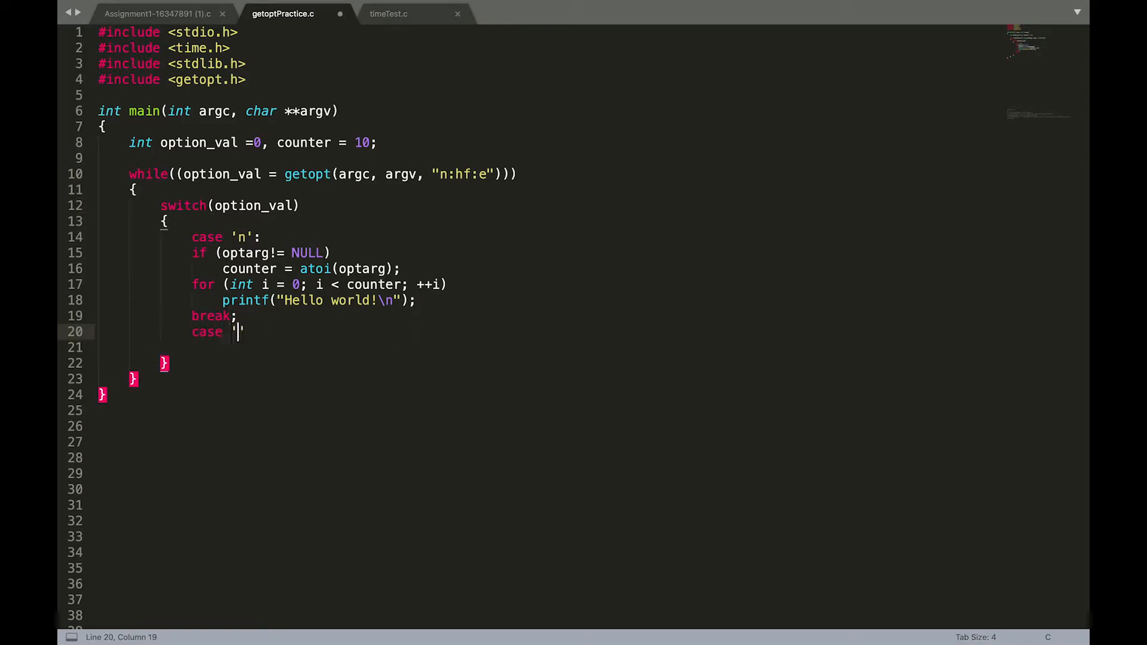
pyautogui.write("h':")
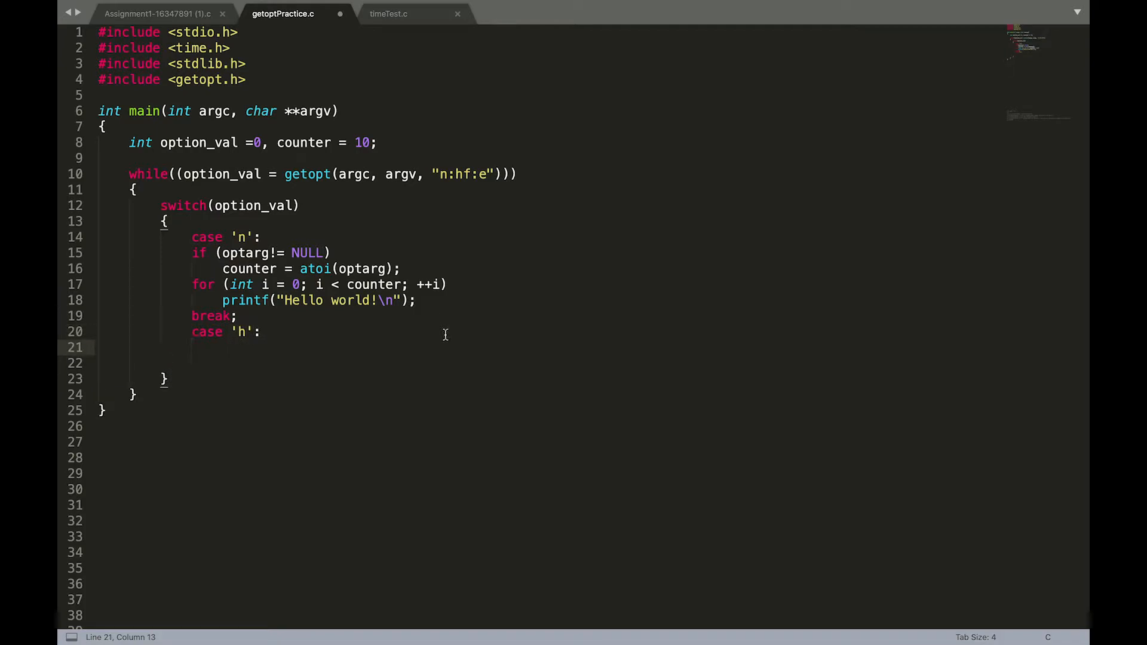
pyautogui.scroll(-3)
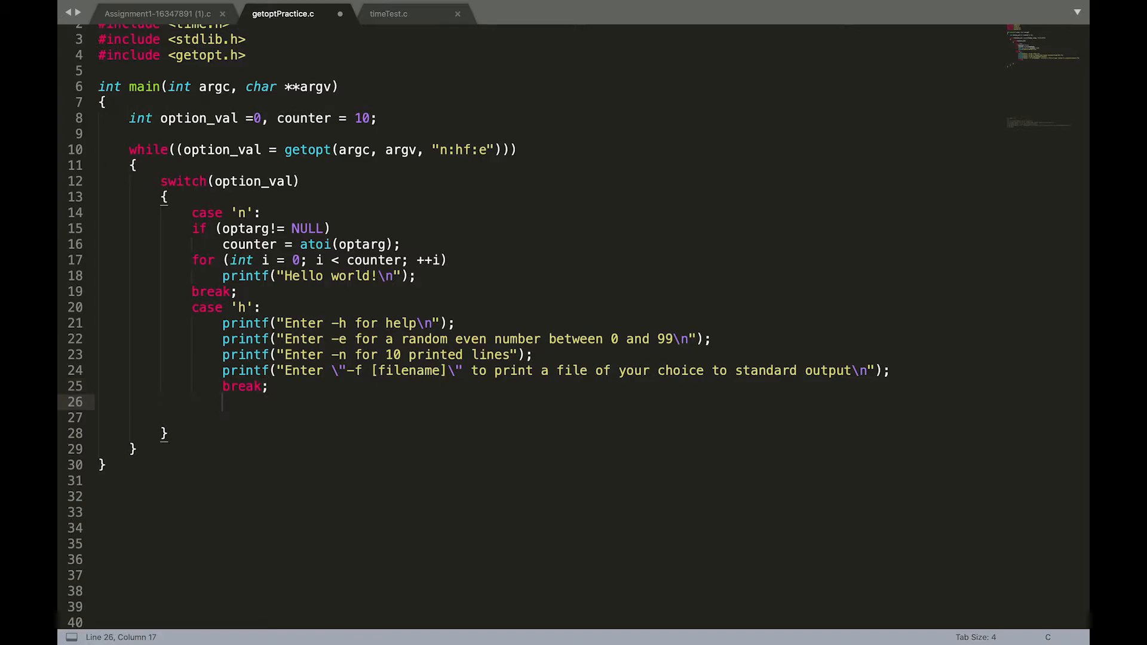
# - Start case 'e' by seeding the generator with srand((unsigned) time(&t))
pyautogui.write('case')
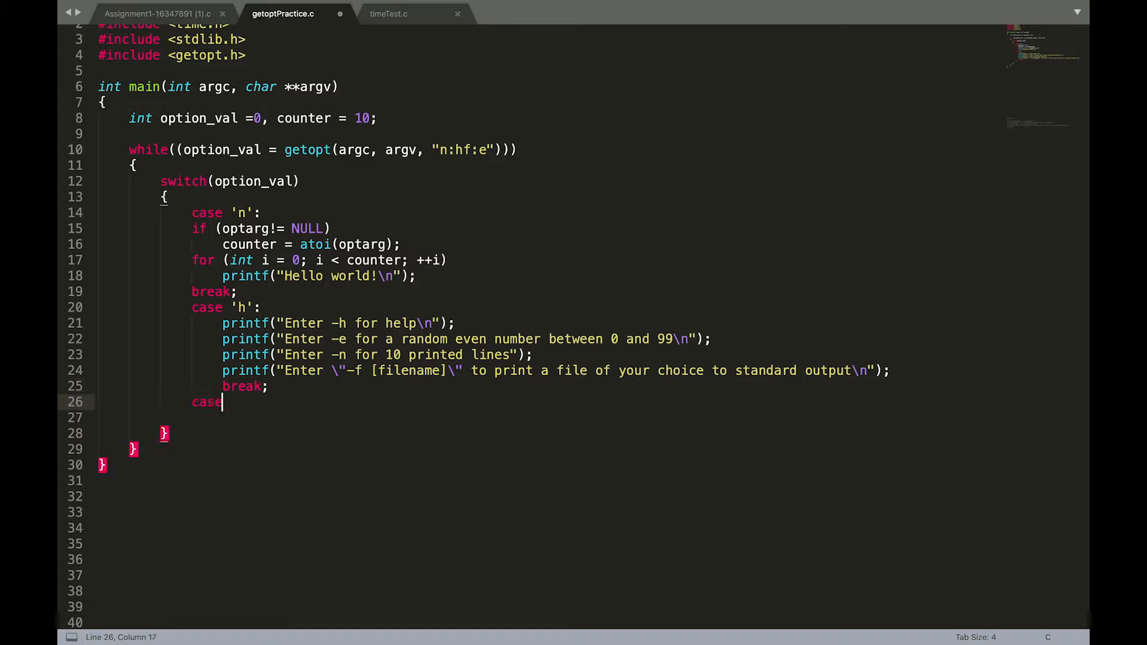
pyautogui.write("'e':")
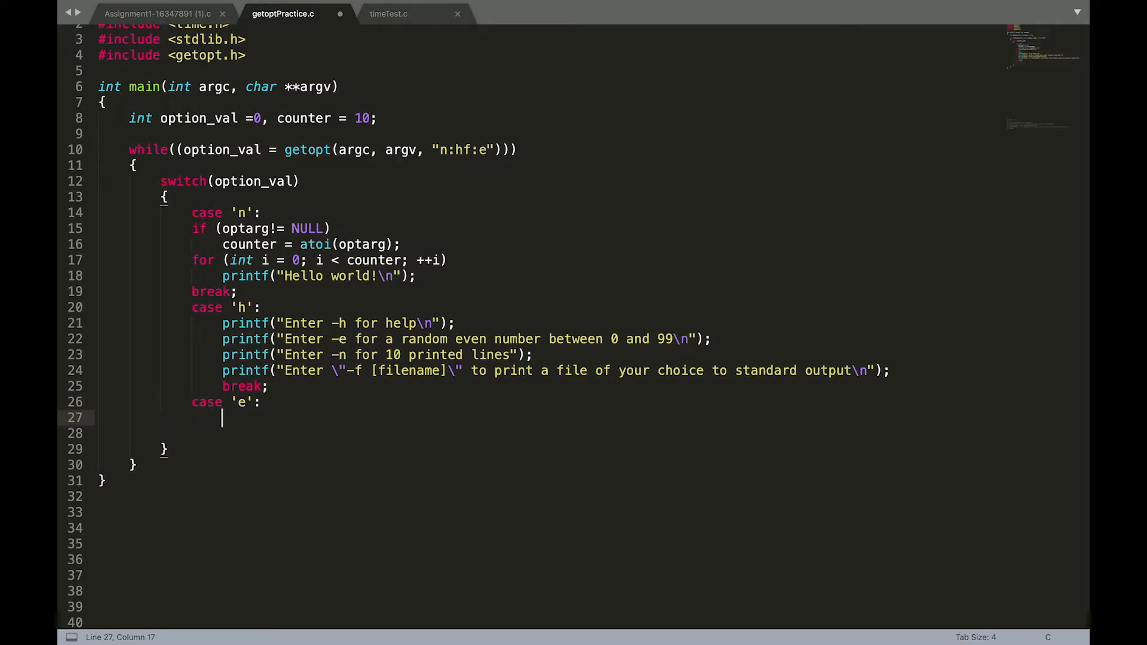
pyautogui.write('srand')
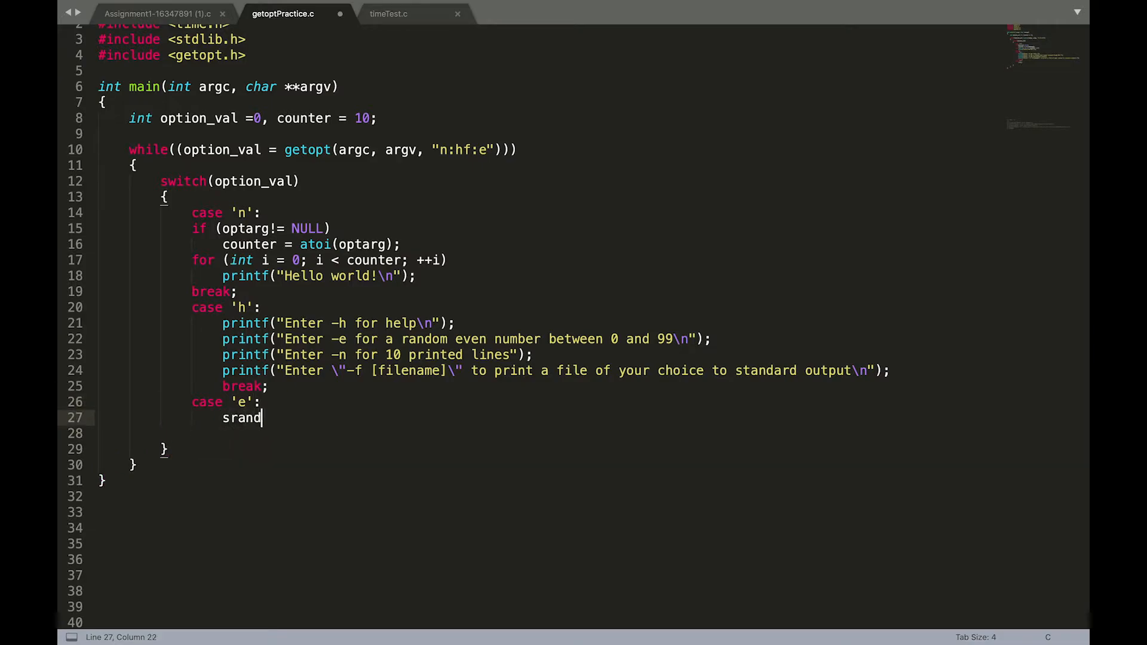
pyautogui.write('((i')
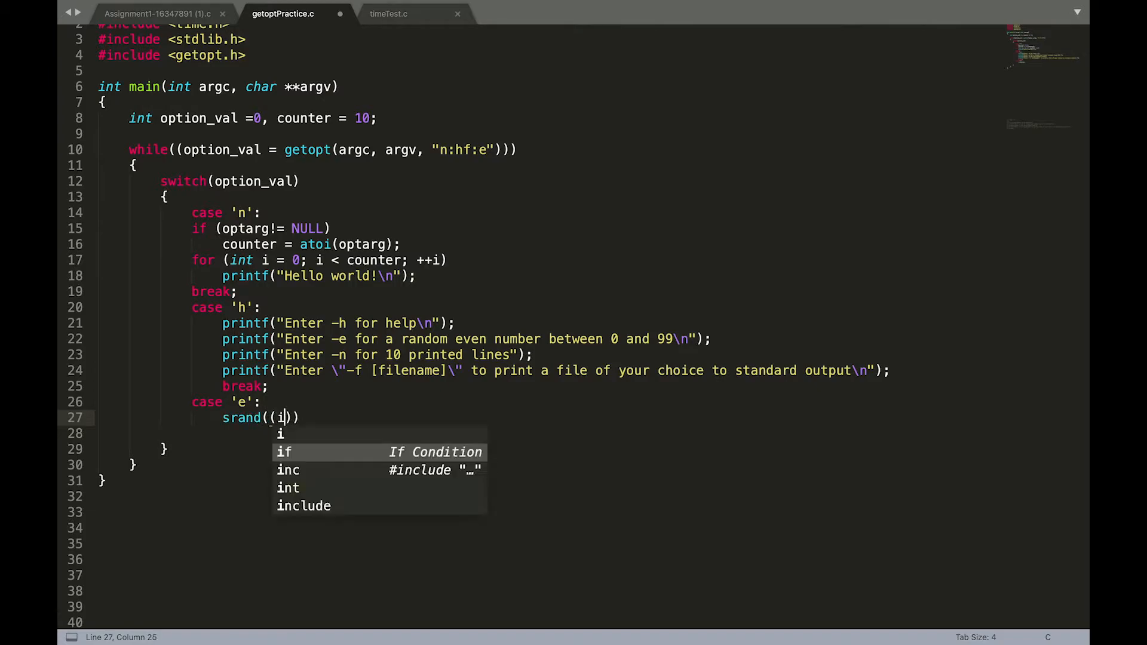
pyautogui.write('unsigned')
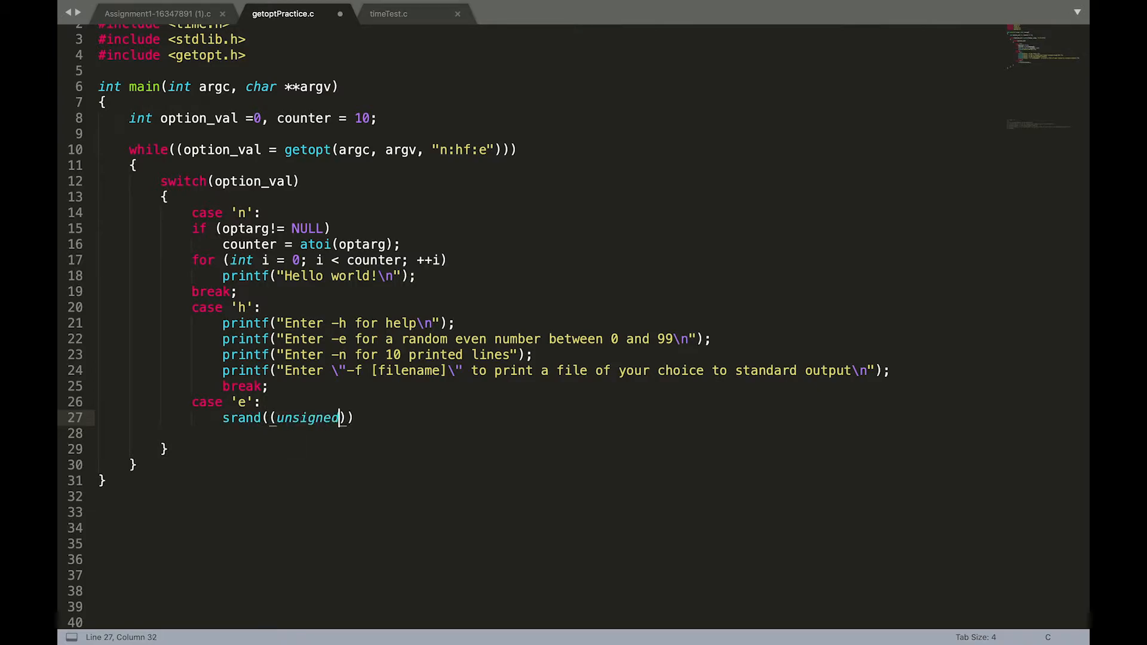
pyautogui.write('time(')
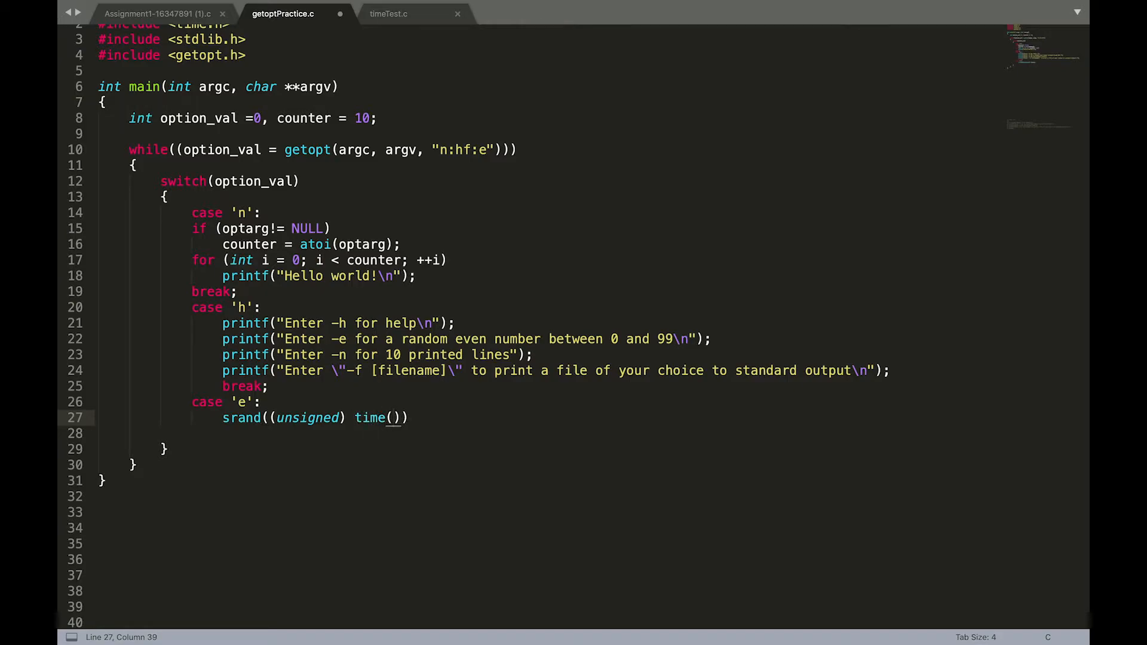
pyautogui.write('&t')
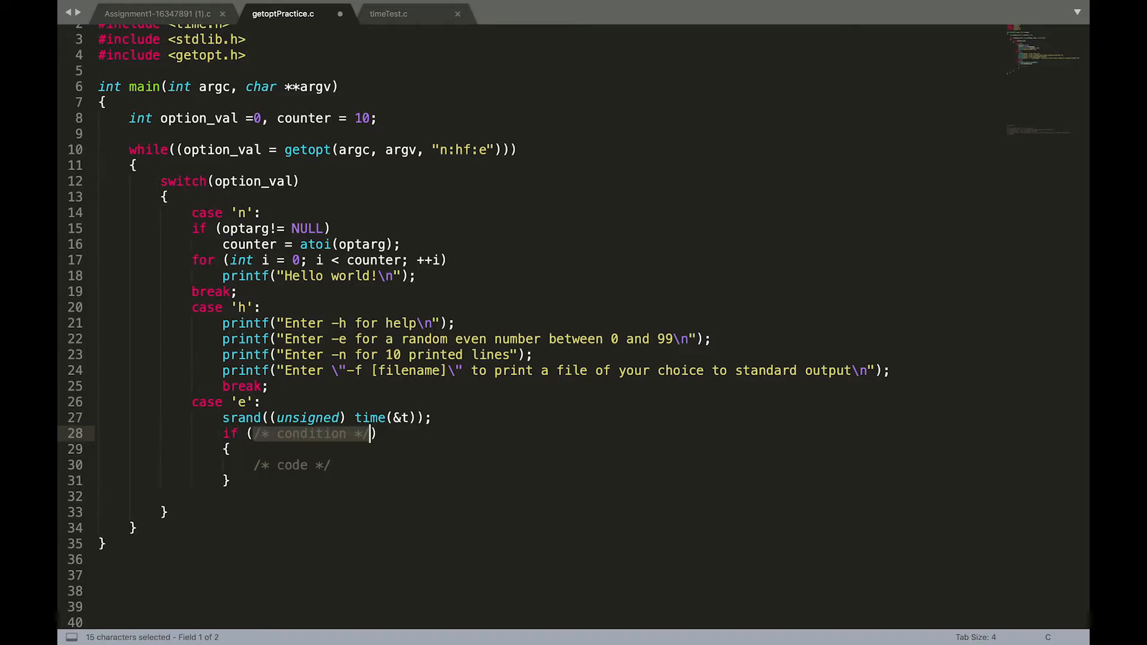
# - Assign rand_num = rand()%100; on a new line above the if
pyautogui.write('rand_')
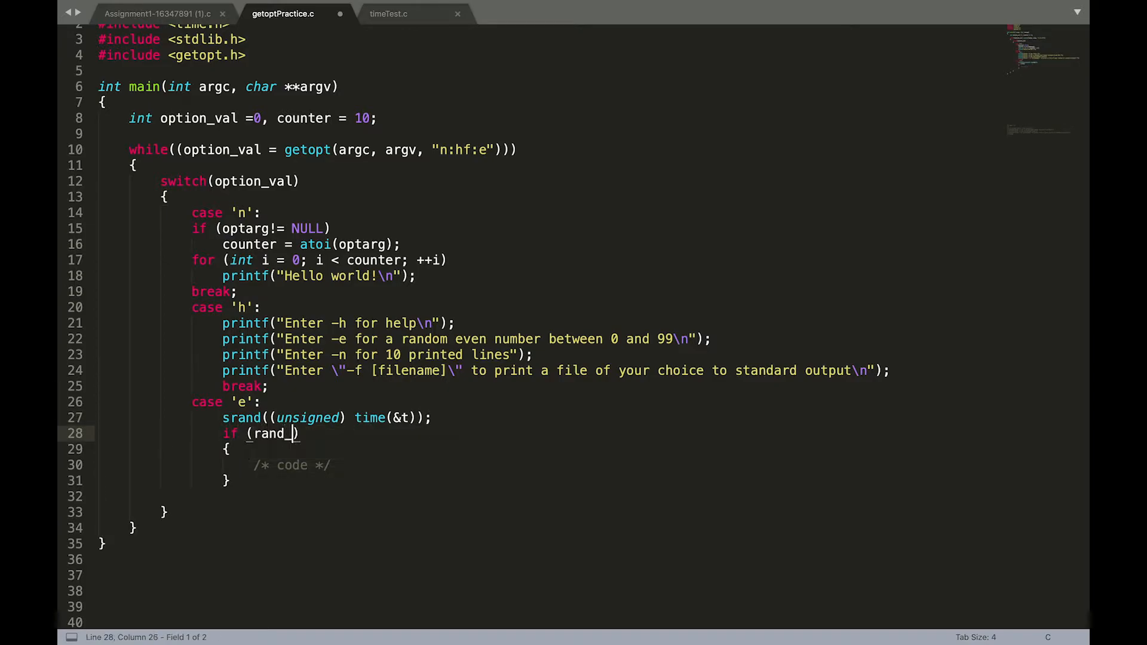
pyautogui.write('num')
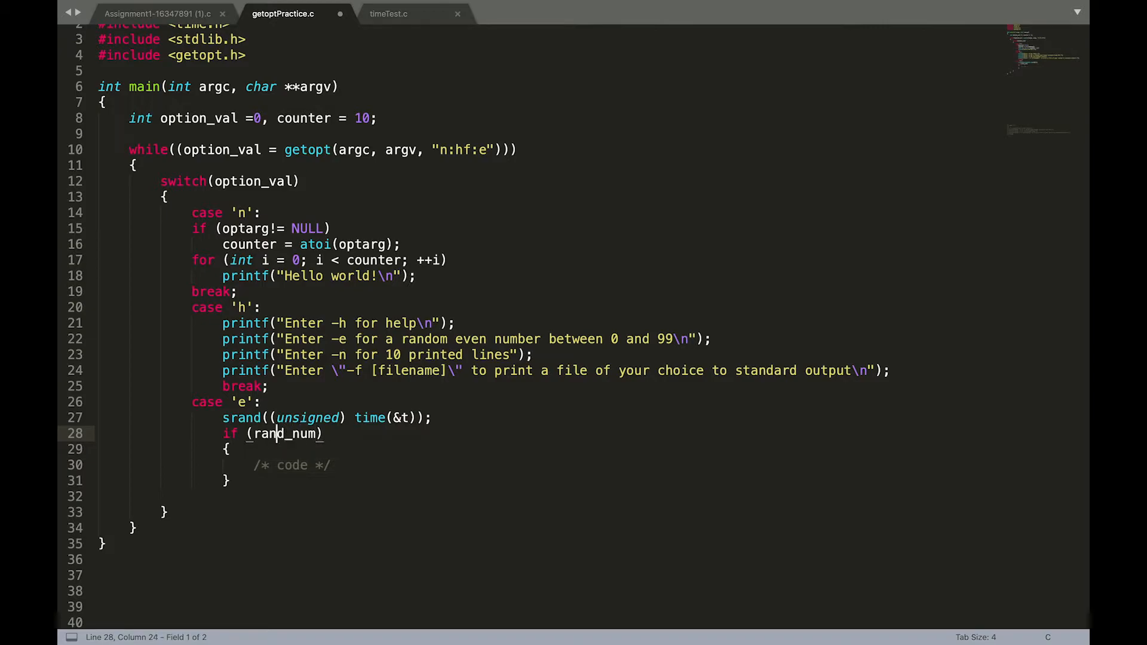
pyautogui.press('Return')
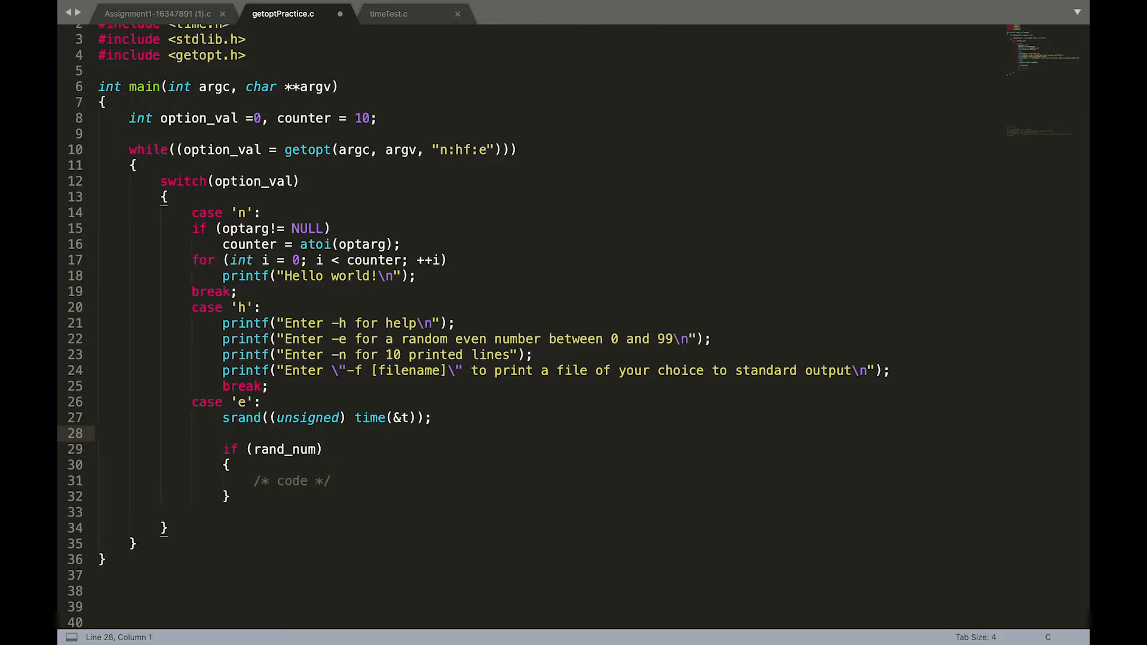
pyautogui.write('rand_num =')
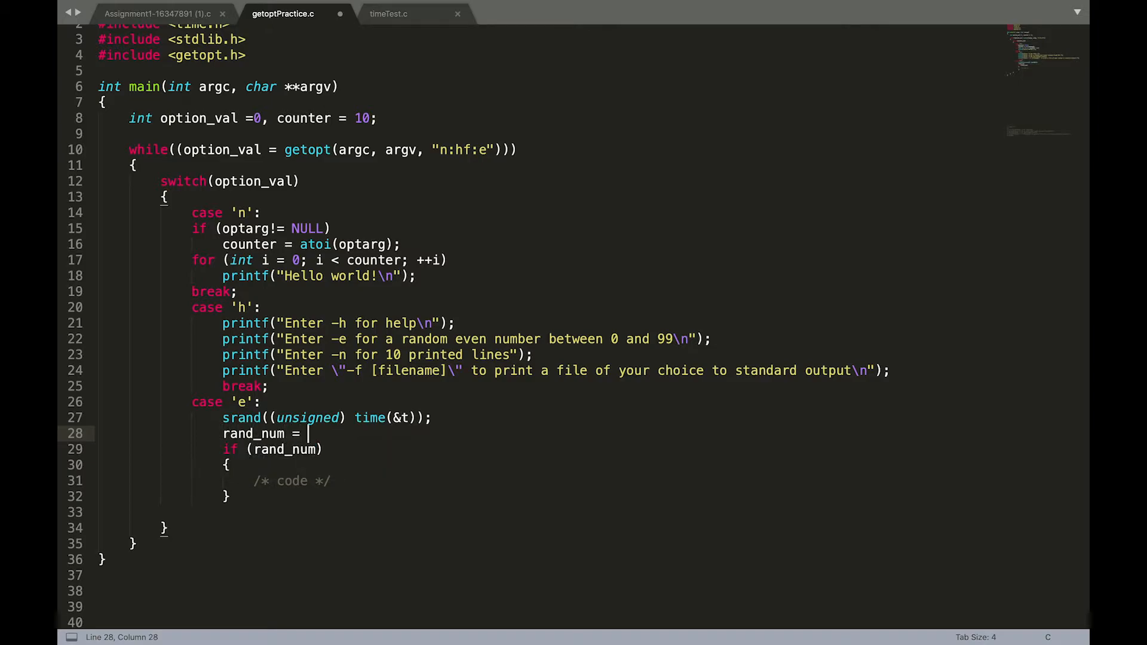
pyautogui.write('rand()')
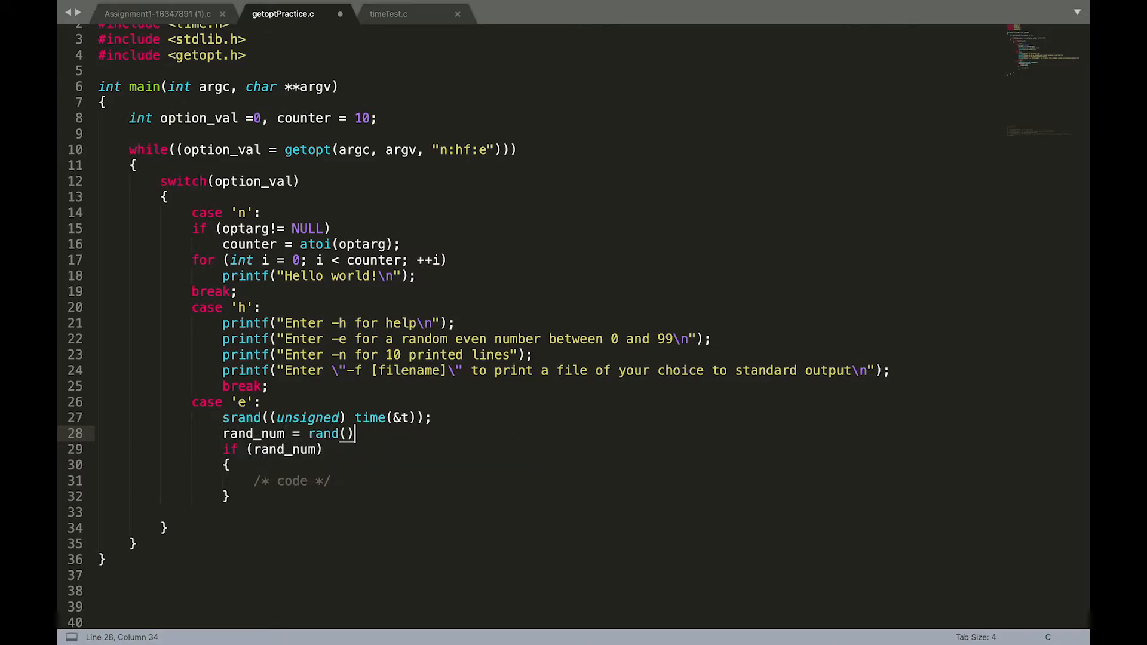
pyautogui.write('%100;')
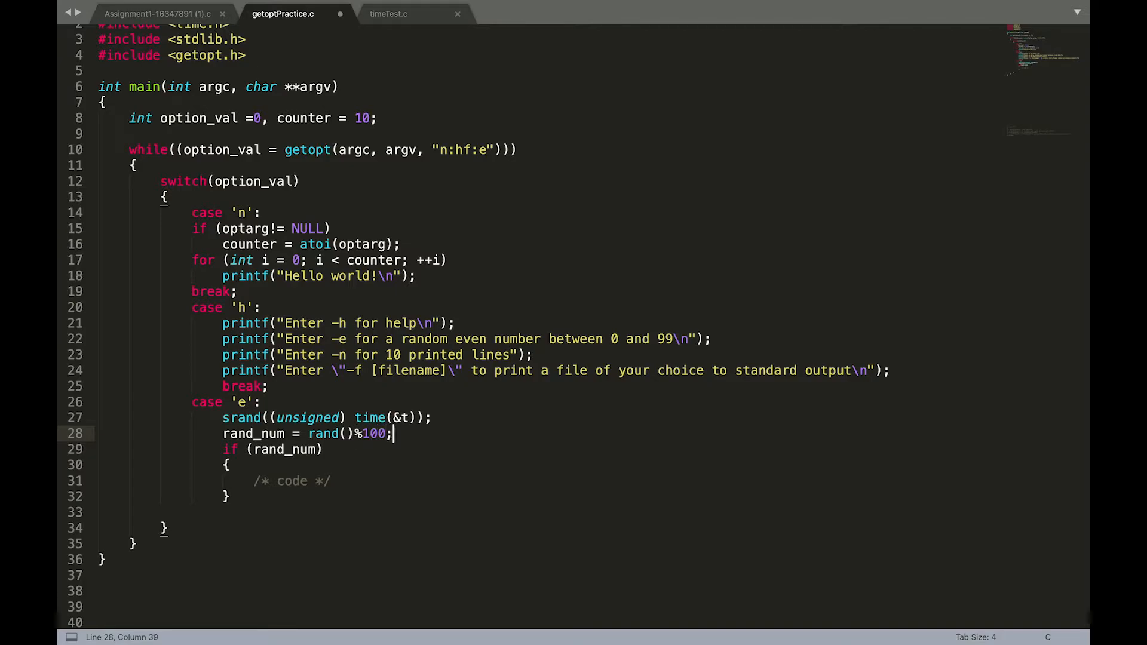
# - Rework the if to if (rand_num%2!=0) rand_num+=1;
pyautogui.click(330, 481)
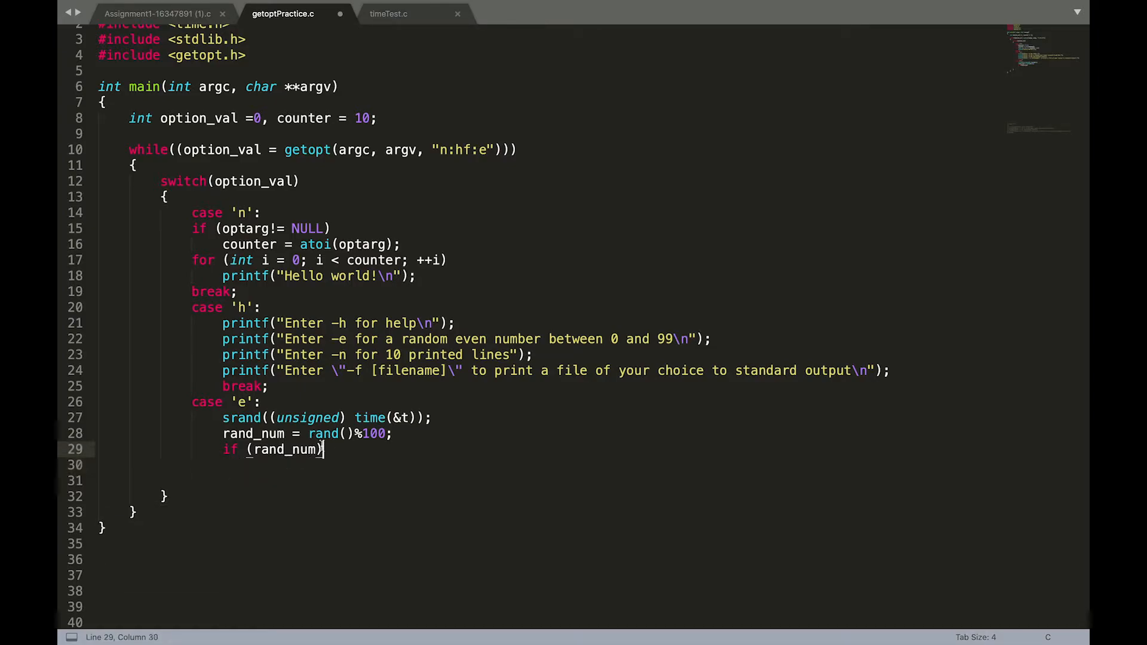
pyautogui.write('%2')
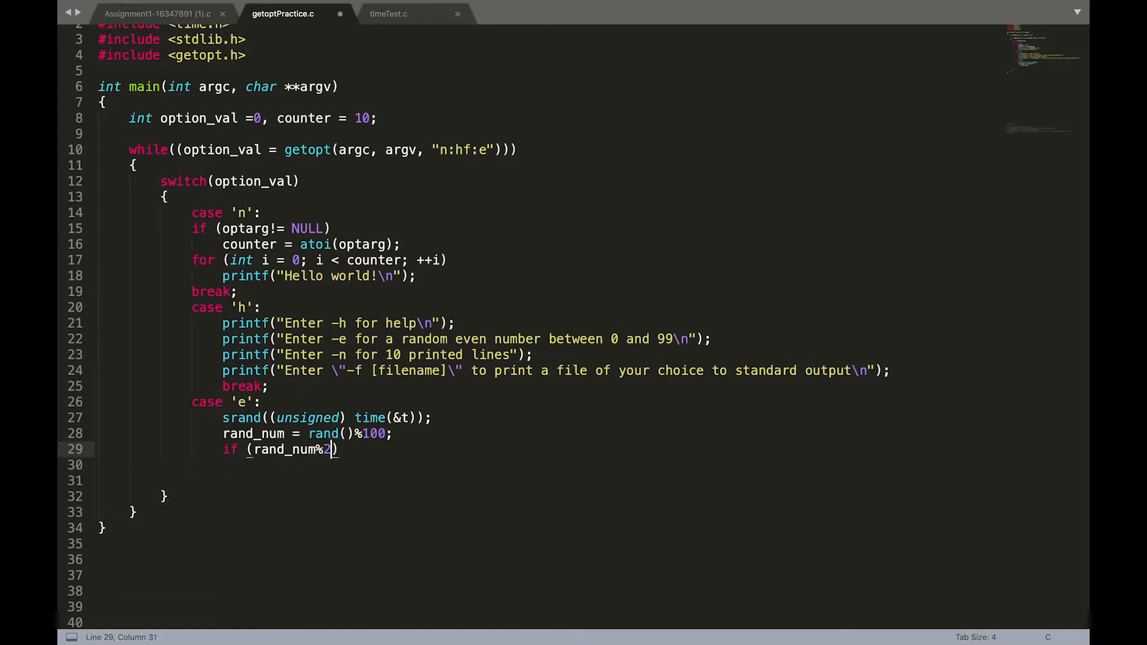
pyautogui.write('!=0')
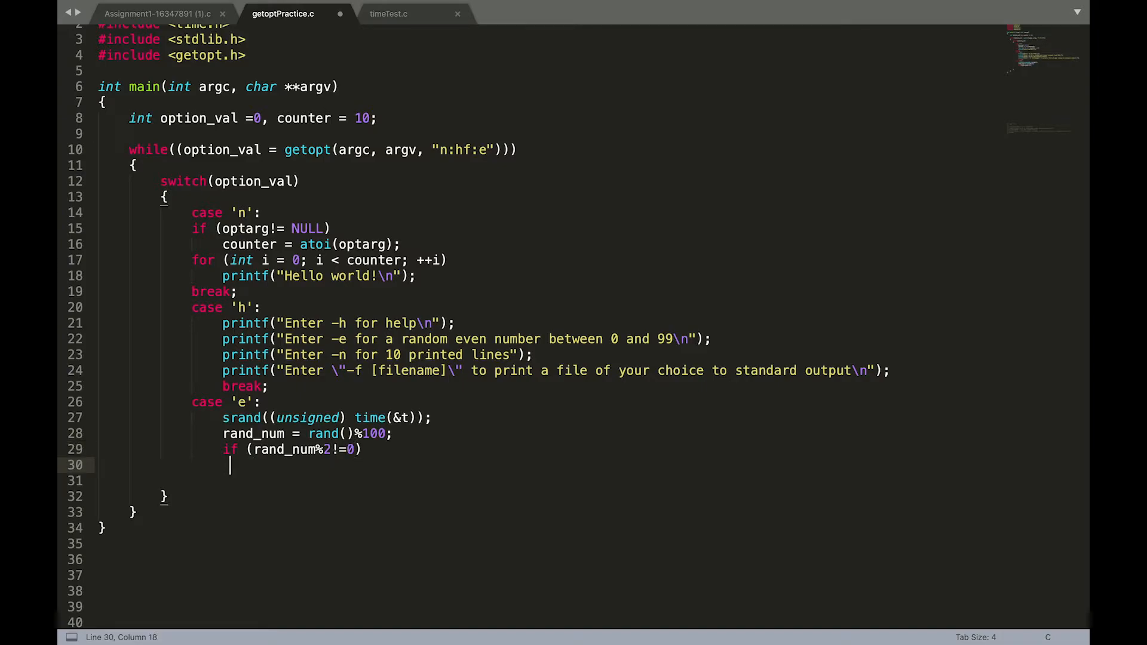
pyautogui.write('rand_num+')
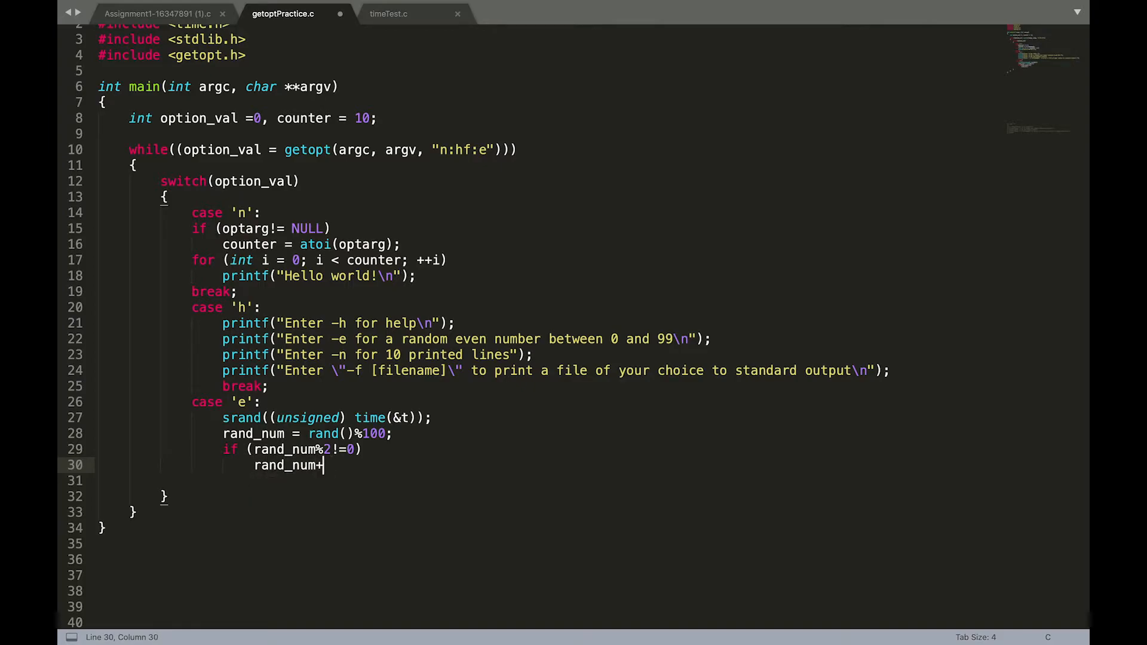
pyautogui.write('=1;')
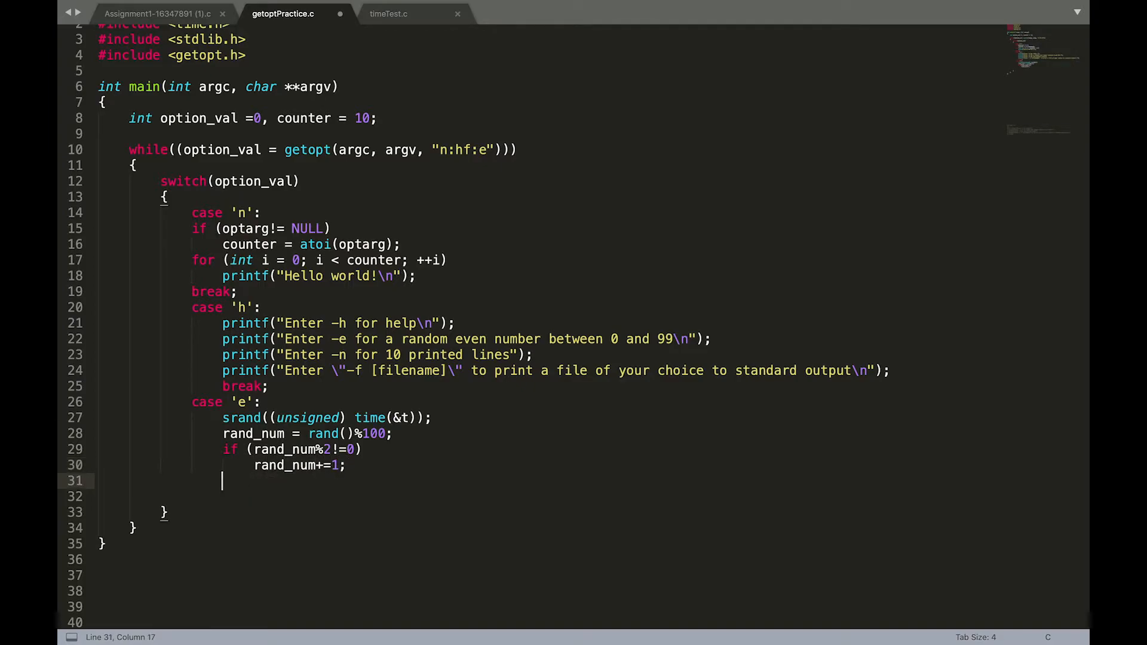
# - Print rand_num with printf("%d\n", rand_num); and end the case with break
pyautogui.write('printf("%s\\n", );')
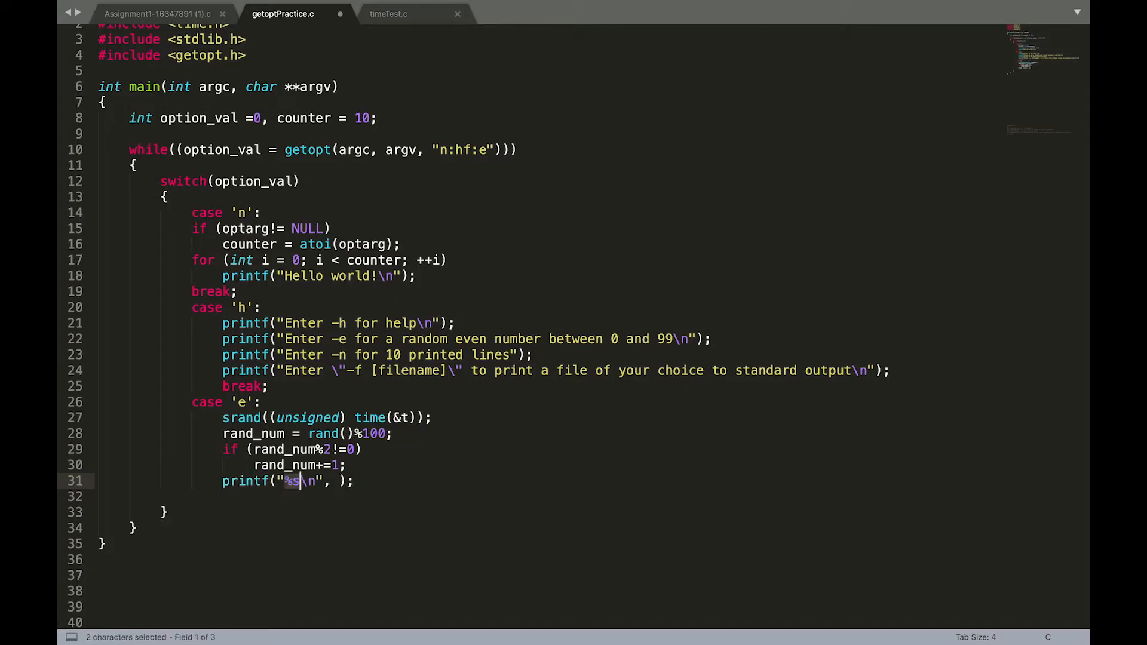
pyautogui.write('d')
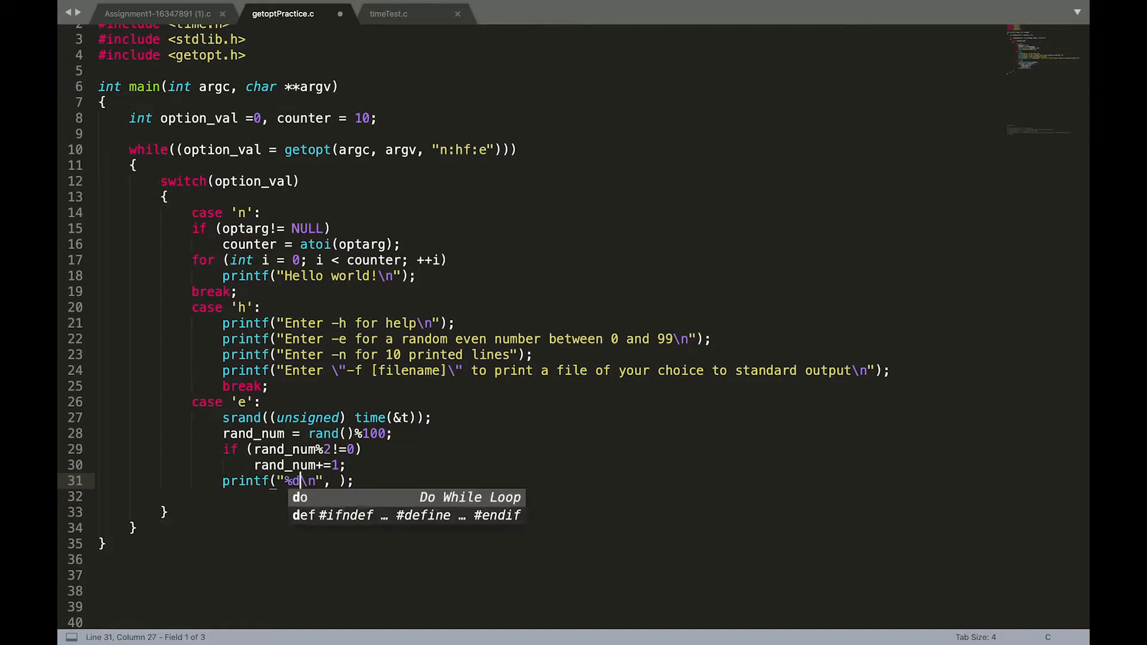
pyautogui.write('rand_num')
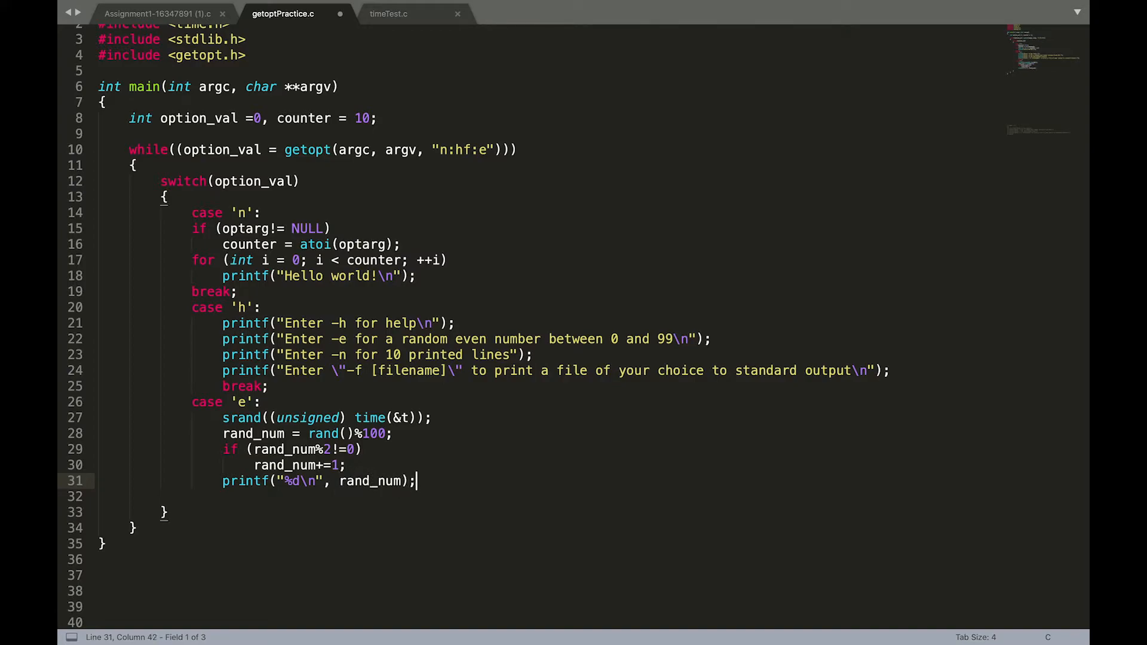
pyautogui.write('breaks')
pyautogui.write('case')
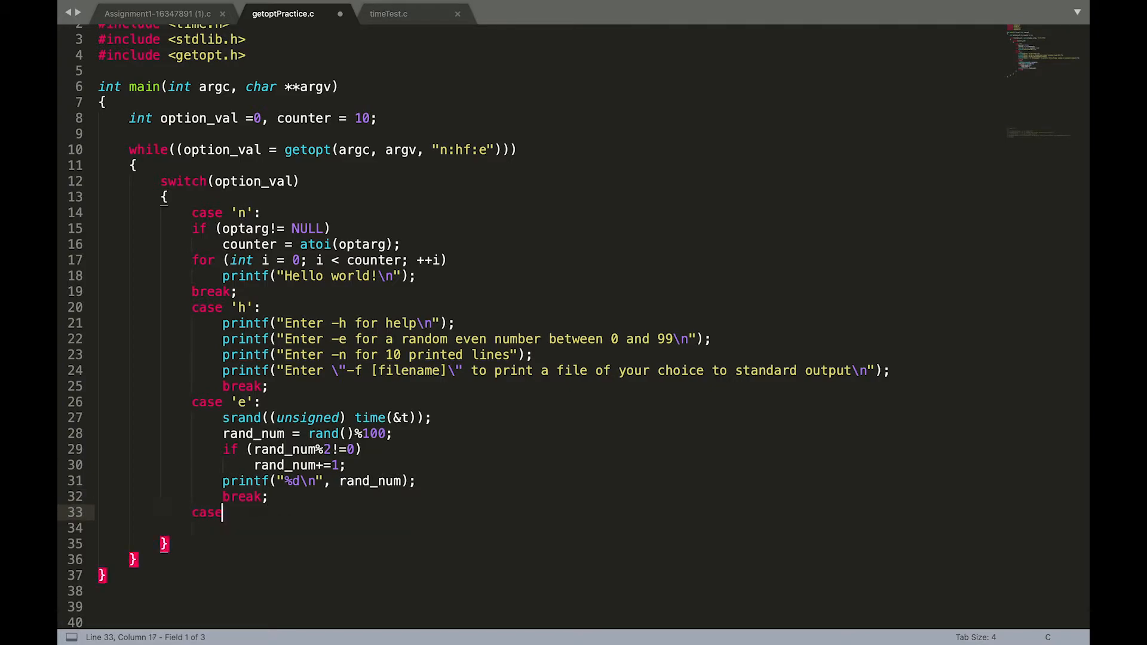
# - Add case 'f': with an if snippet whose condition begins optarg !=
pyautogui.write("'")
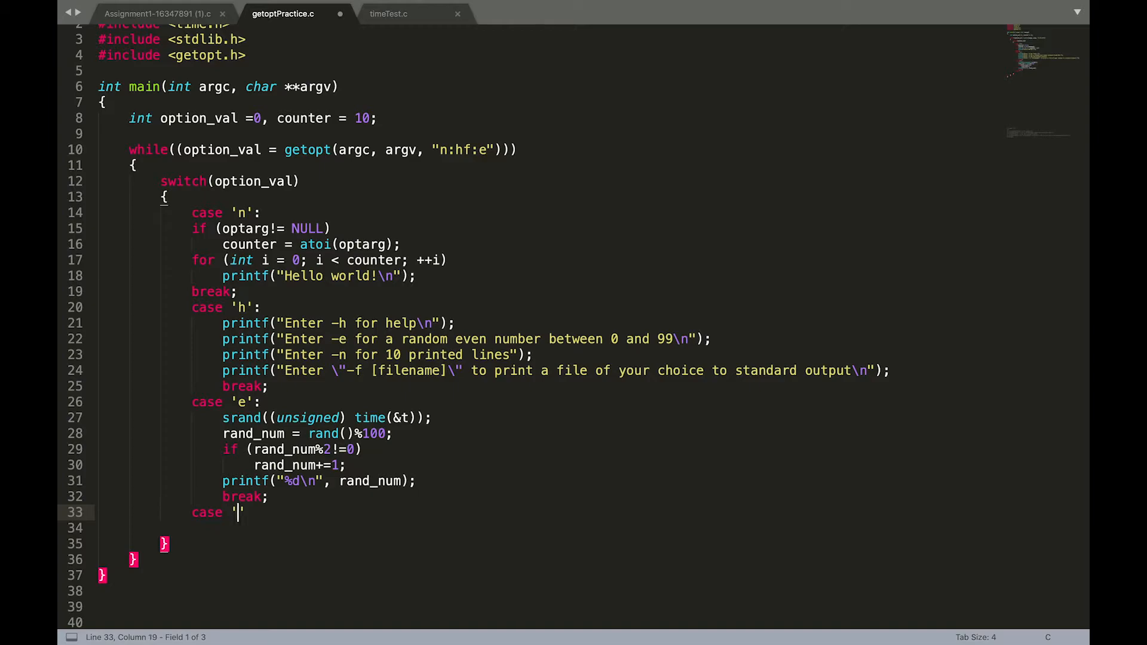
pyautogui.write("f':")
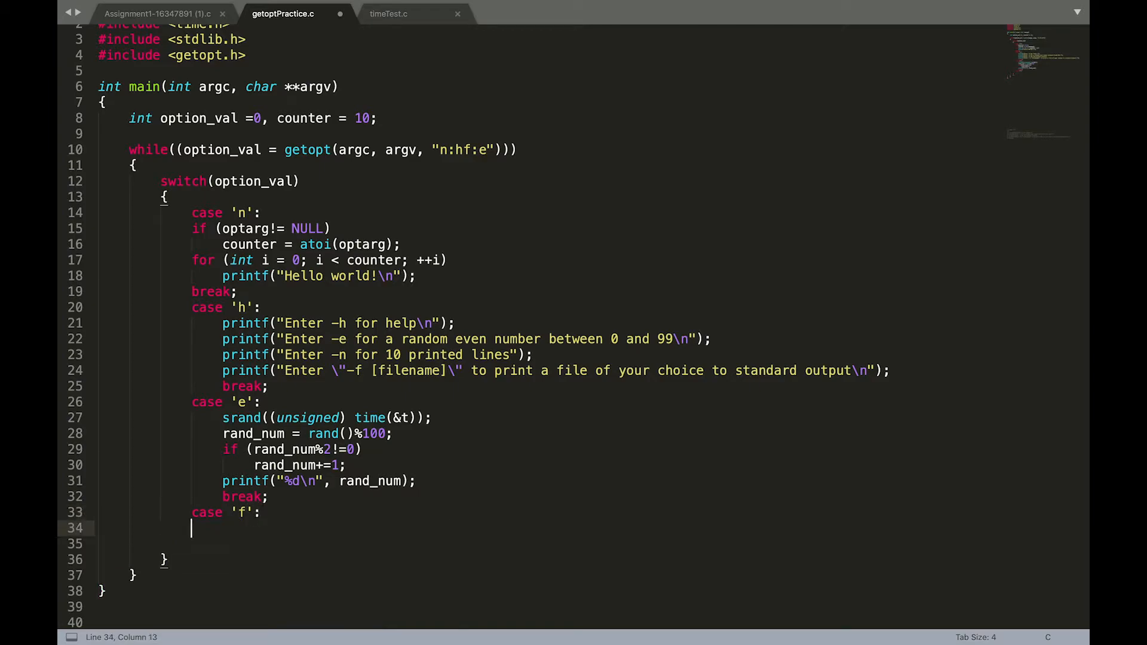
pyautogui.write('if (/* condition */')
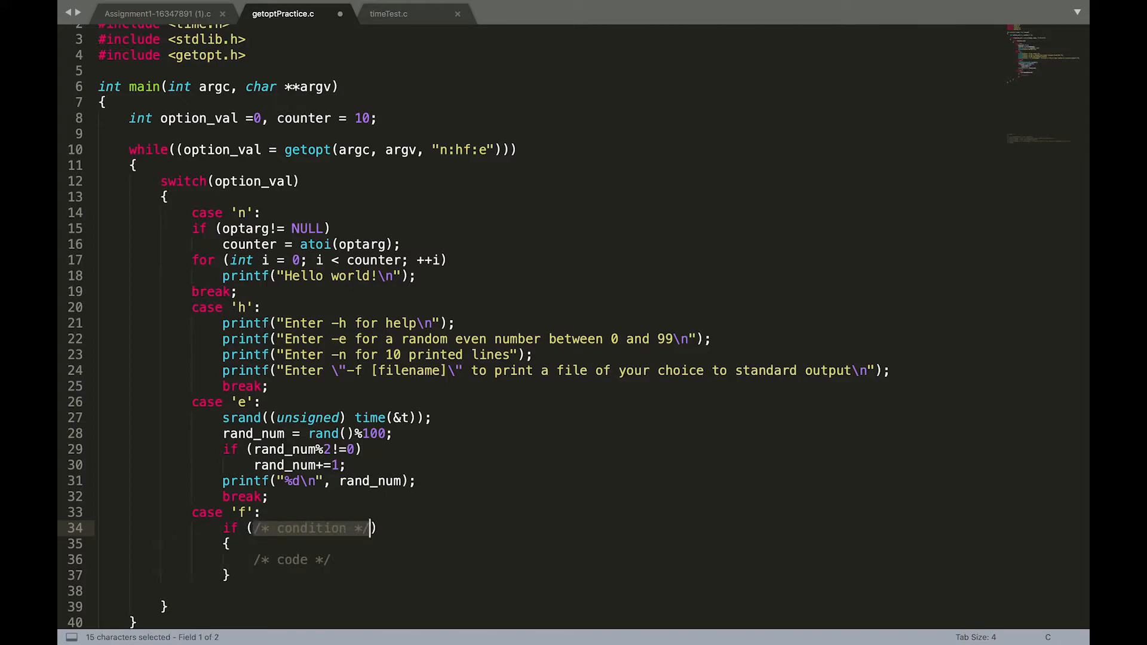
pyautogui.write('optarg+)')
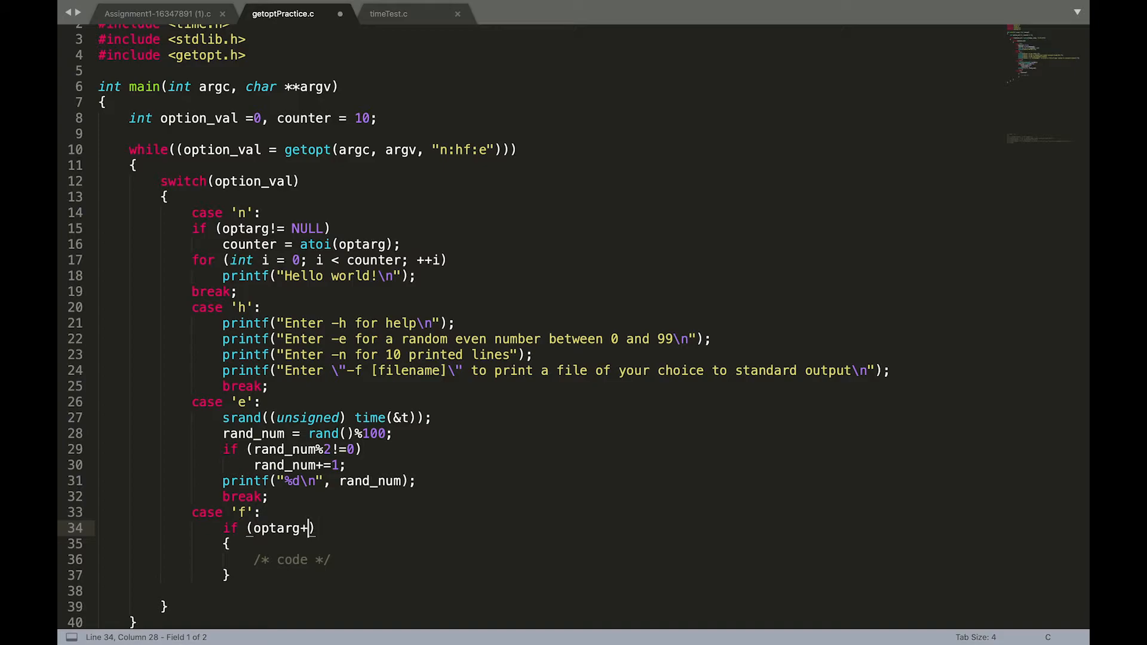
pyautogui.write('!=')
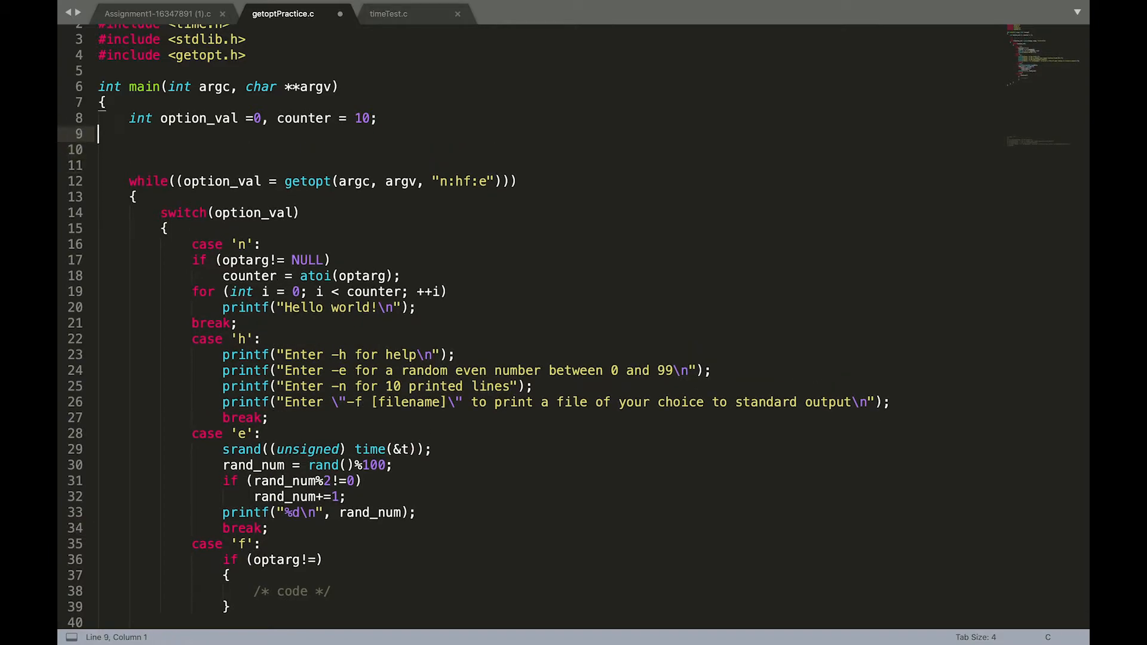
# - Declare FILE *file; alongside the other declarations
pyautogui.write('FI')
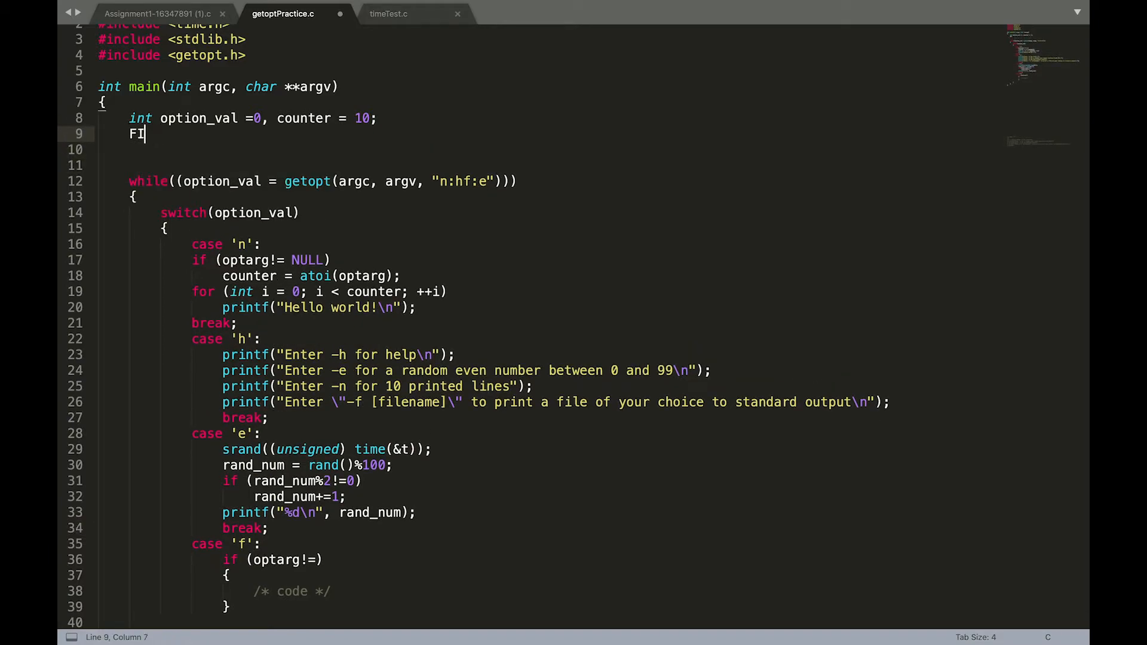
pyautogui.write('Le')
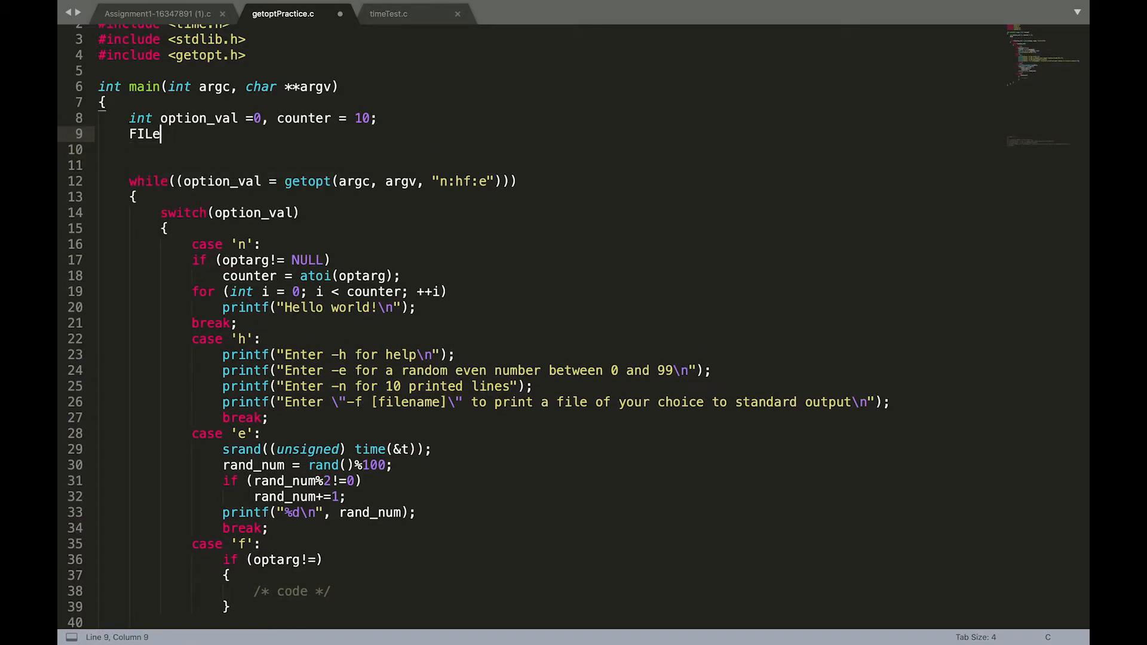
pyautogui.write('E')
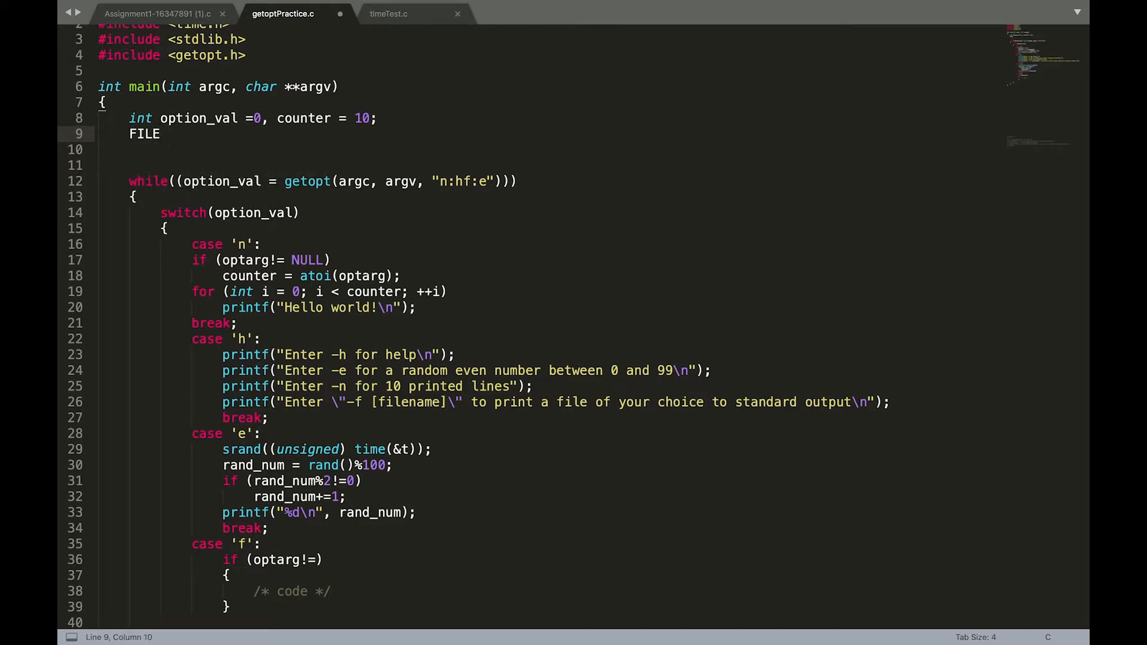
pyautogui.write('*fil')
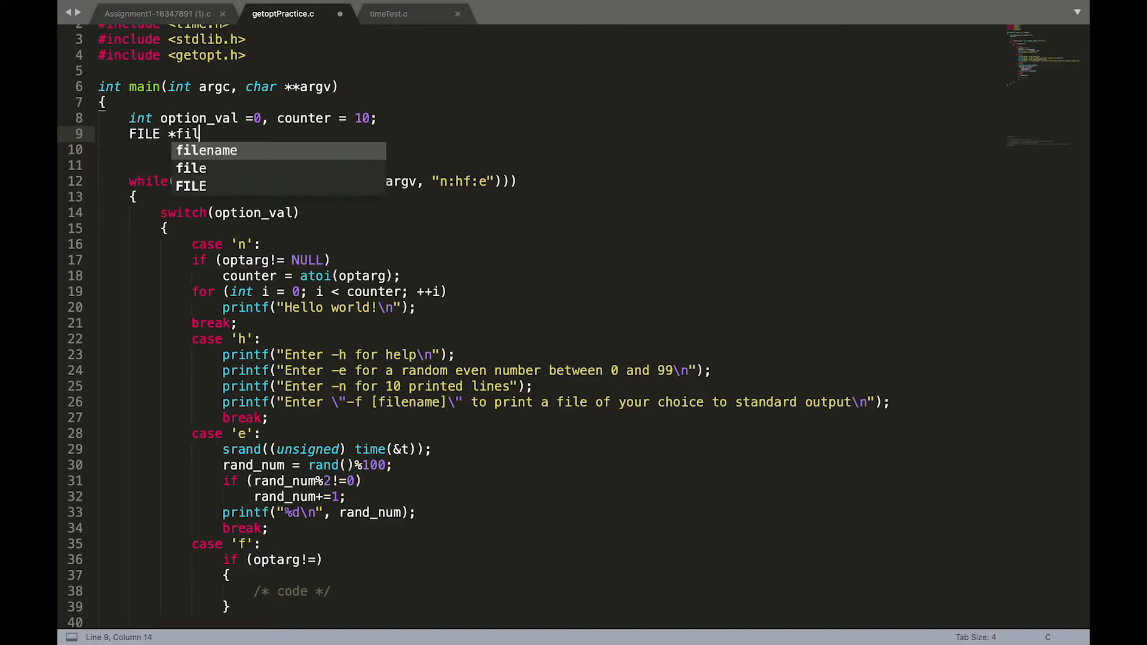
pyautogui.write('e;')
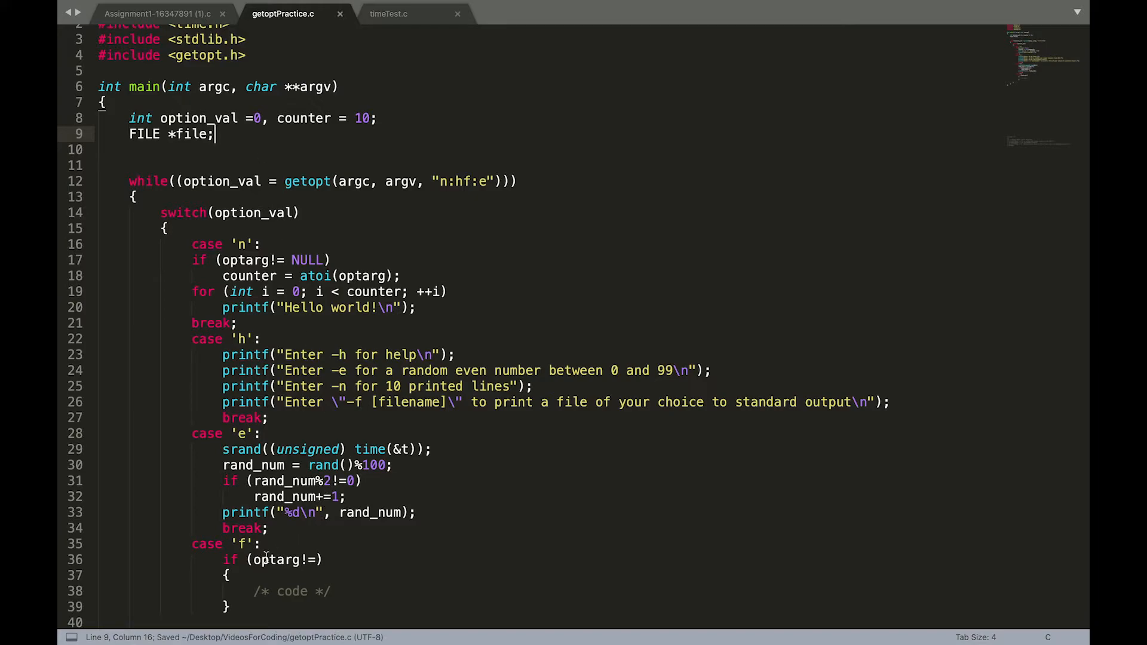
# - Change the case 'f' condition to if ((file=fopen(optarg, "r")))
pyautogui.click(263, 560)
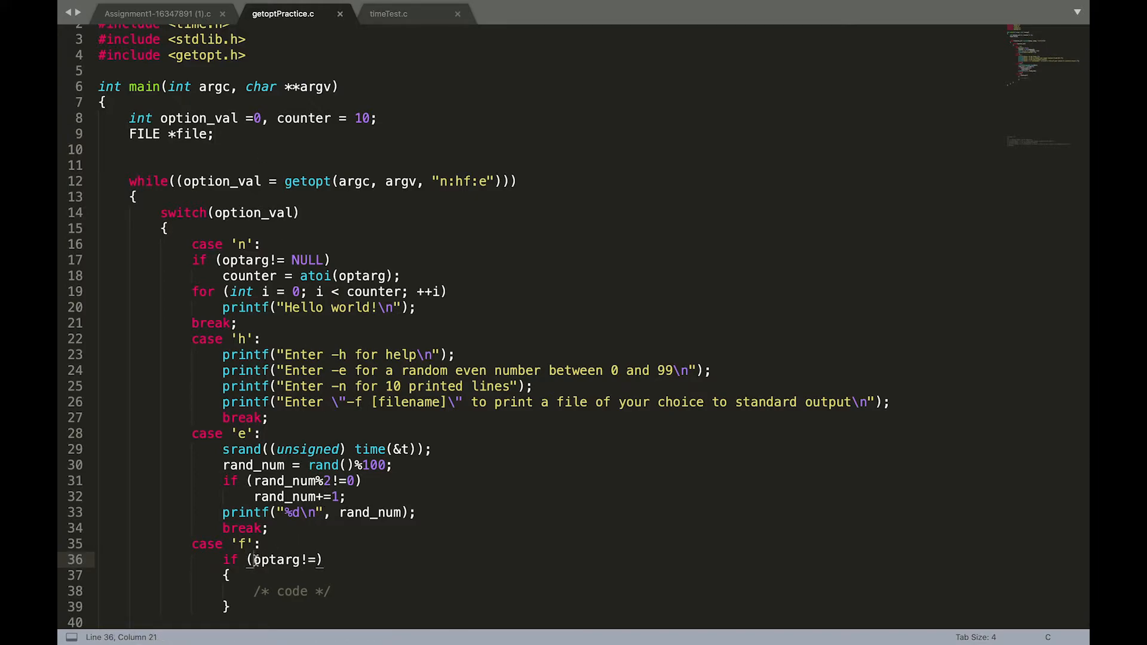
pyautogui.write('file=')
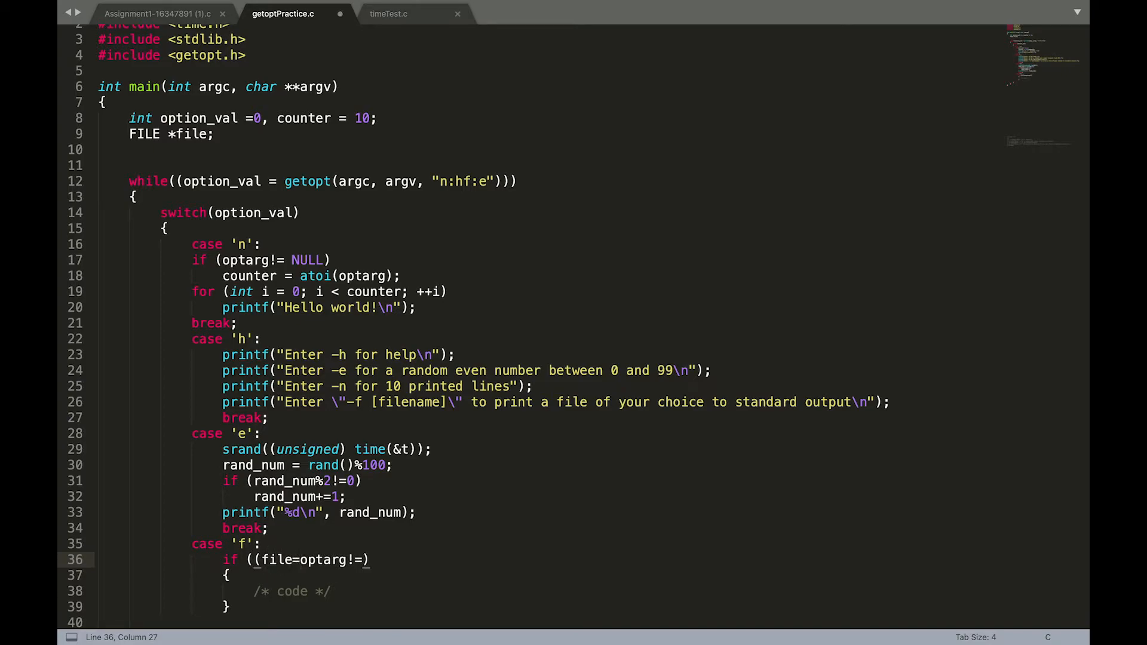
pyautogui.write('fopen(')
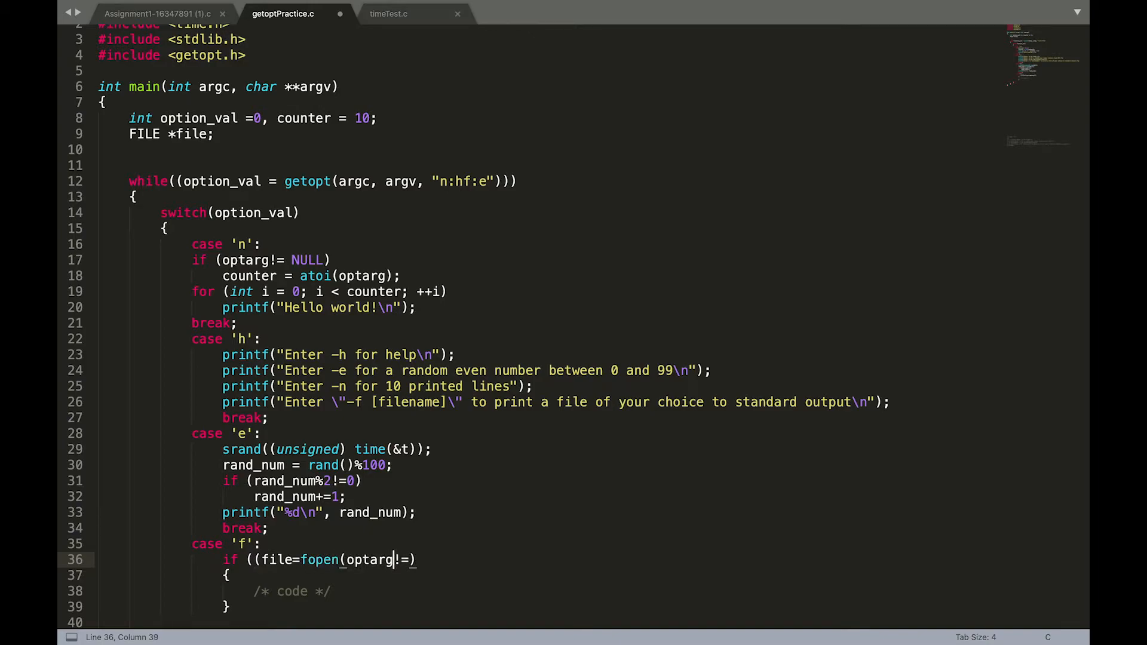
pyautogui.write(',')
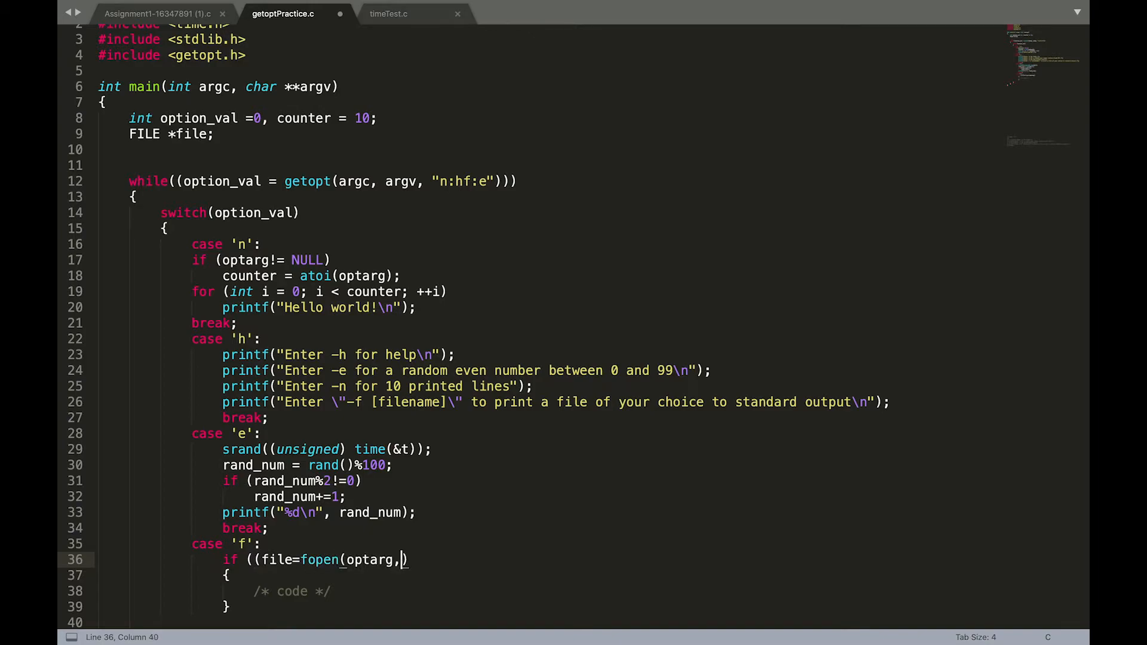
pyautogui.write('"r"')
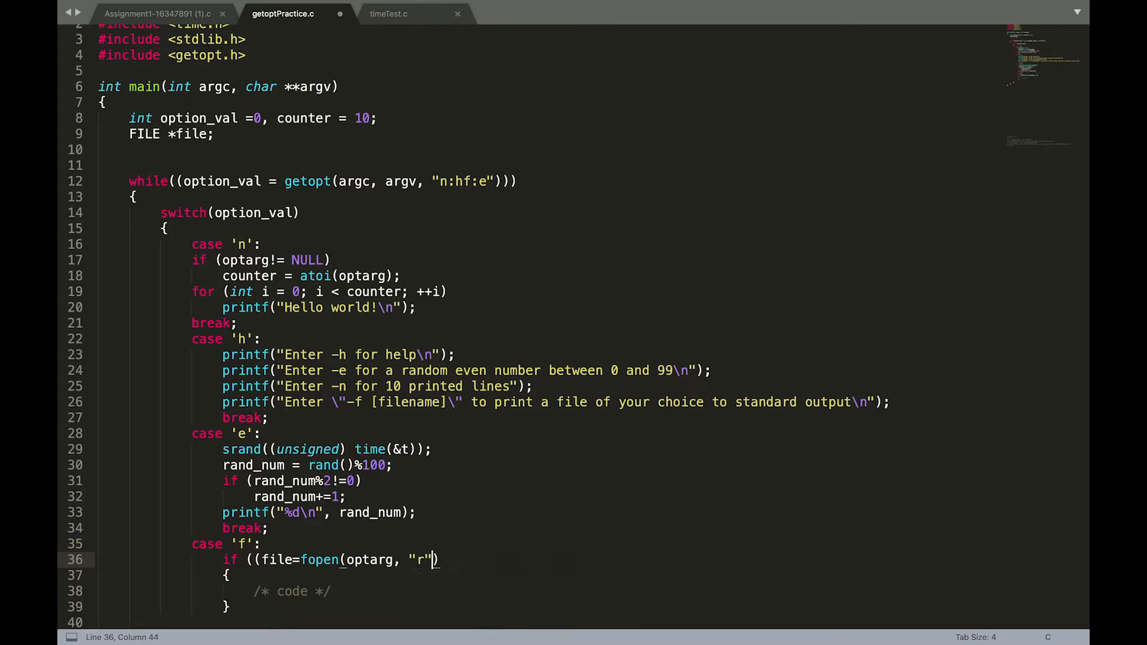
pyautogui.write(')')
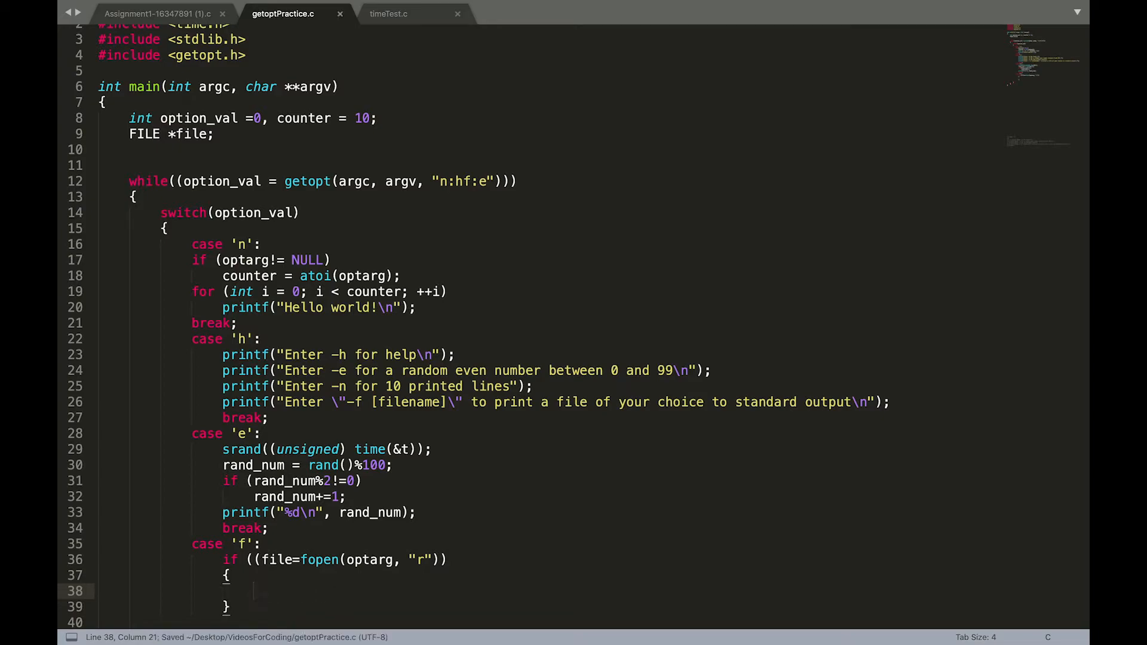
# - Inside the if, loop with while(fgets(string, sizeof(string), file))
pyautogui.write('while')
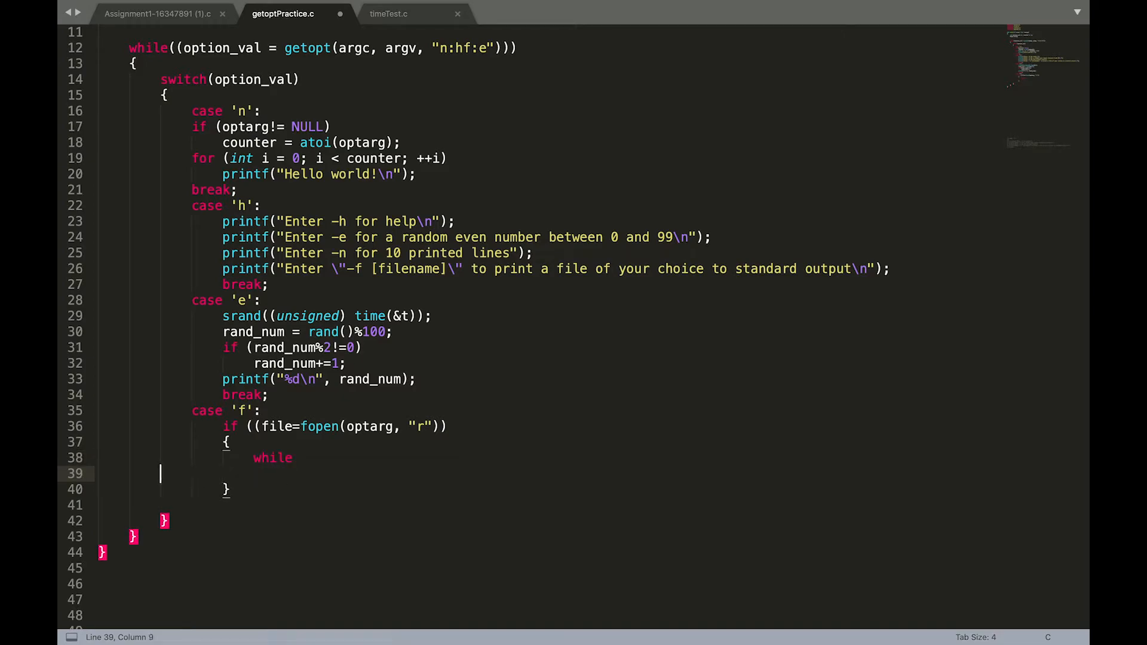
pyautogui.write('()')
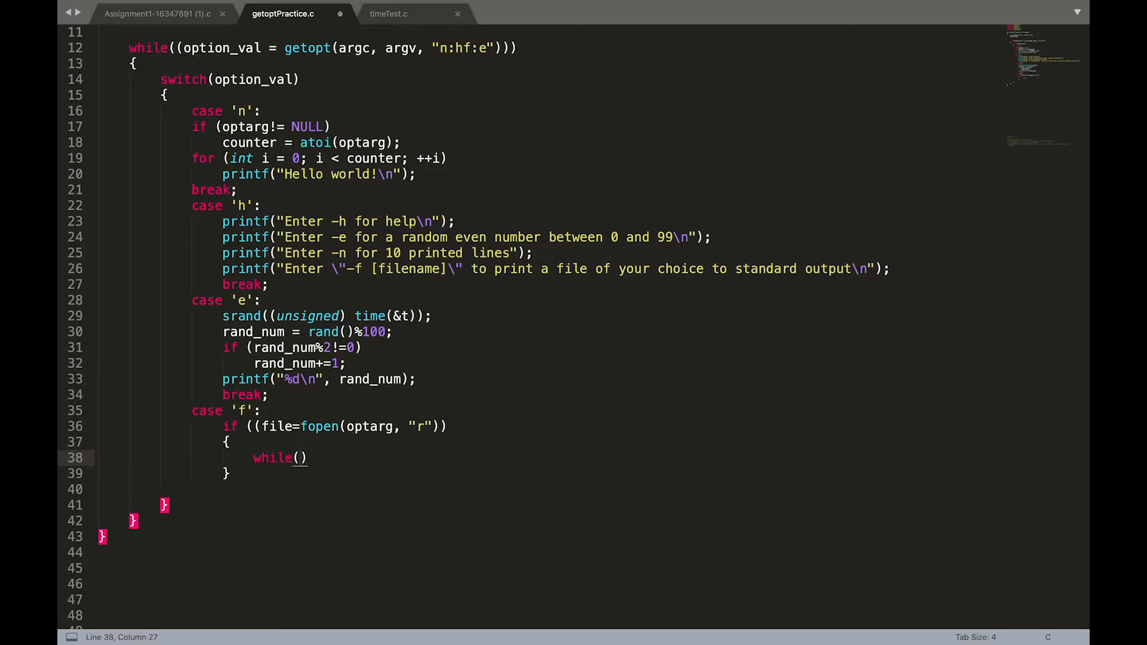
pyautogui.write('fgets(')
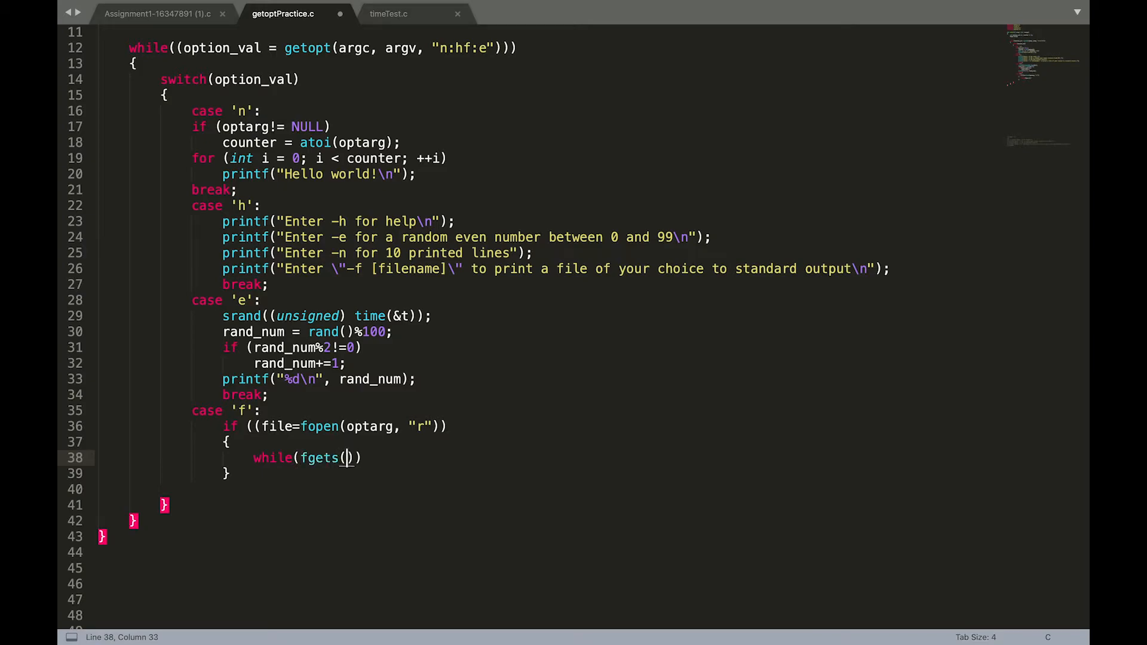
pyautogui.write('string')
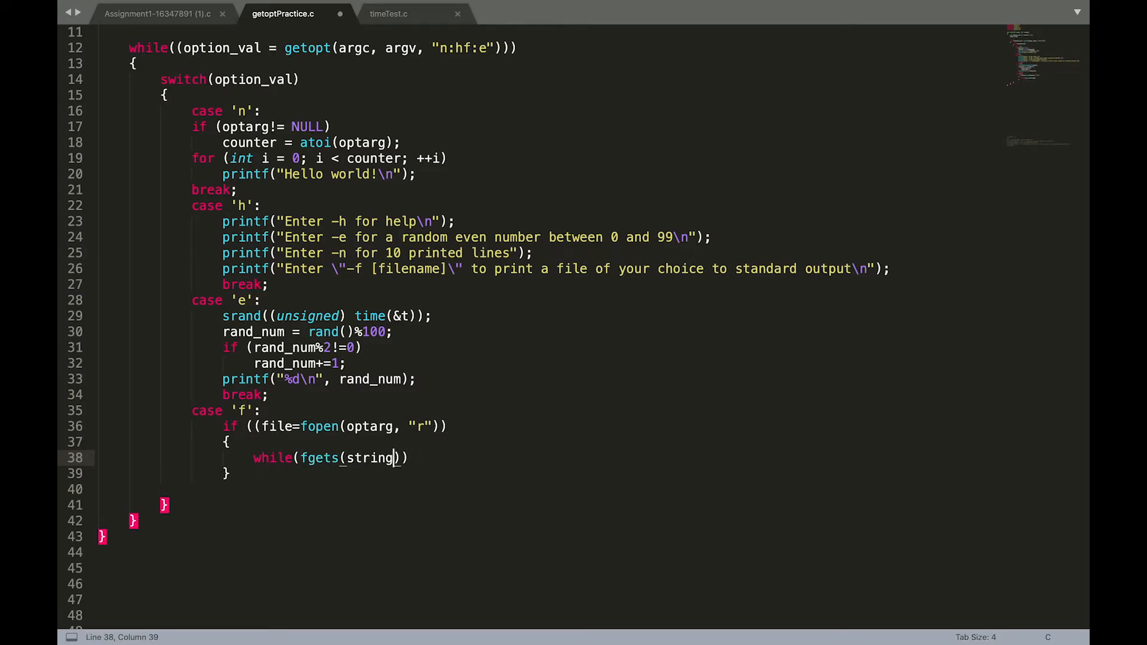
pyautogui.write(', sizeof')
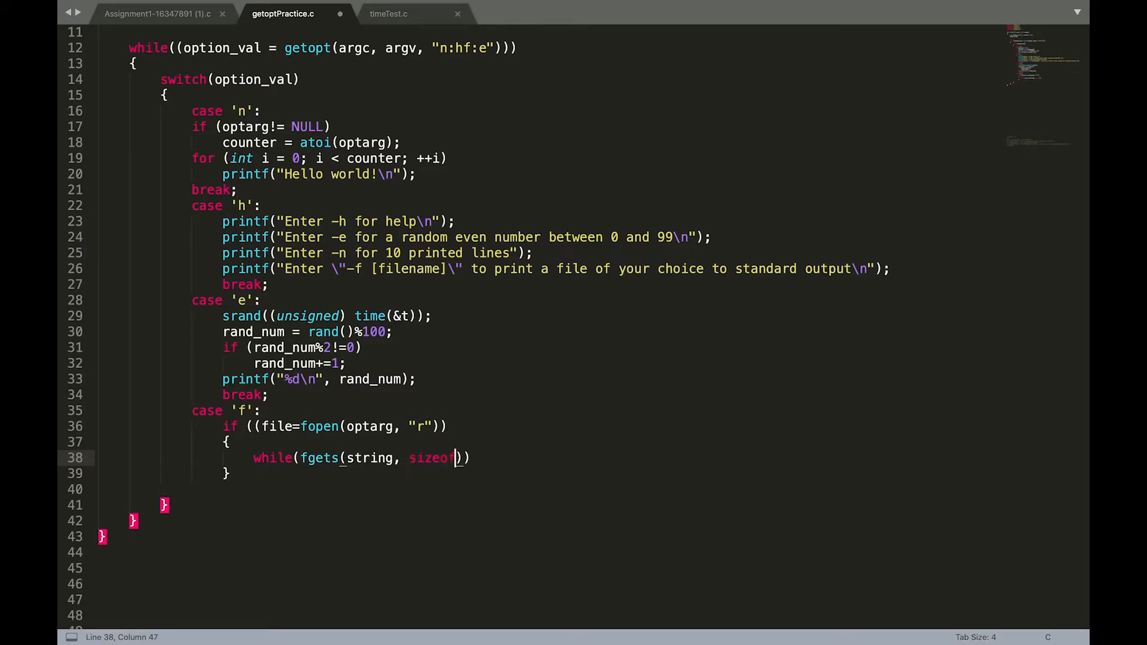
pyautogui.write('(string), file')
pyautogui.write('{')
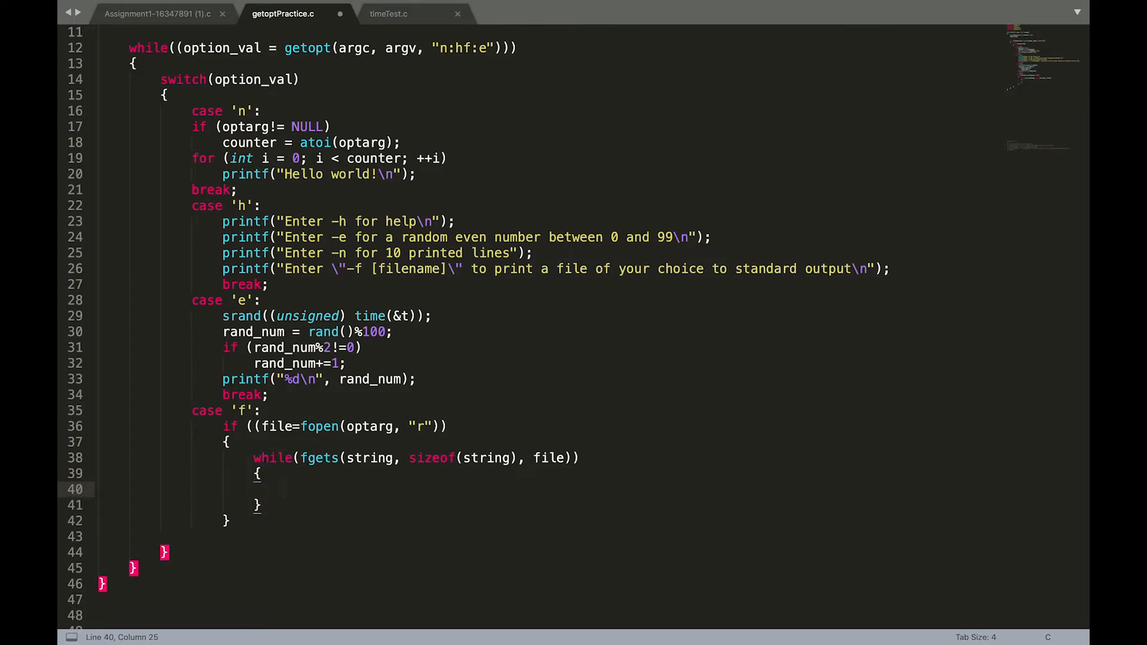
# - Print each line with printf("%s\n", string), fix the fopen parenthesis, and add break
pyautogui.write('printf("%s\\n", );')
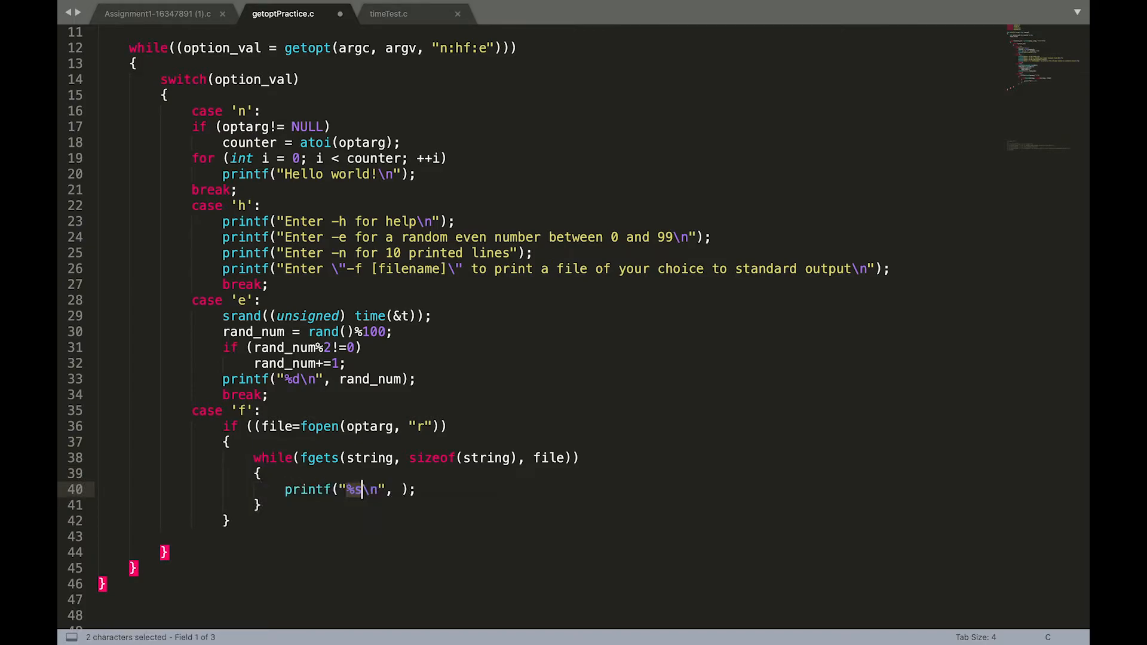
pyautogui.click(401, 489)
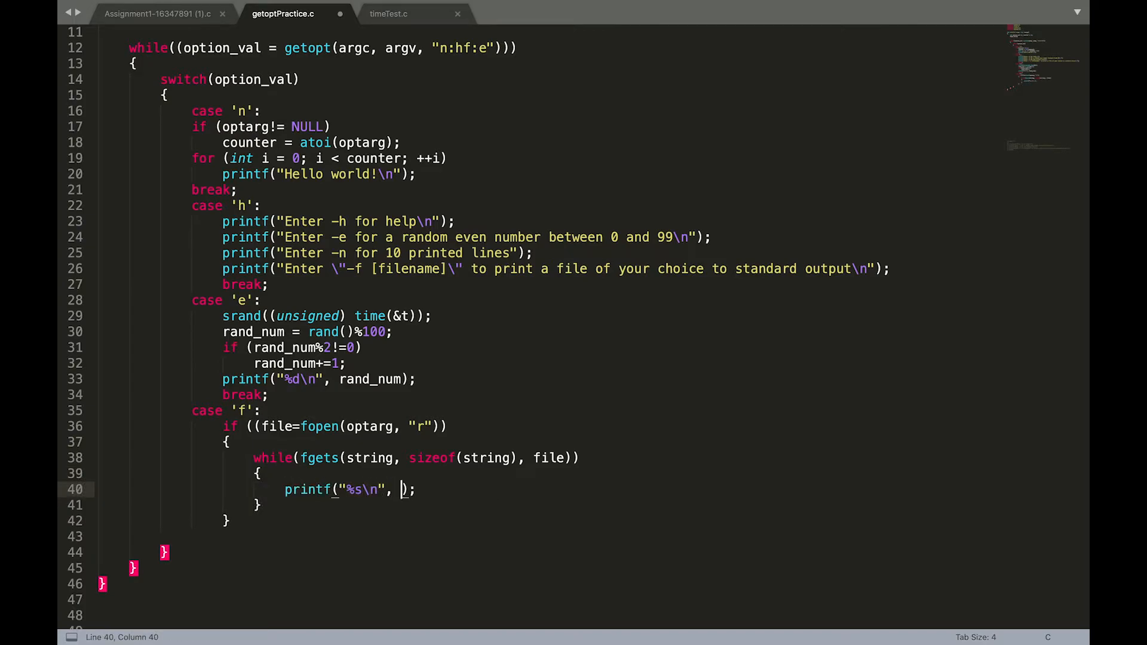
pyautogui.write('string')
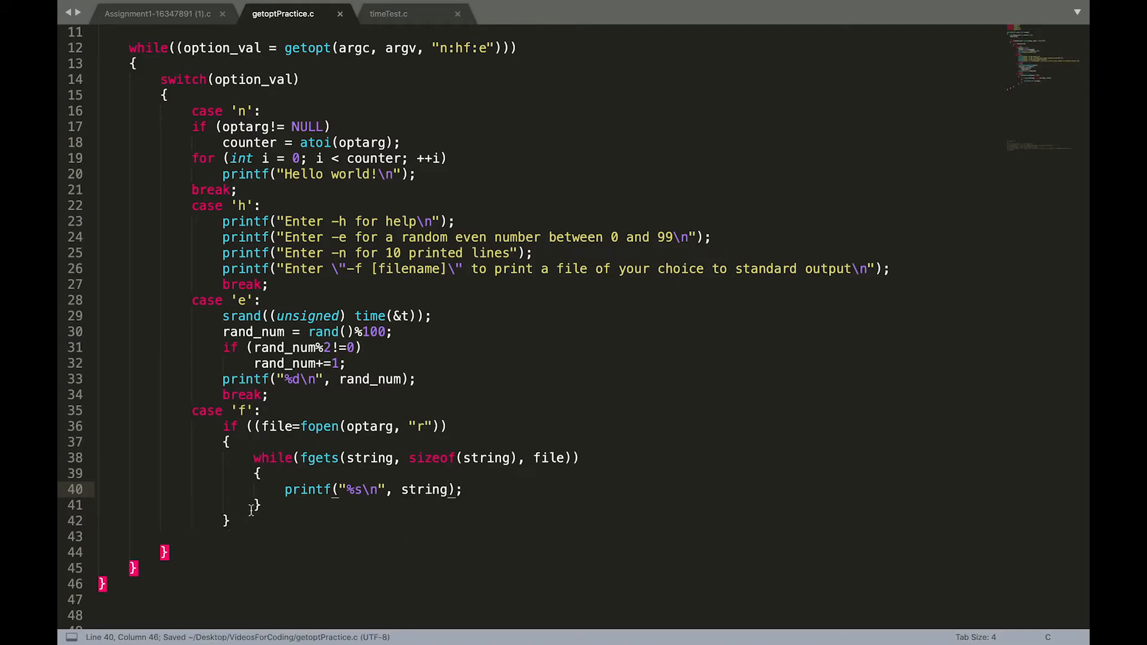
pyautogui.click(578, 458)
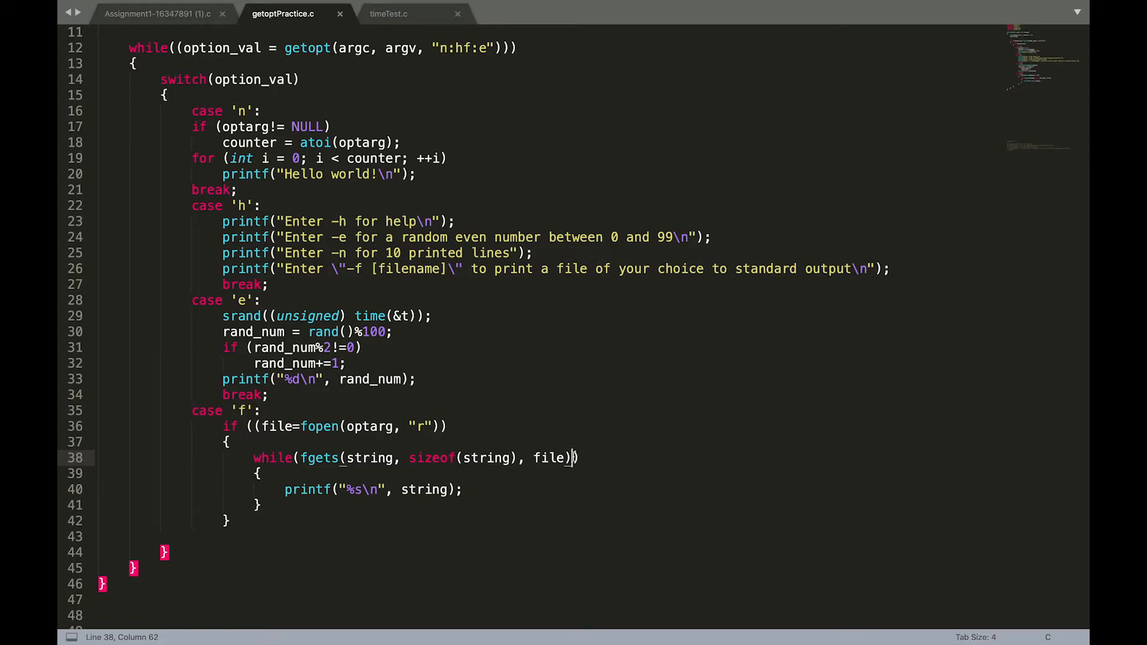
pyautogui.click(450, 426)
pyautogui.write(')')
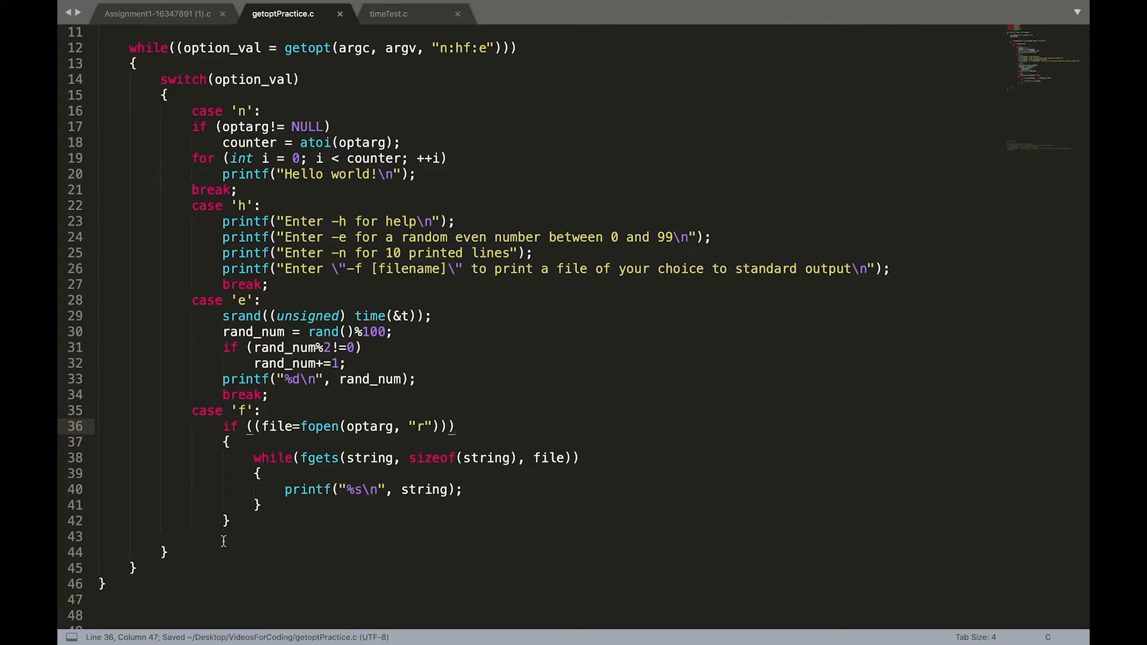
pyautogui.write('b')
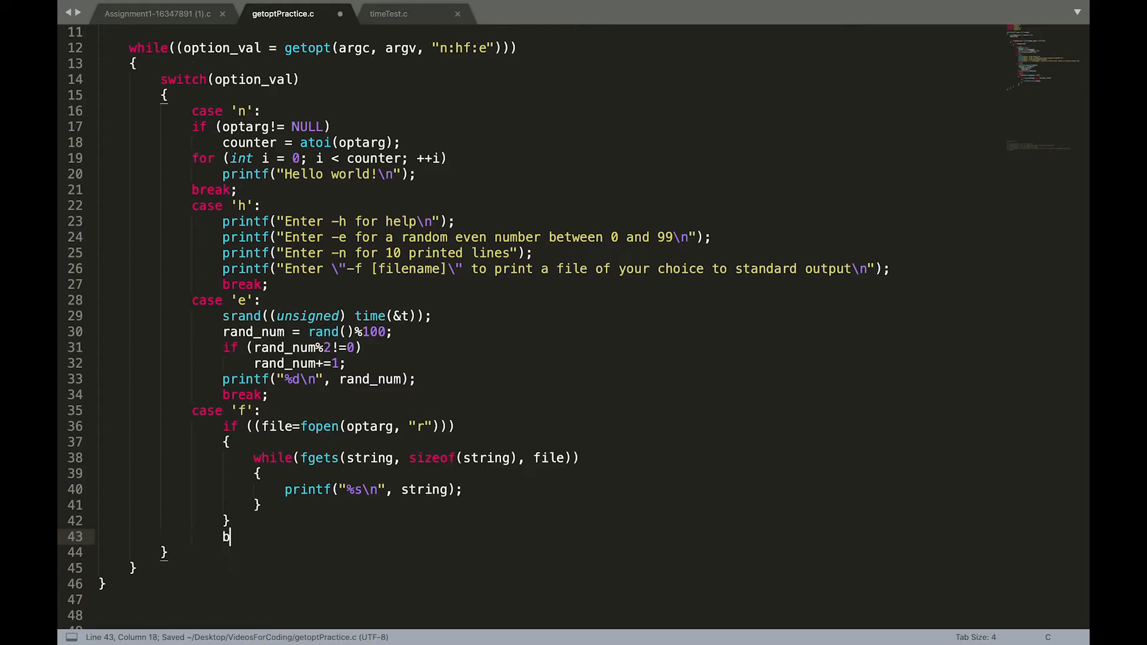
pyautogui.write('reak')
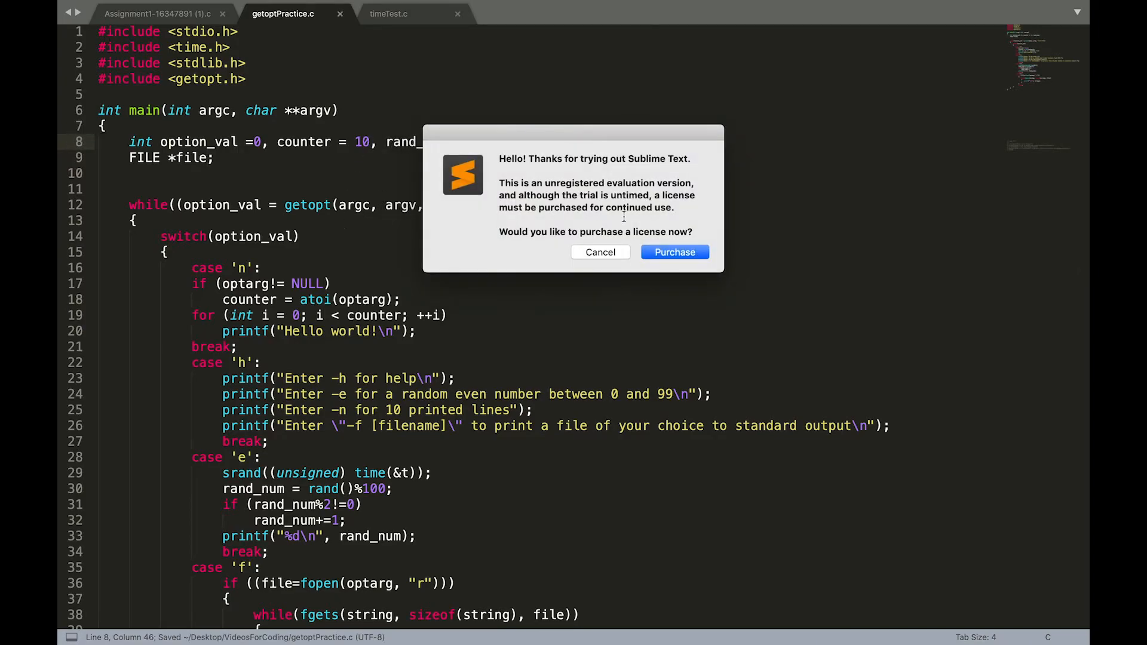
# - Dismiss the purchase prompt, initialise rand_num to 0, and declare time_t t;
pyautogui.click(599, 252)
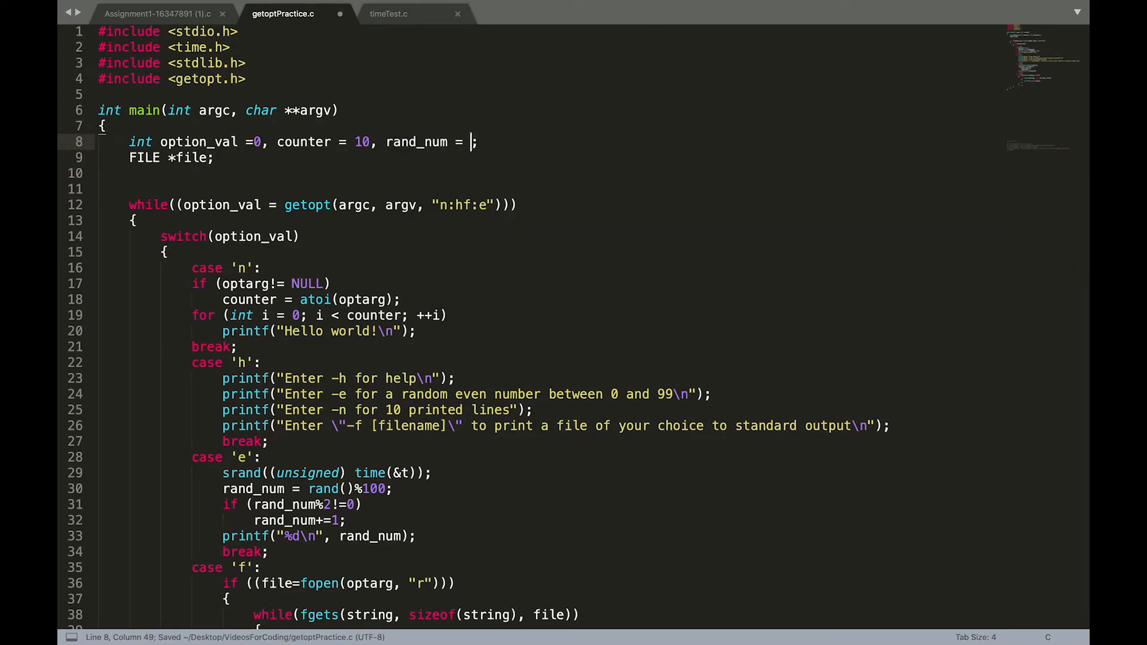
pyautogui.write('0')
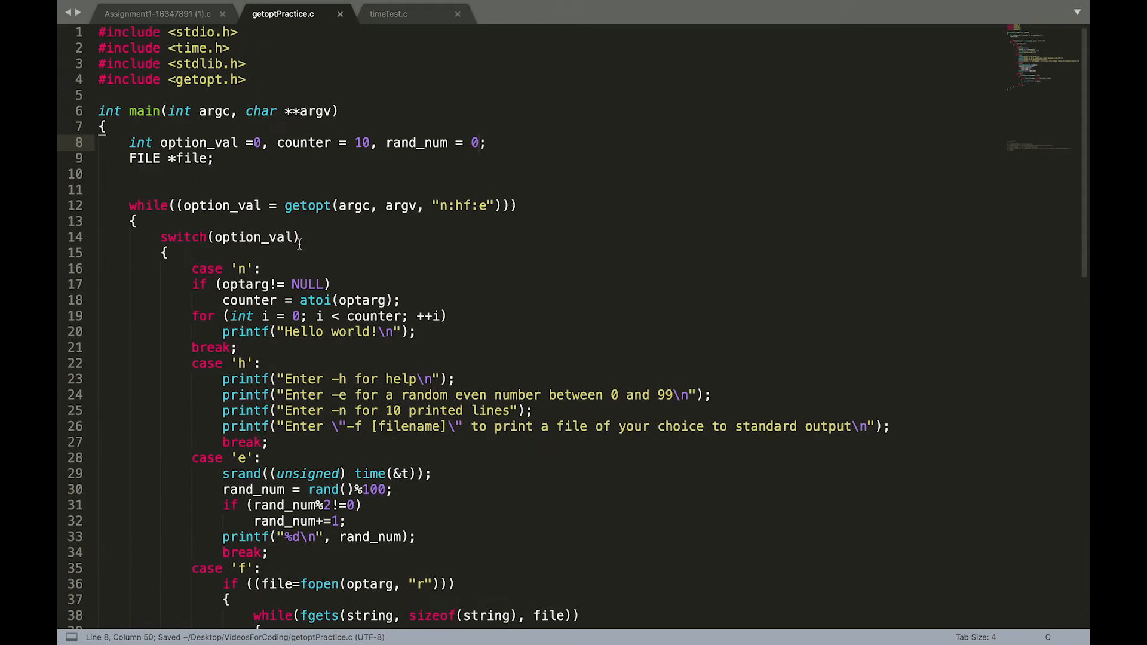
pyautogui.write('t')
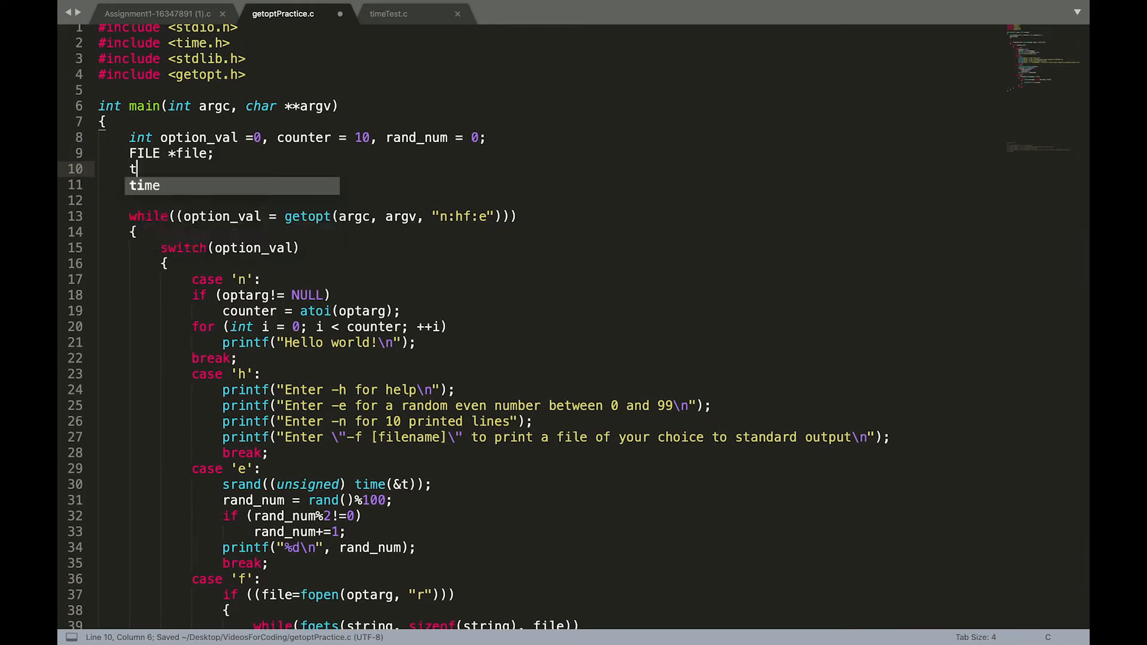
pyautogui.write('ime_t t;')
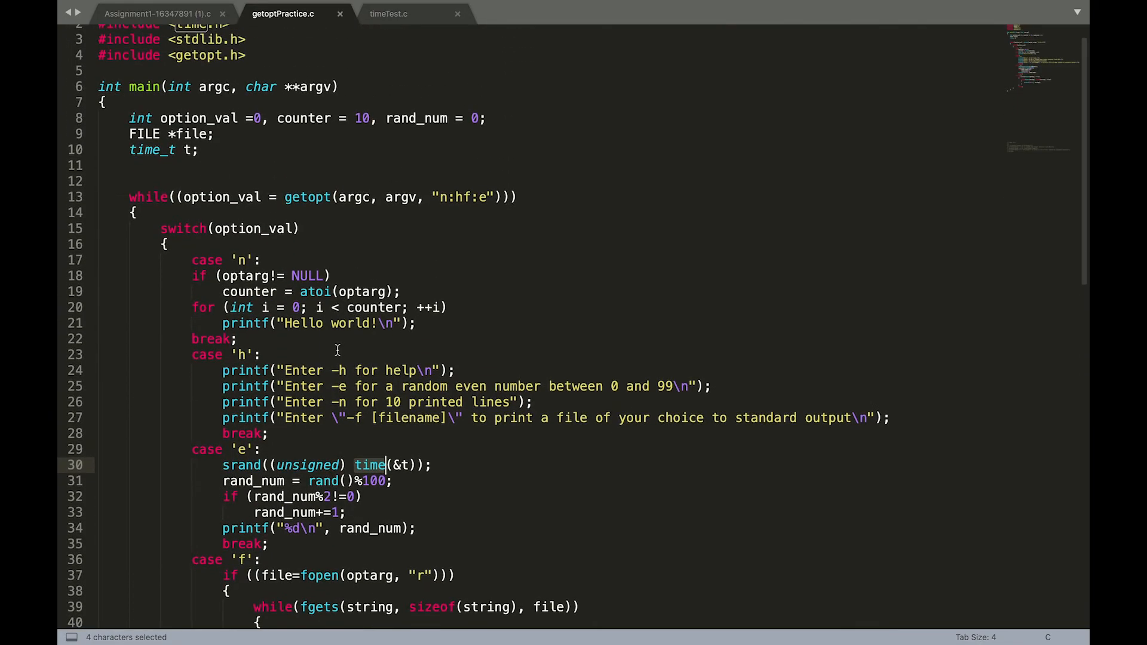
pyautogui.moveTo(272, 497)
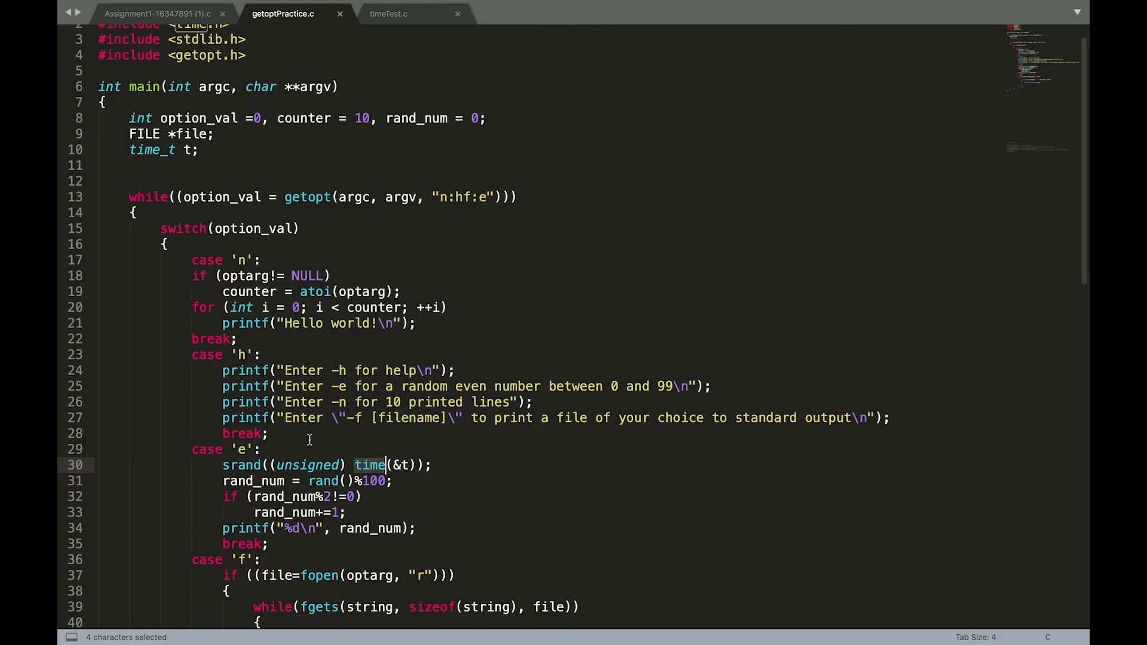
# - Declare the buffer char string[1000] = "" below FILE *file;
pyautogui.scroll(3)
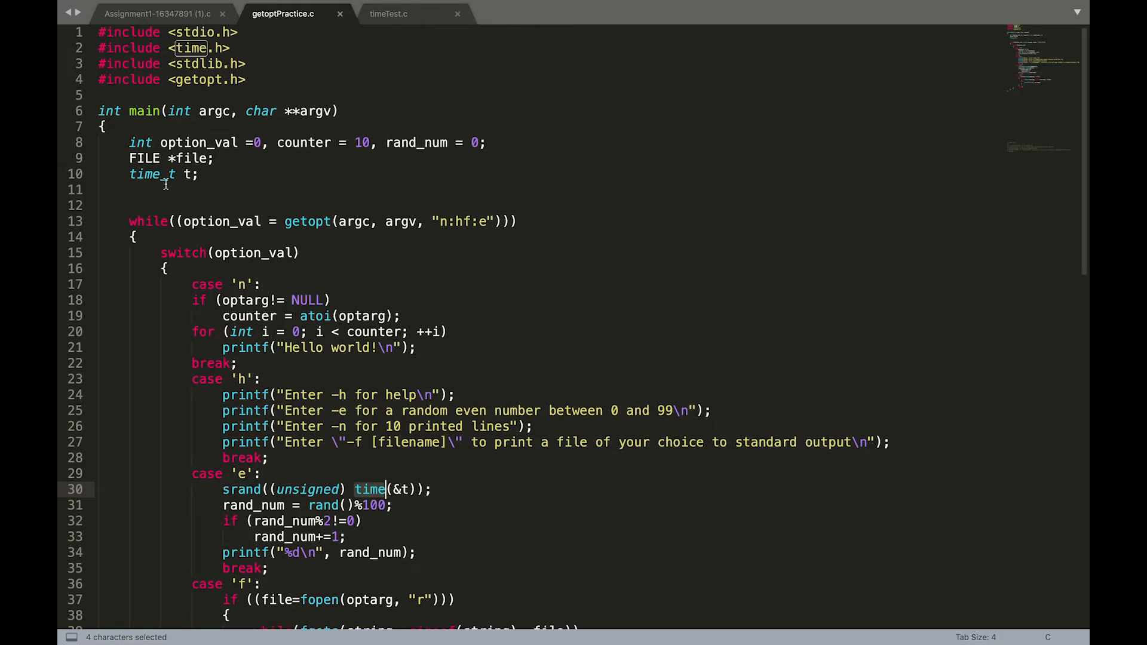
pyautogui.scroll(-3)
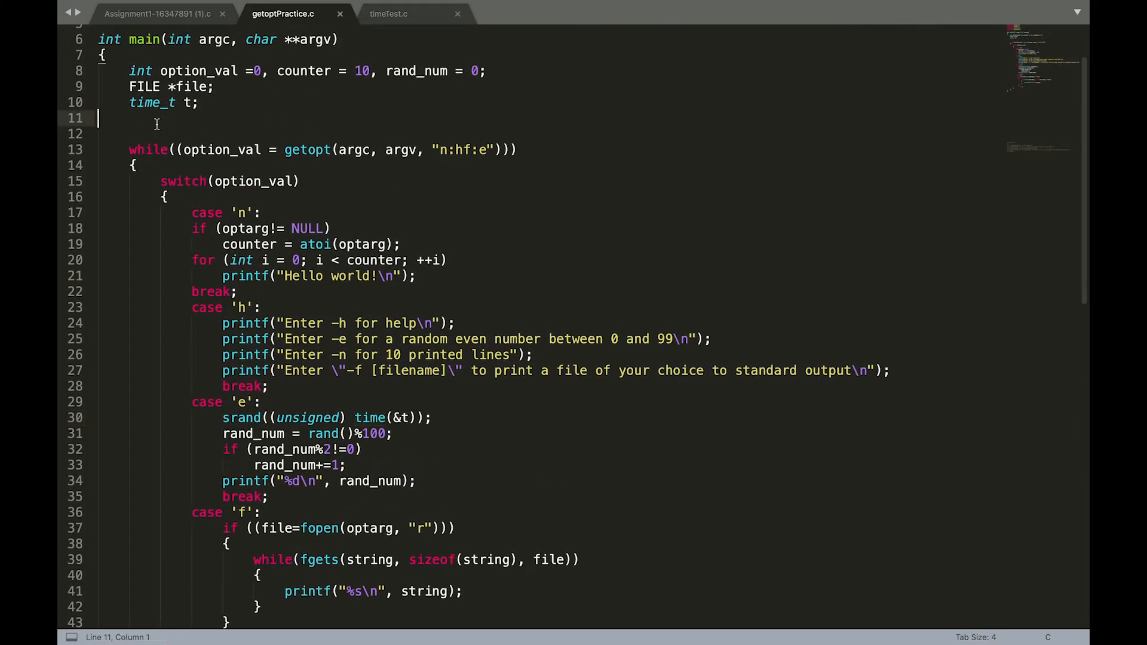
pyautogui.write('char')
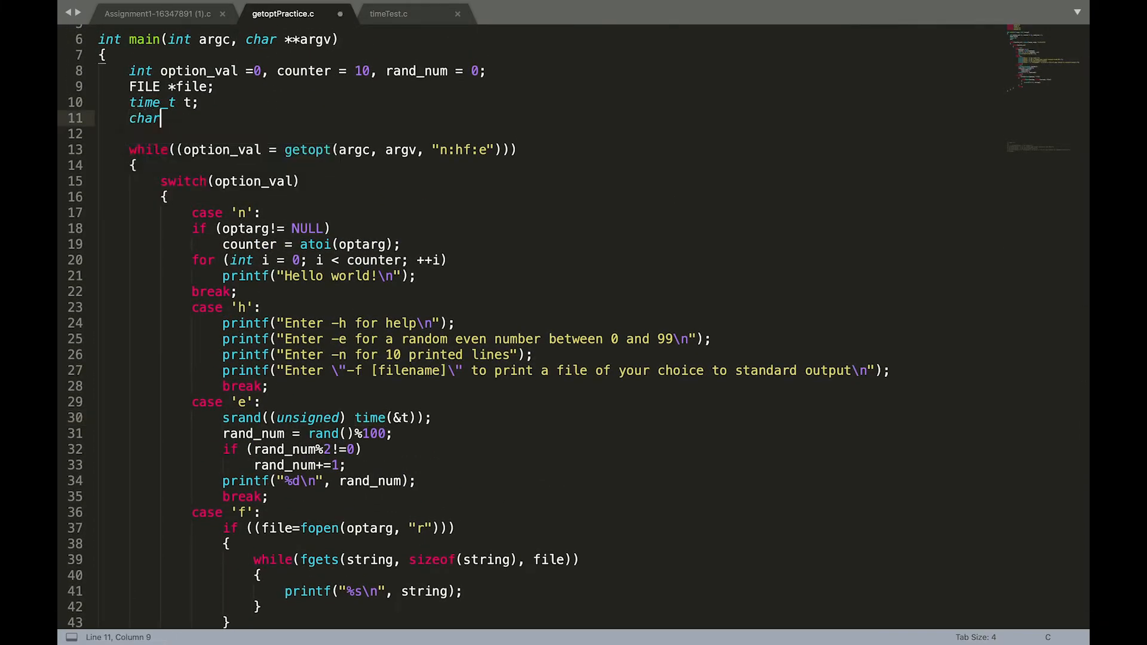
pyautogui.write('string')
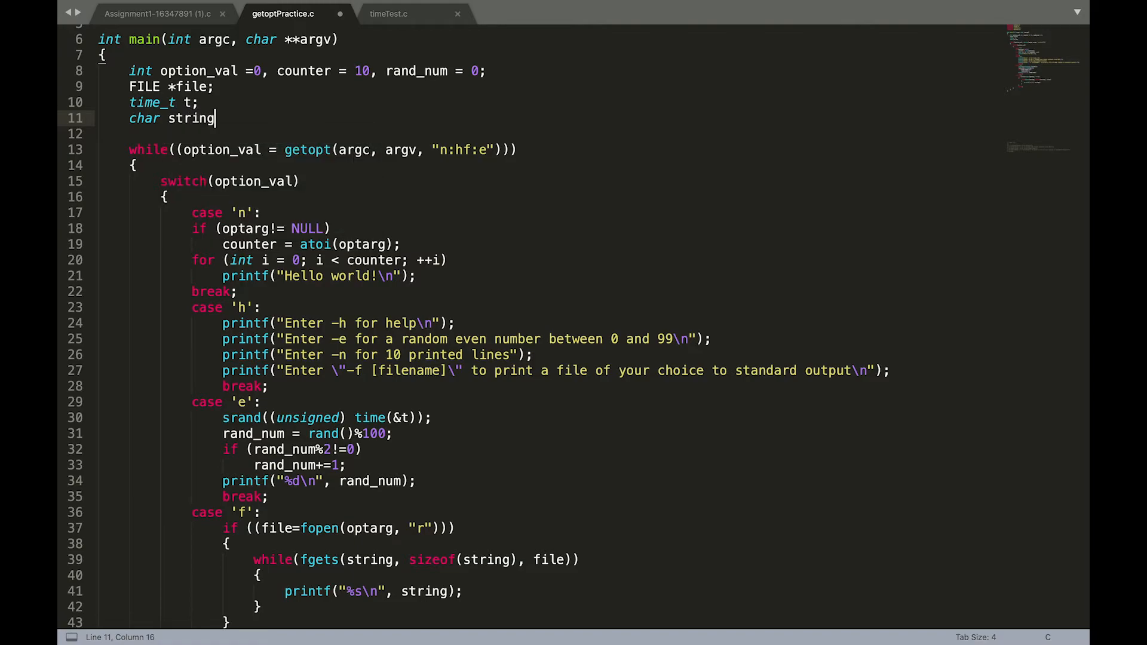
pyautogui.write('[1000]')
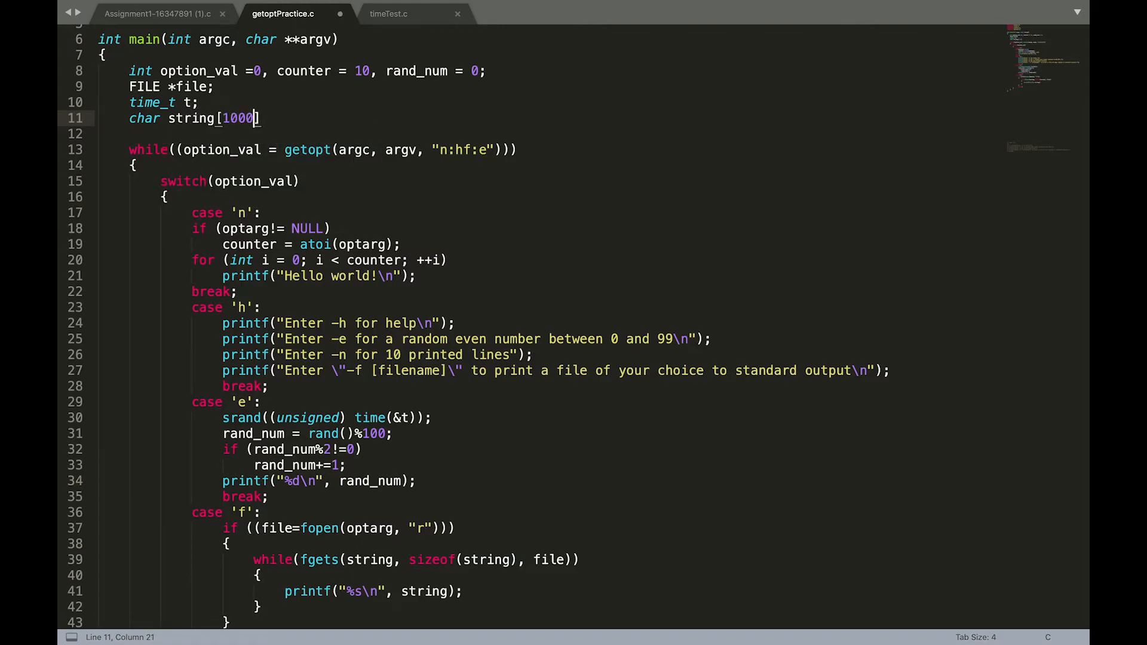
pyautogui.write('= ""')
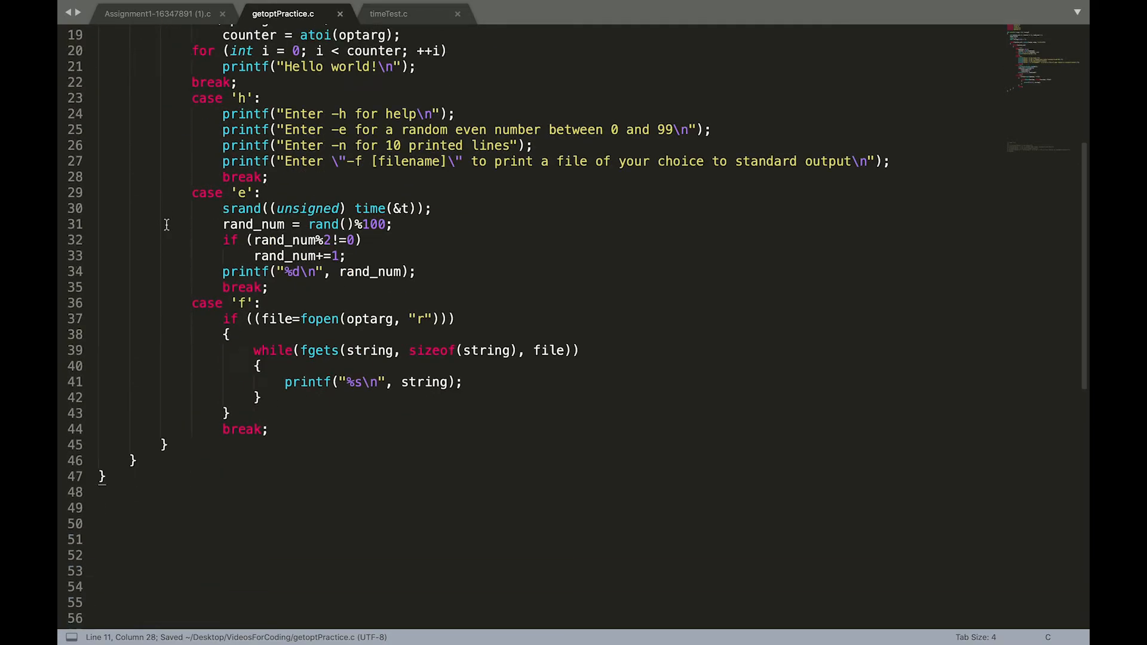
pyautogui.scroll(3)
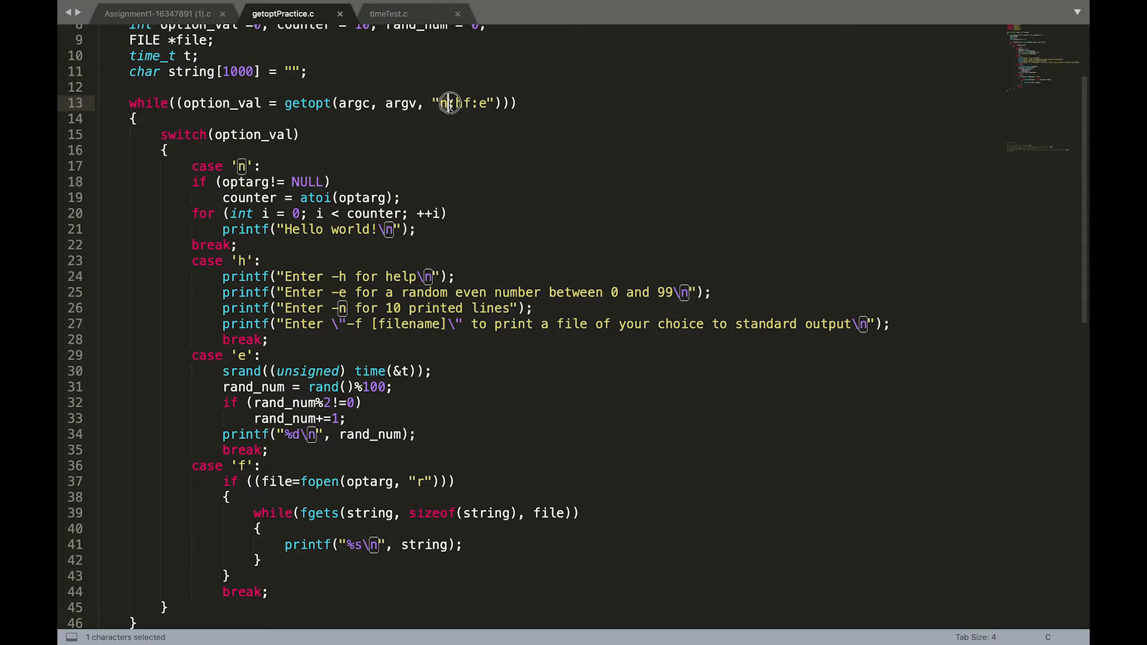
pyautogui.scroll(-3)
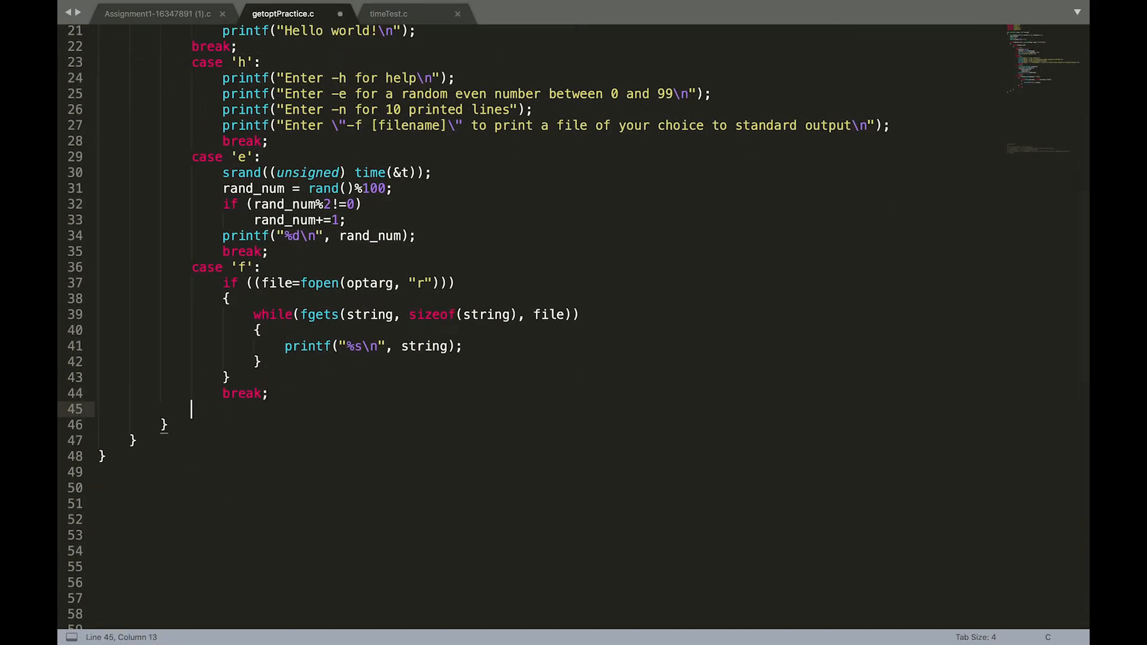
# - Add 'default:' with 'return 0;' after the 'f' case's break in getoptPractice.c
pyautogui.write('default:')
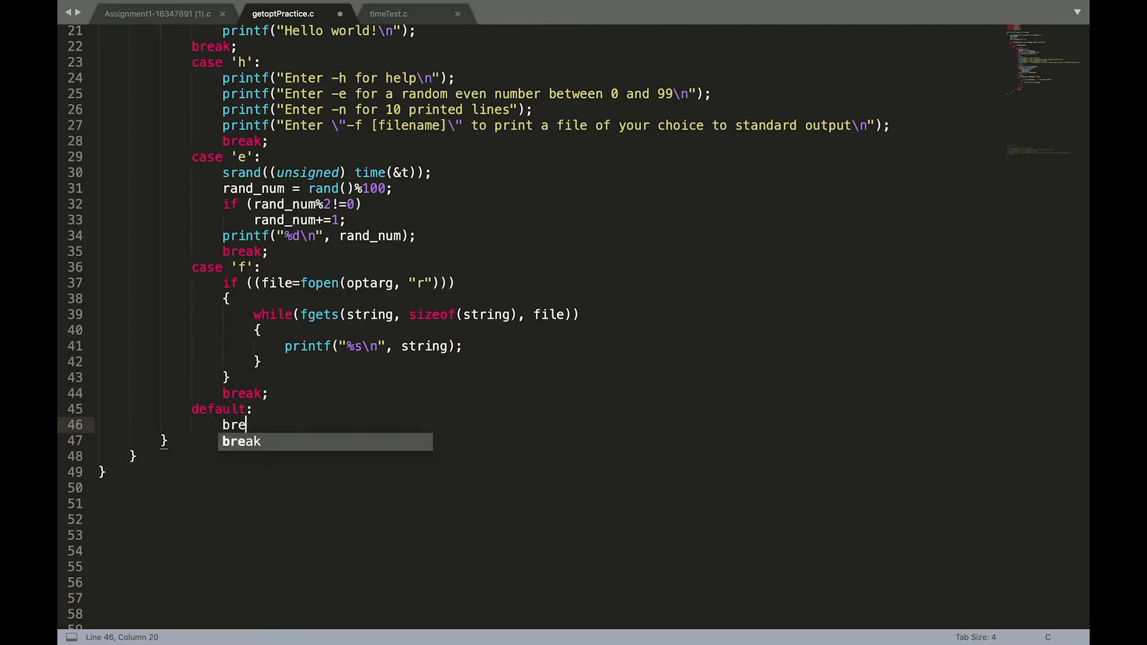
pyautogui.write('return')
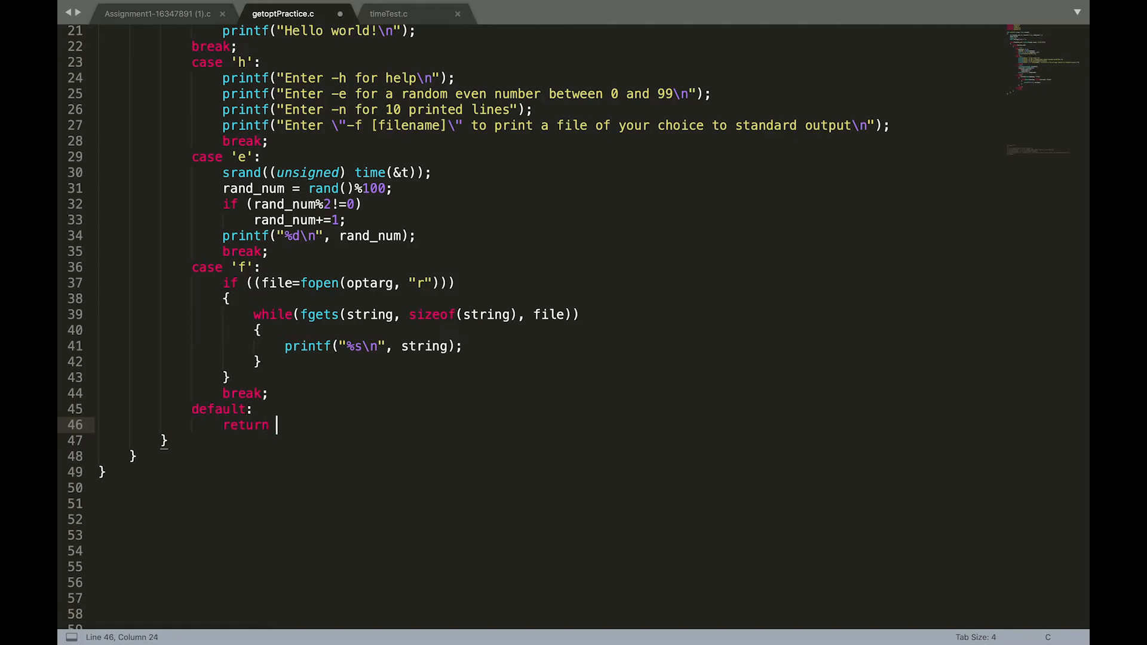
pyautogui.write('0;')
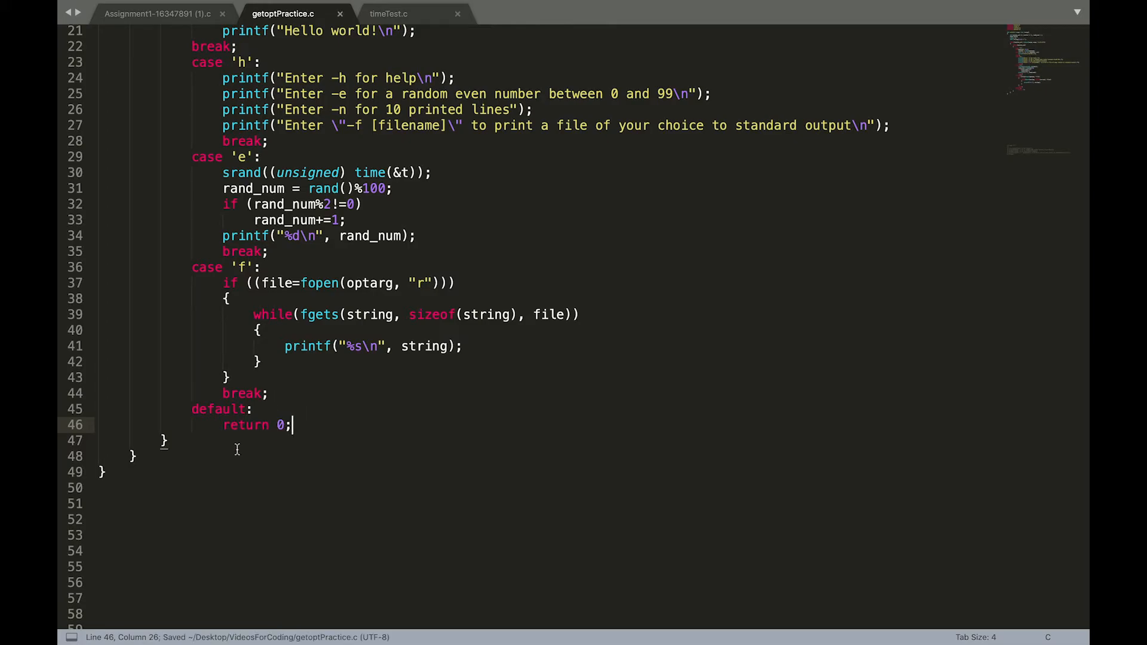
pyautogui.write('retun')
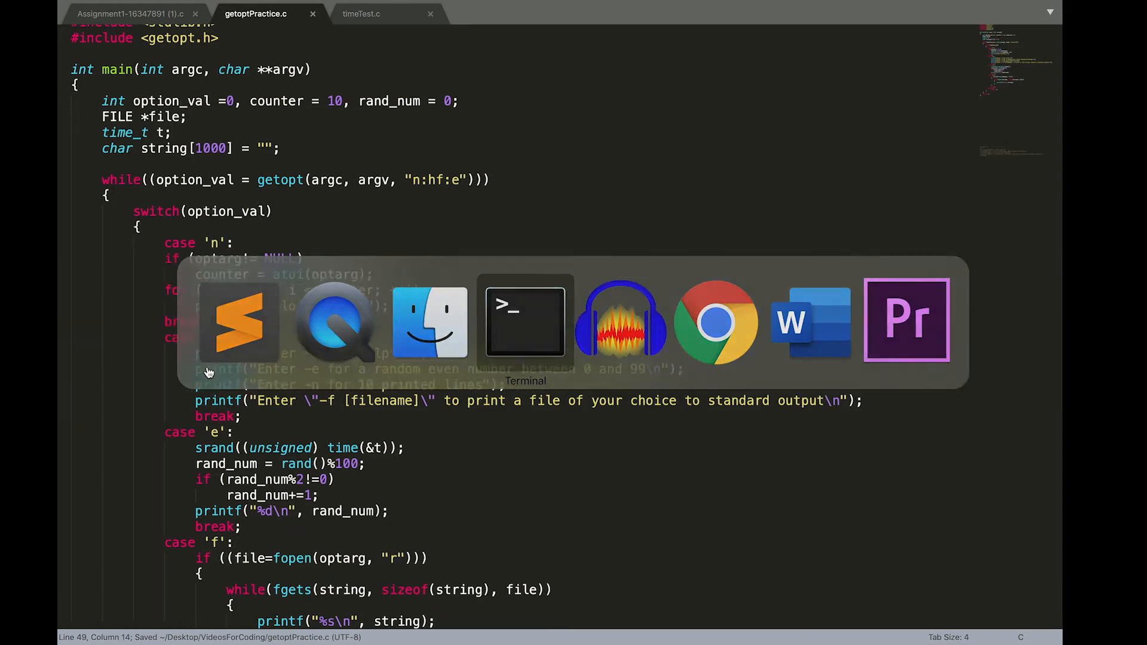
# - Compile getoptPractice.c into opt with gcc and run ./opt -e
pyautogui.click(524, 322)
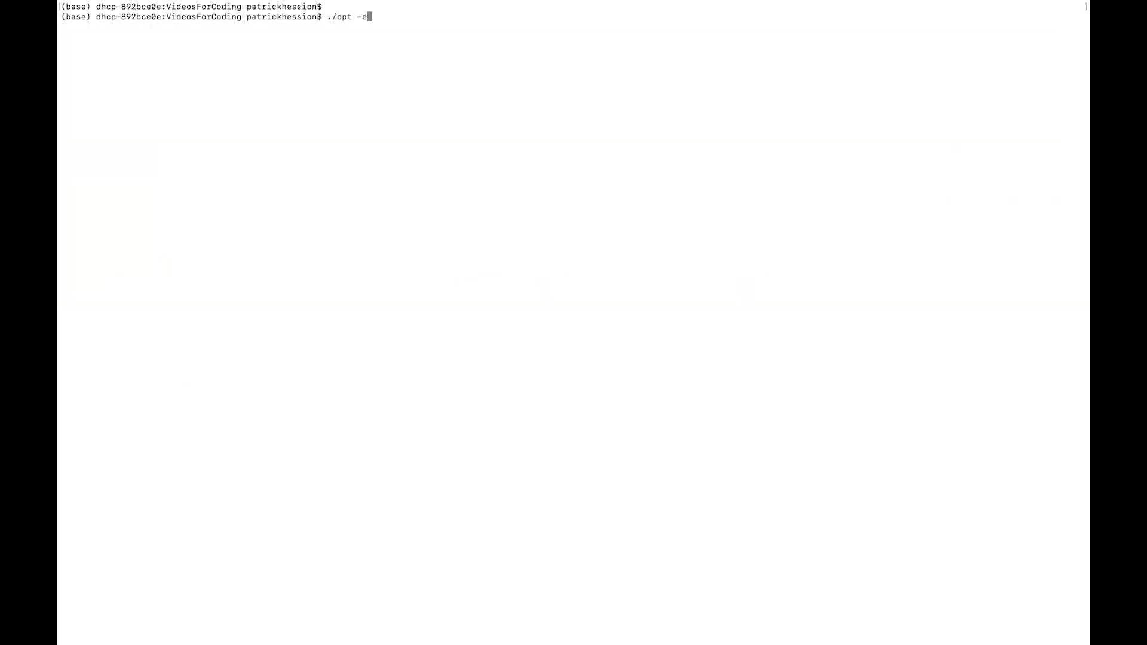
pyautogui.write('gcc getoptPractice.c -o opt')
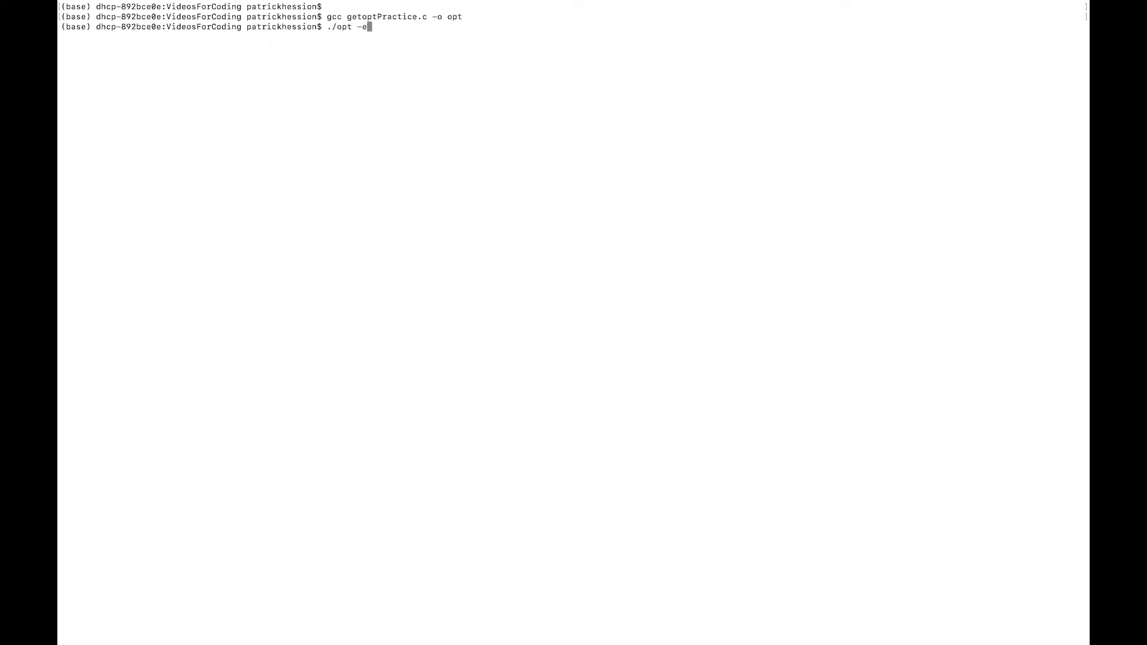
pyautogui.press('Return')
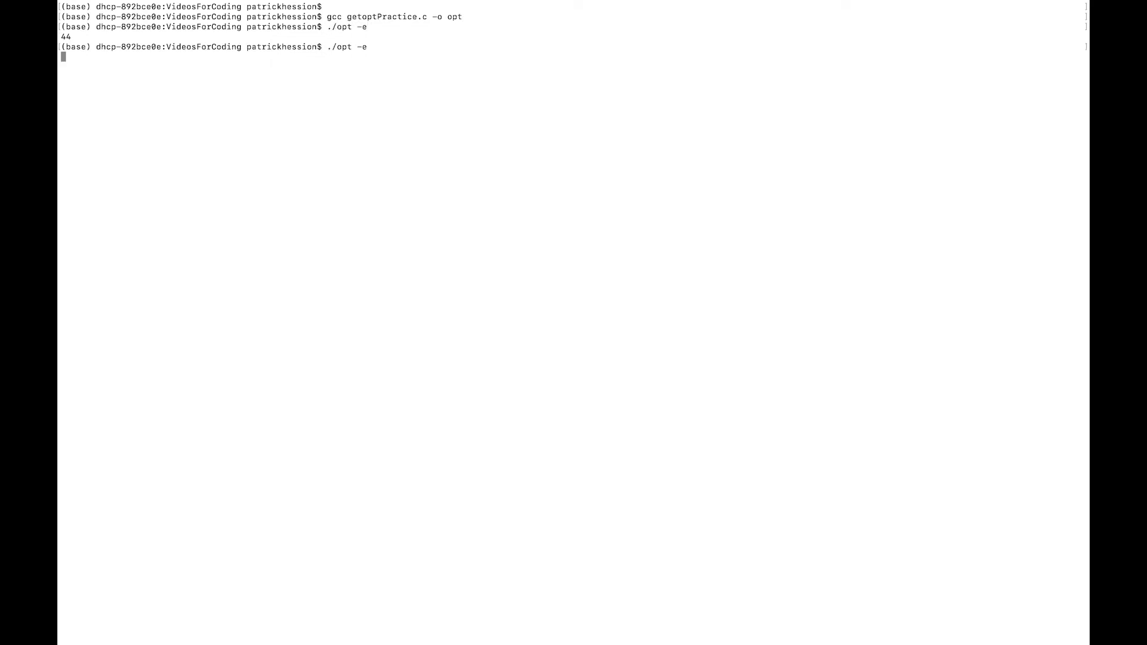
pyautogui.press('Return')
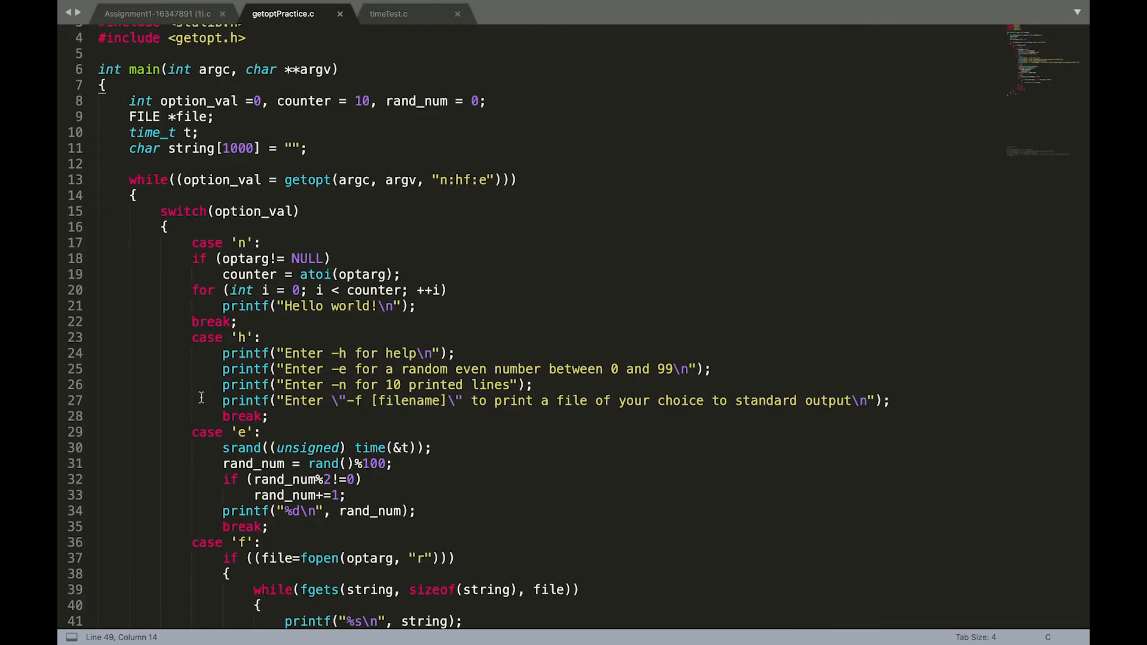
# - Recompile the updated source, rerun ./opt -e, and select the srand call
pyautogui.scroll(-3)
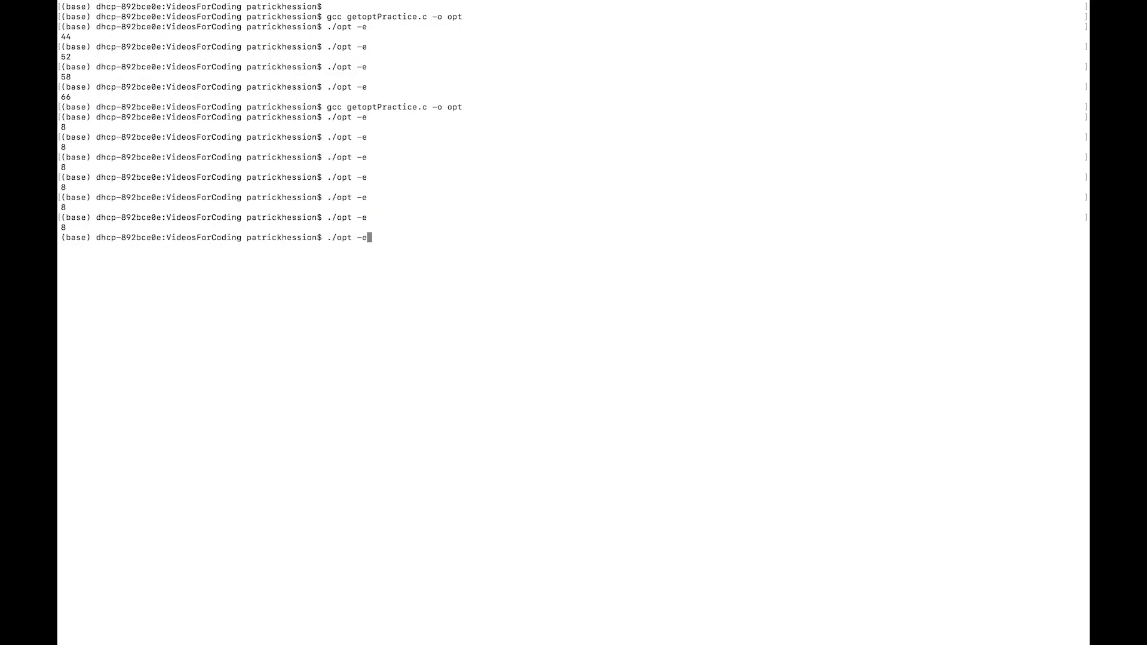
pyautogui.press('Return')
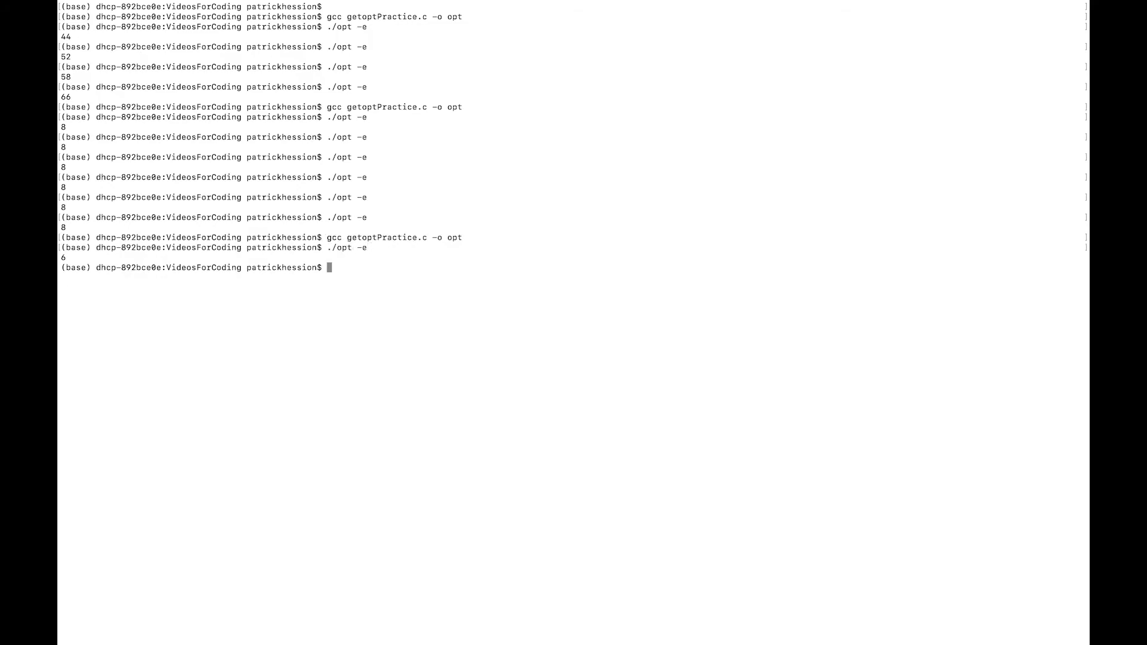
pyautogui.press('Return')
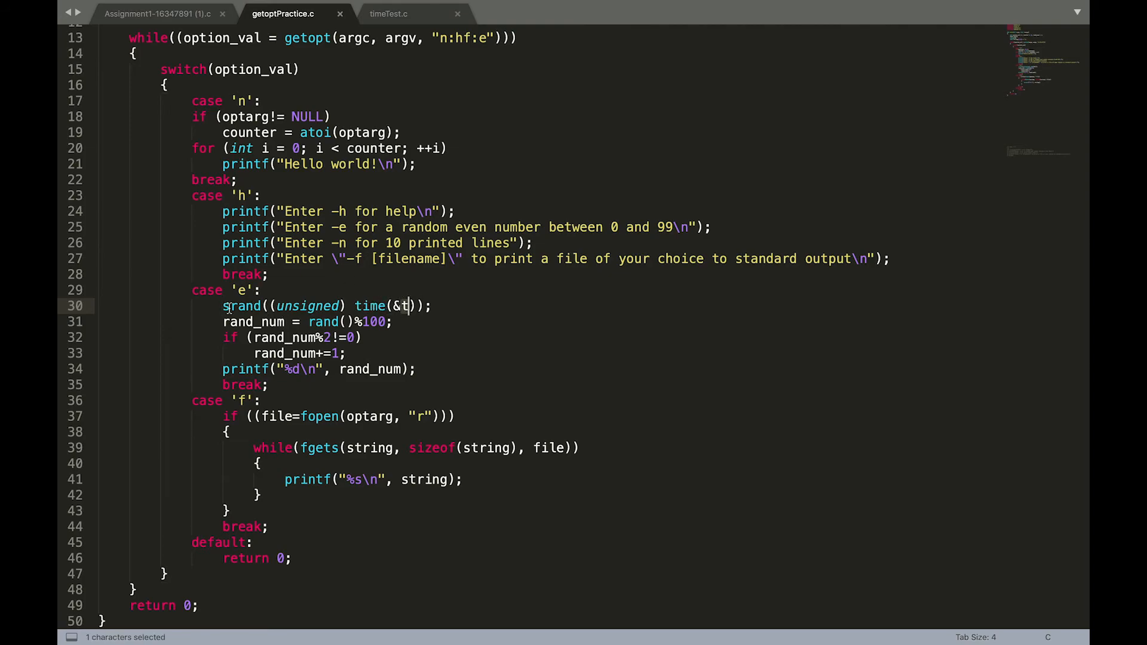
pyautogui.doubleClick(241, 306)
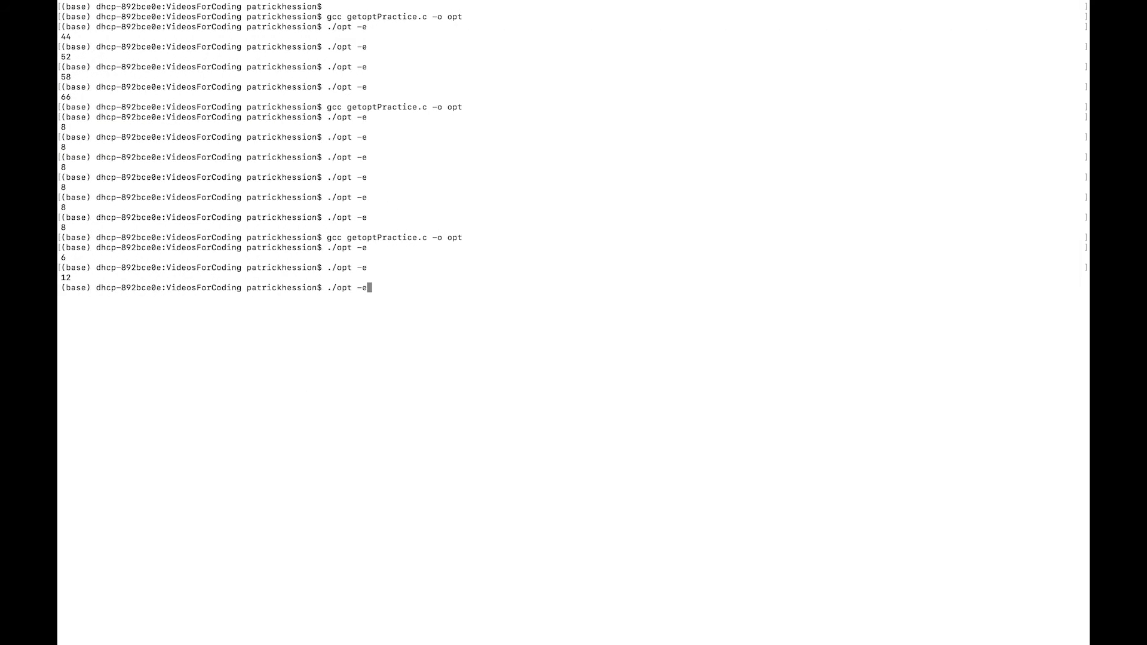
# - Rerun the gcc compile command and print file2.txt's contents
pyautogui.press('Return')
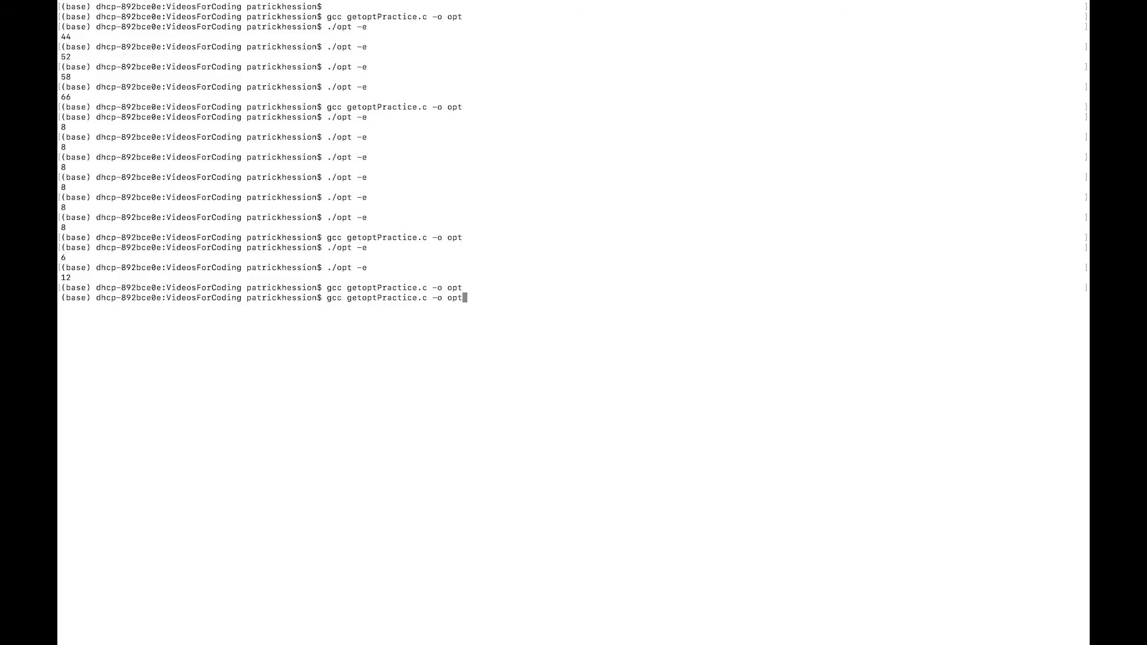
pyautogui.write('./opt -f f')
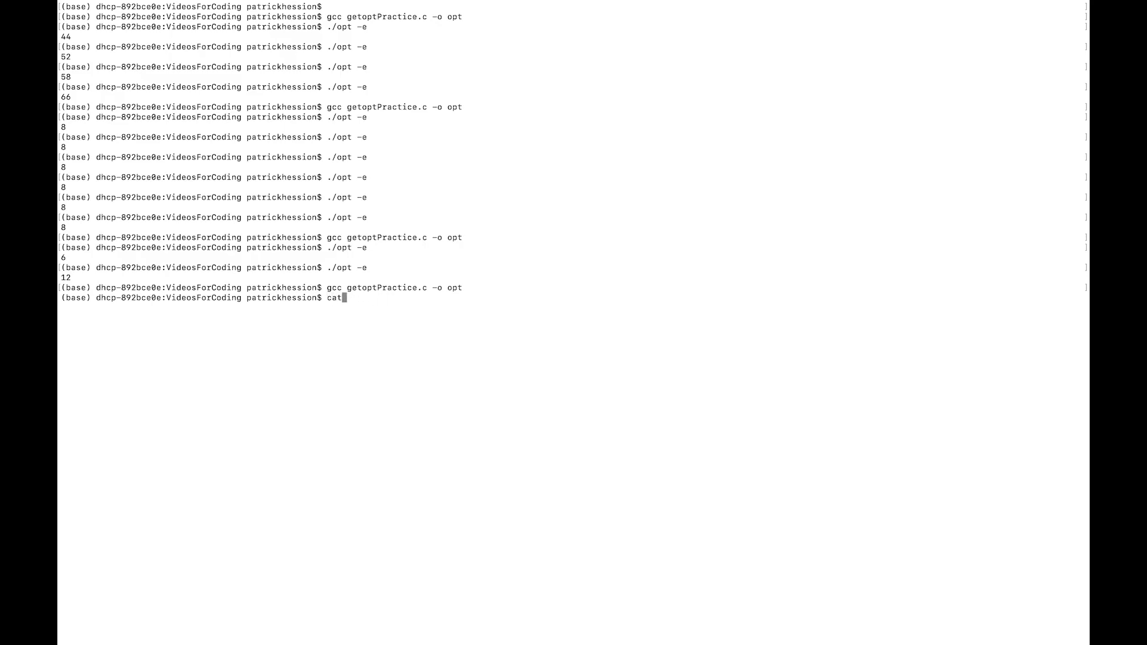
pyautogui.write('file2')
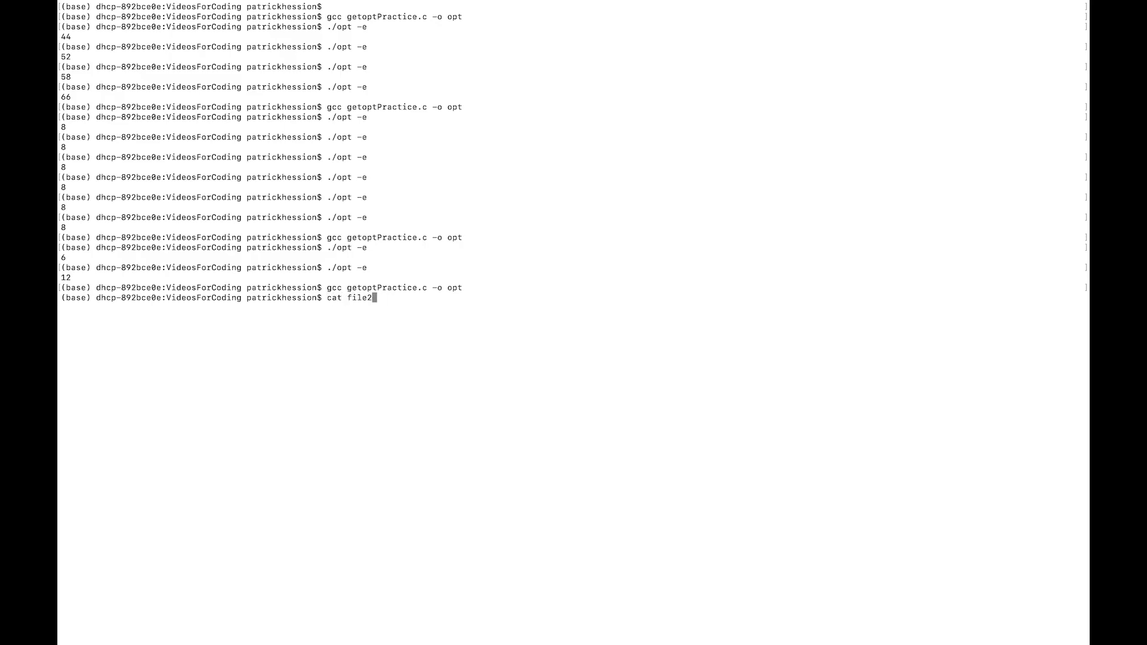
pyautogui.write('.t')
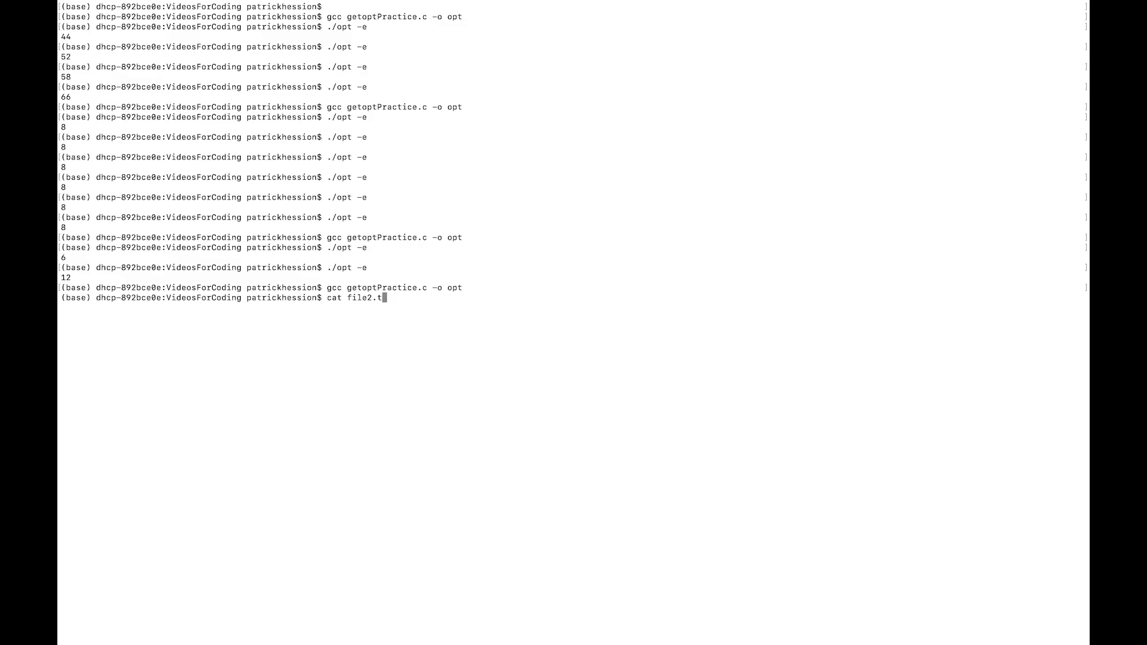
pyautogui.press('Return')
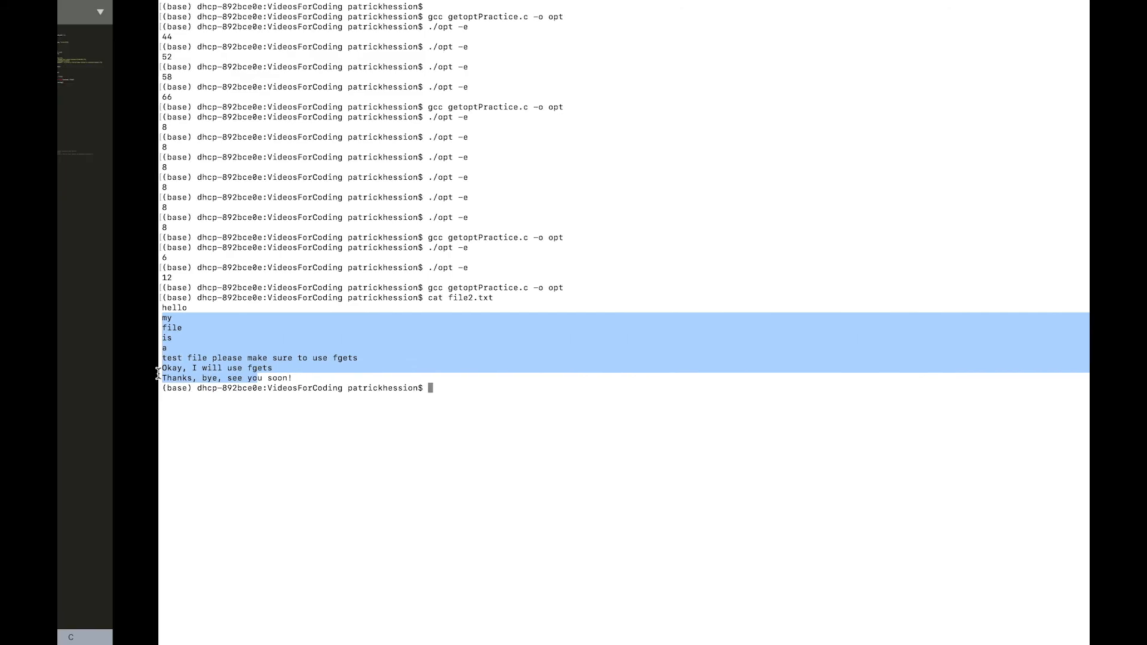
pyautogui.click(283, 13)
pyautogui.write('./opt -e')
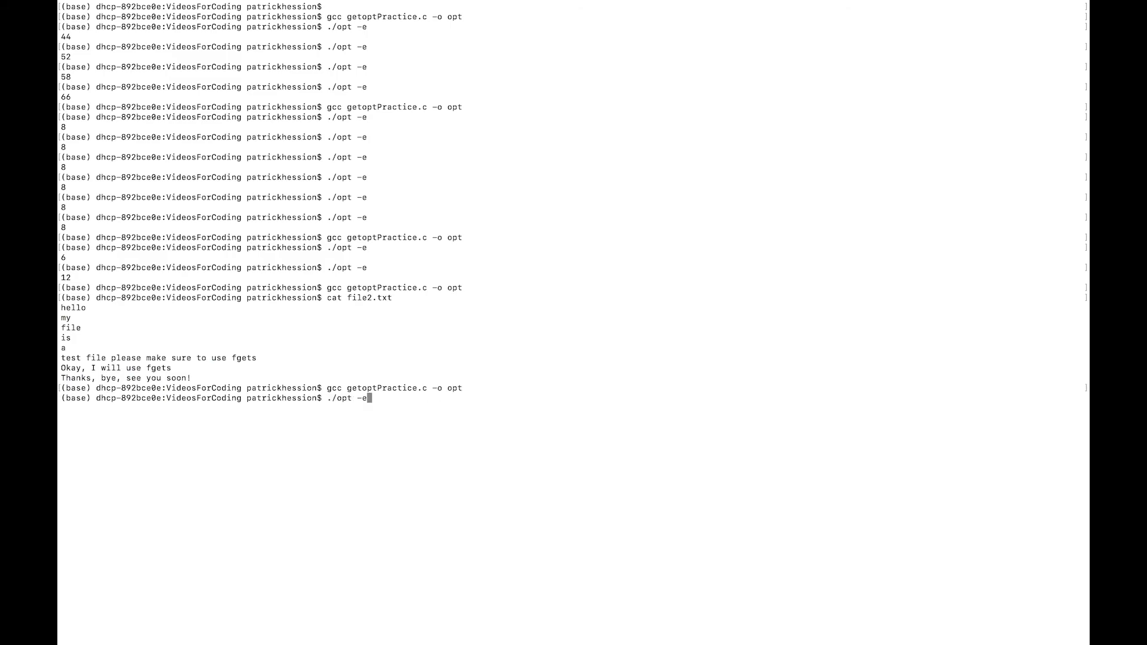
# - Run ./opt -f file2.txt so the program prints the file's lines
pyautogui.write('f')
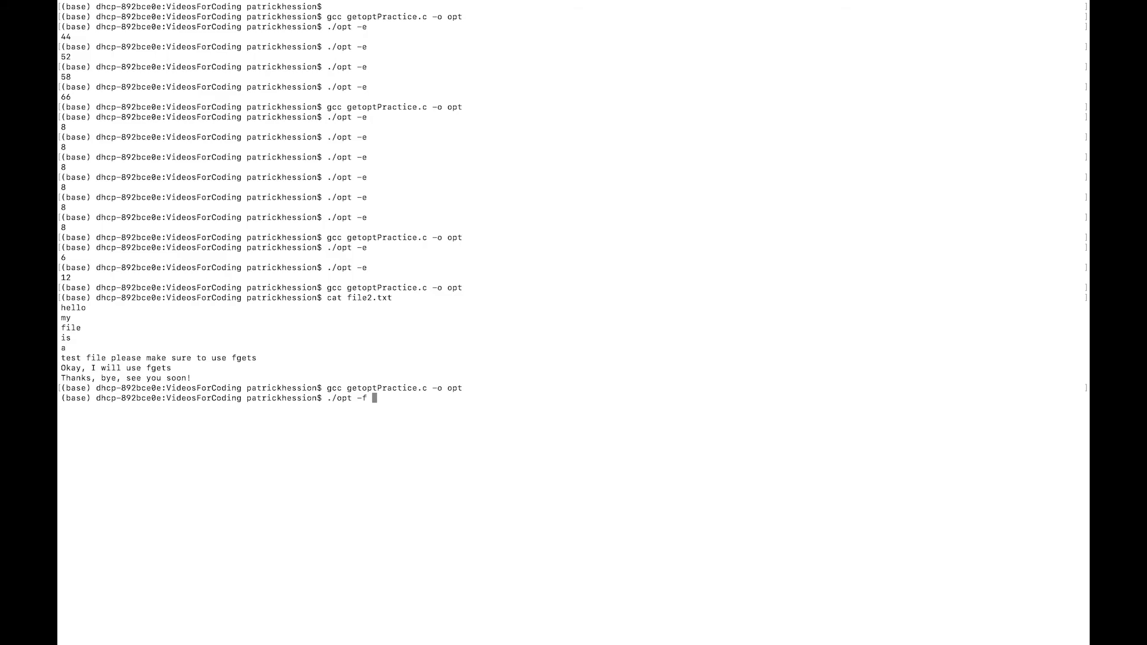
pyautogui.write('file2.txt')
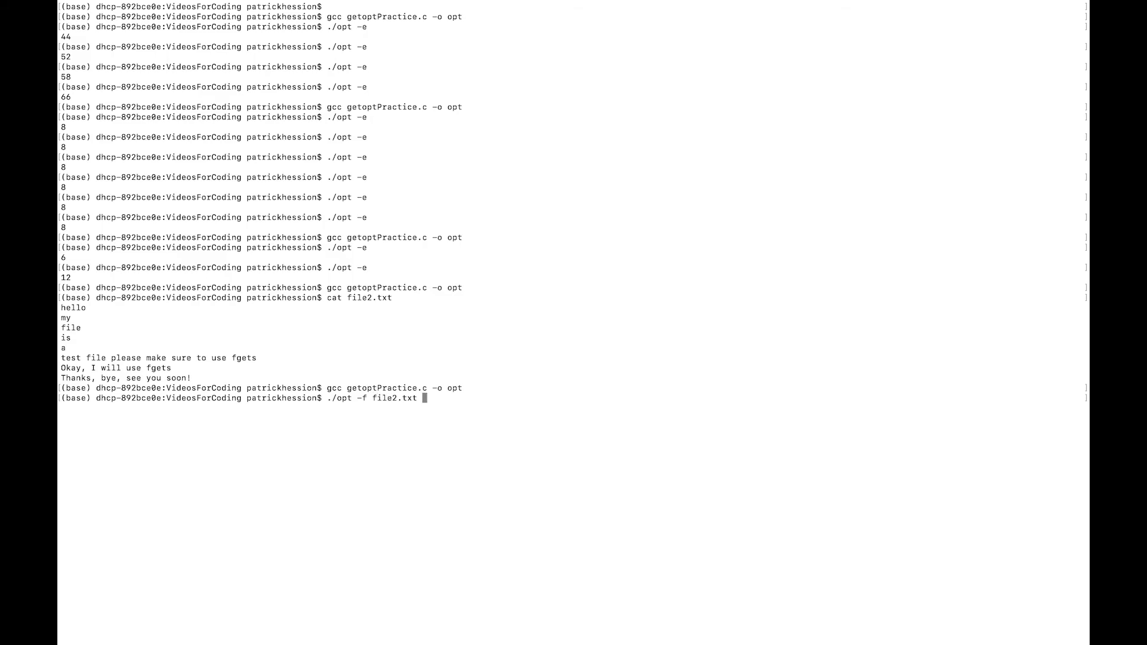
pyautogui.press('Return')
pyautogui.write('./opt -h')
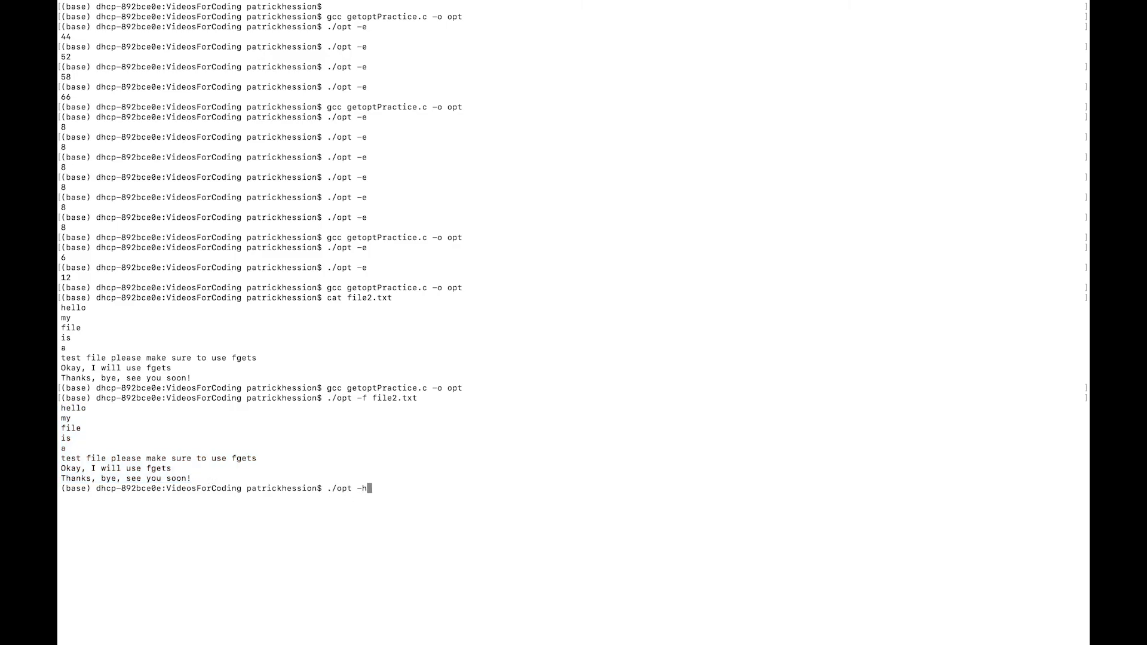
# - Show the usage text with ./opt -h, then test -n printing Hello world lines
pyautogui.press('Return')
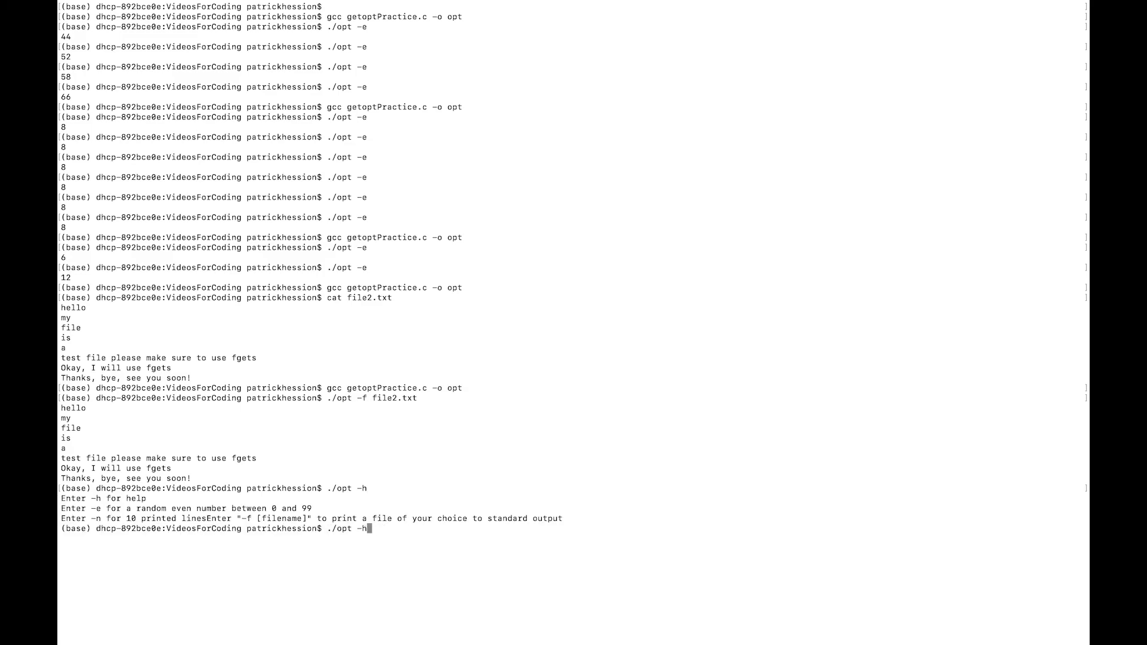
pyautogui.write('-n 10')
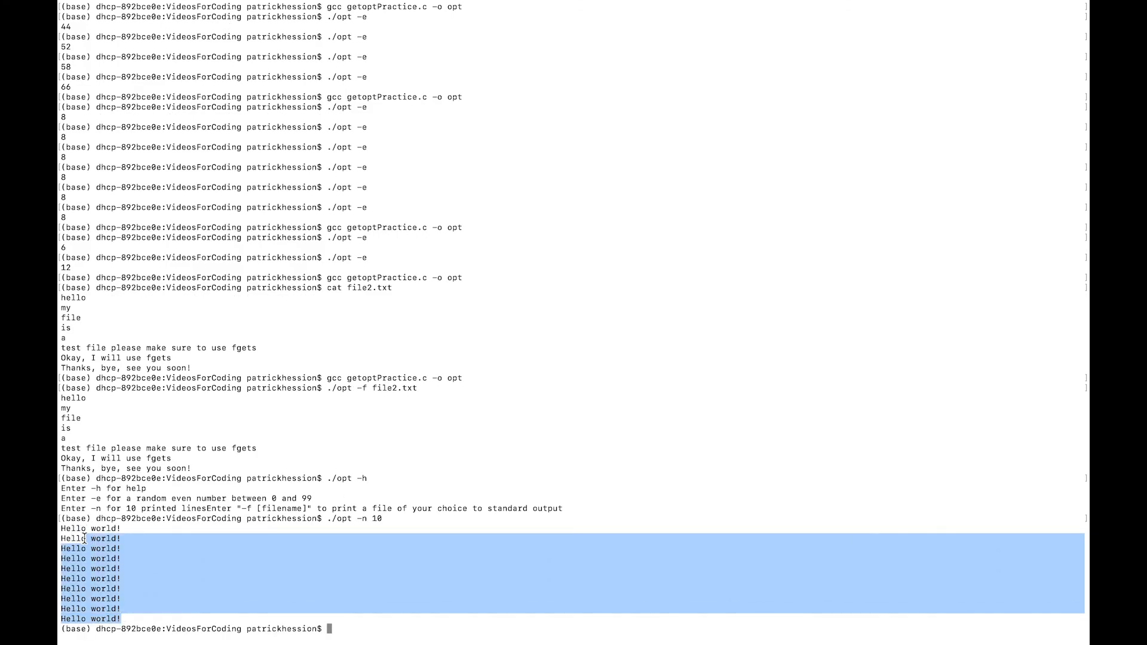
pyautogui.press('Return')
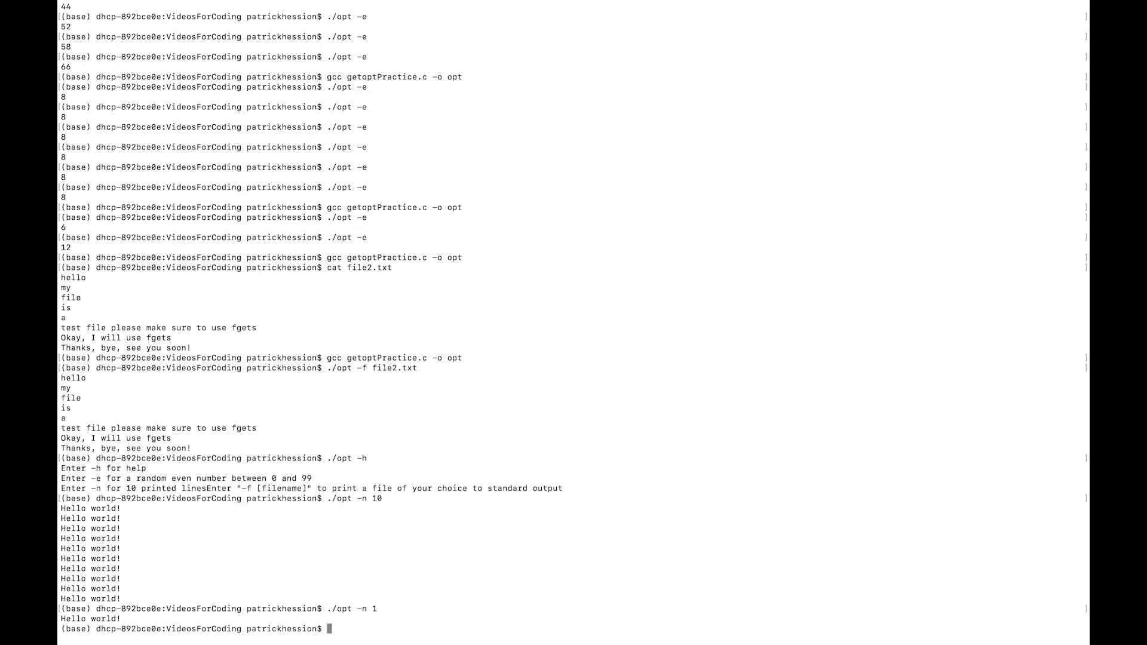
pyautogui.write('./opt -n 12')
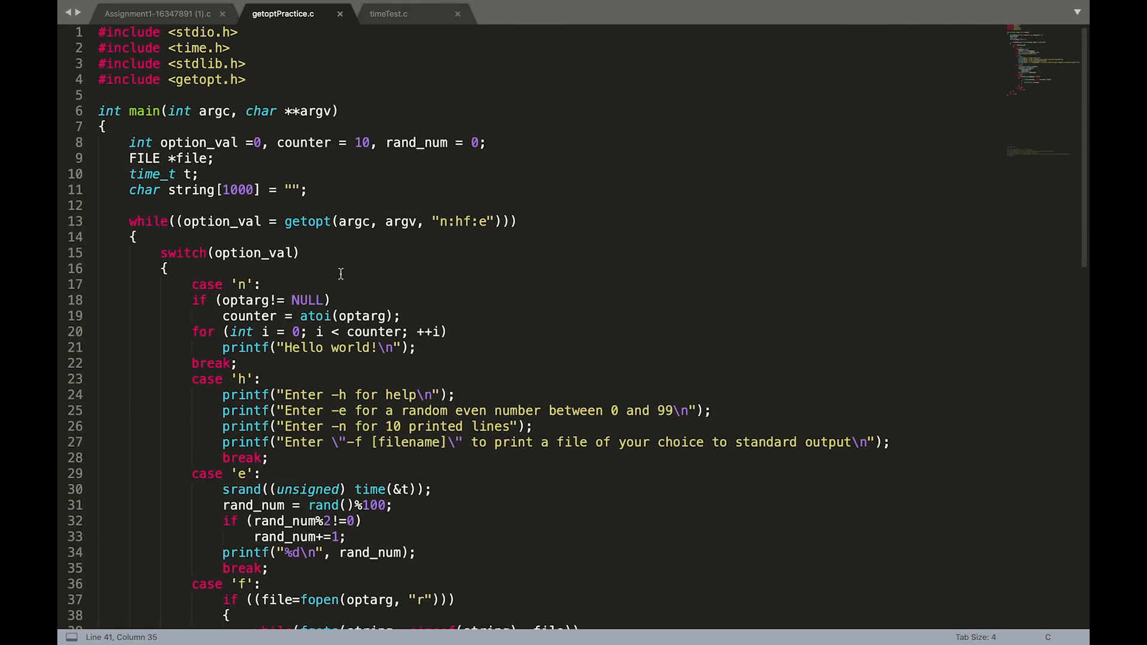
# - Select 'switch' on line 15 and scroll down through the option cases
pyautogui.click(181, 252)
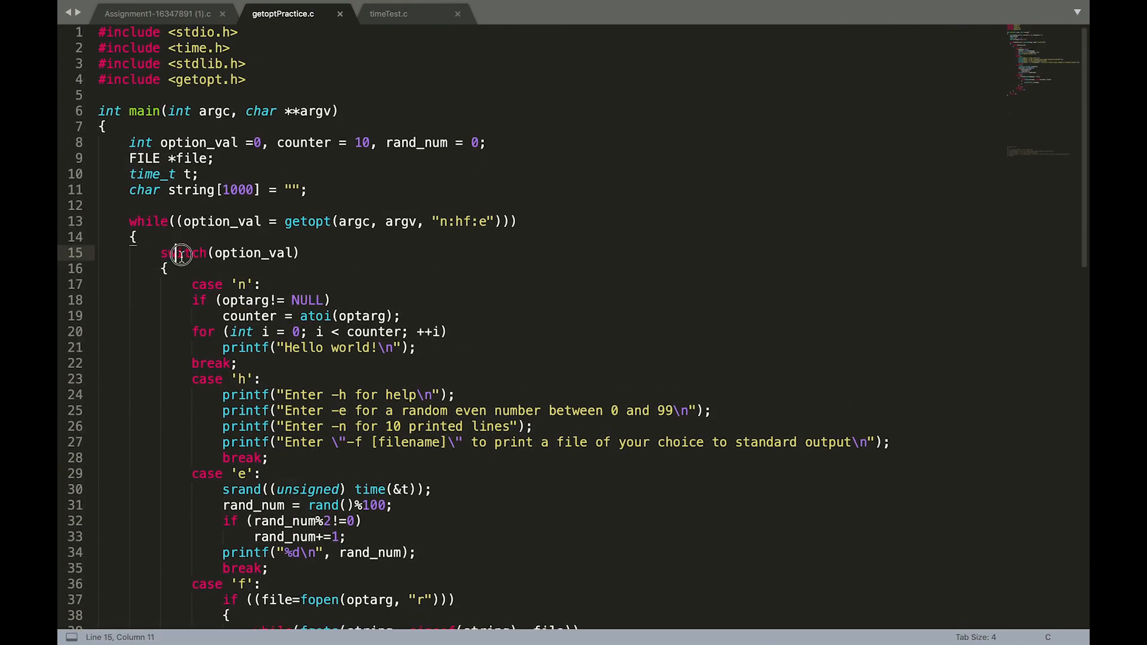
pyautogui.doubleClick(183, 252)
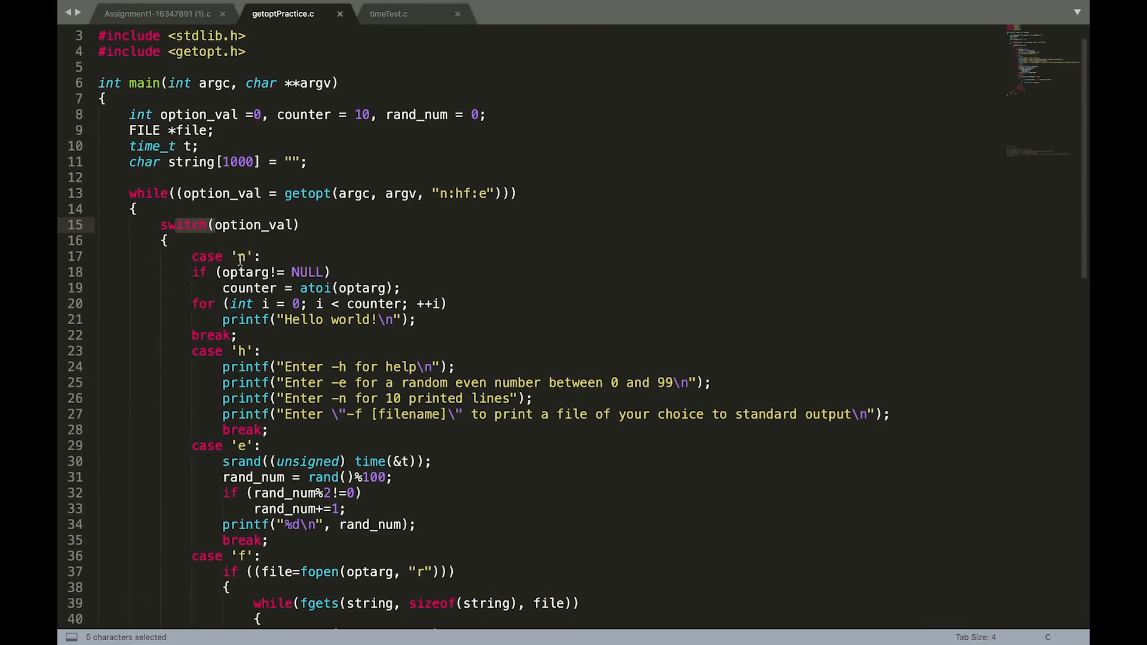
pyautogui.scroll(-3)
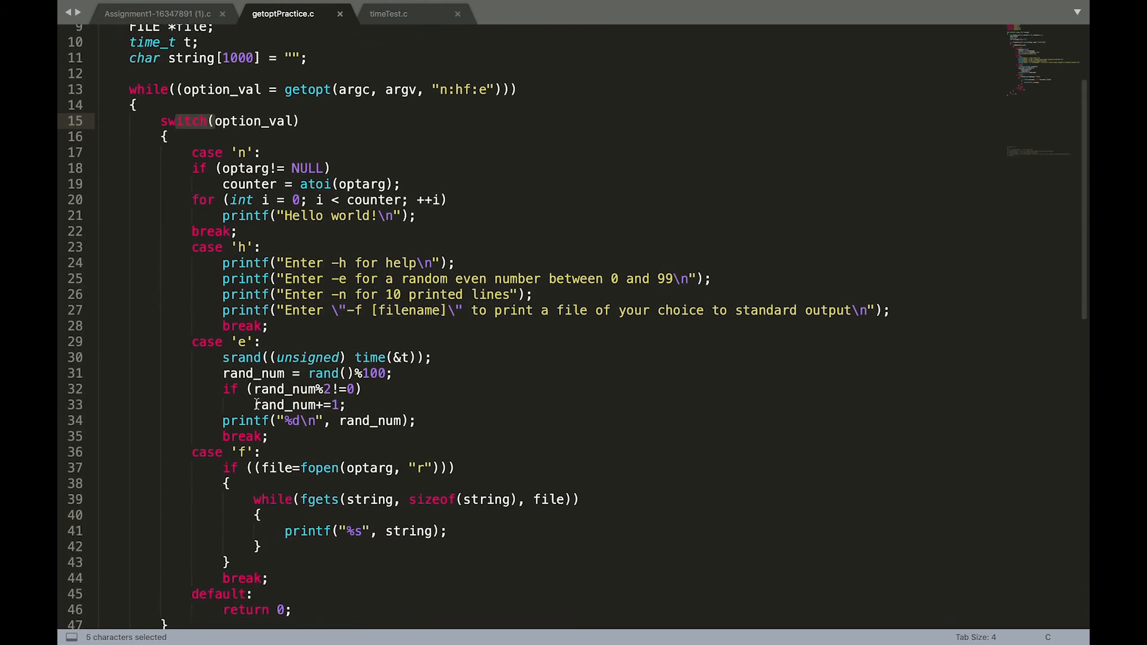
pyautogui.scroll(-3)
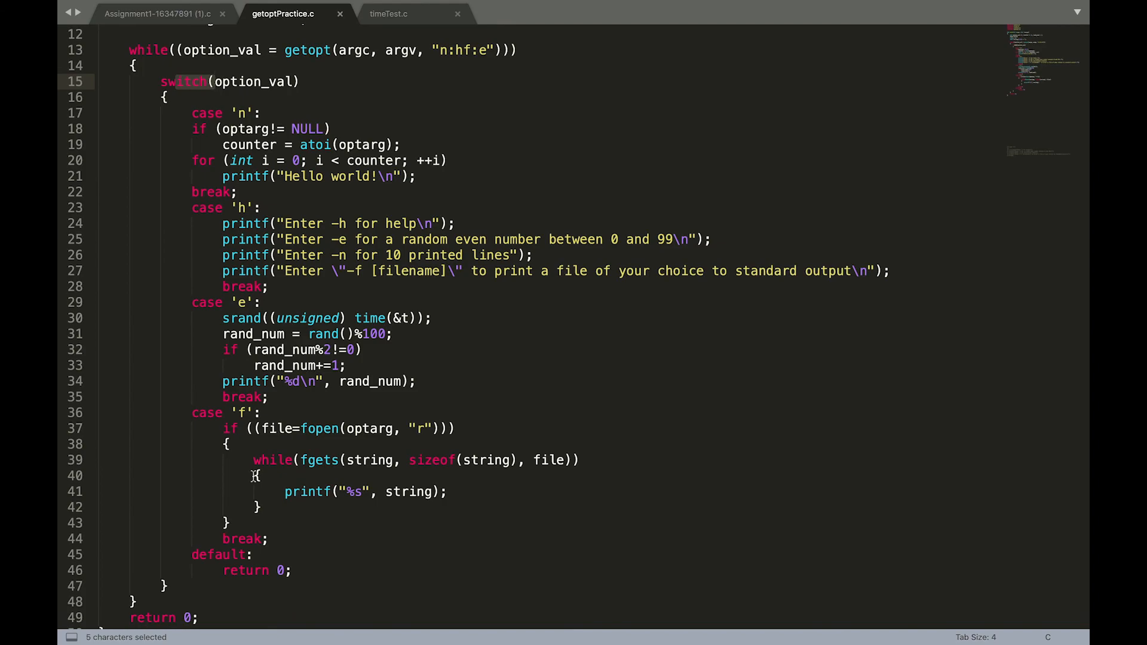